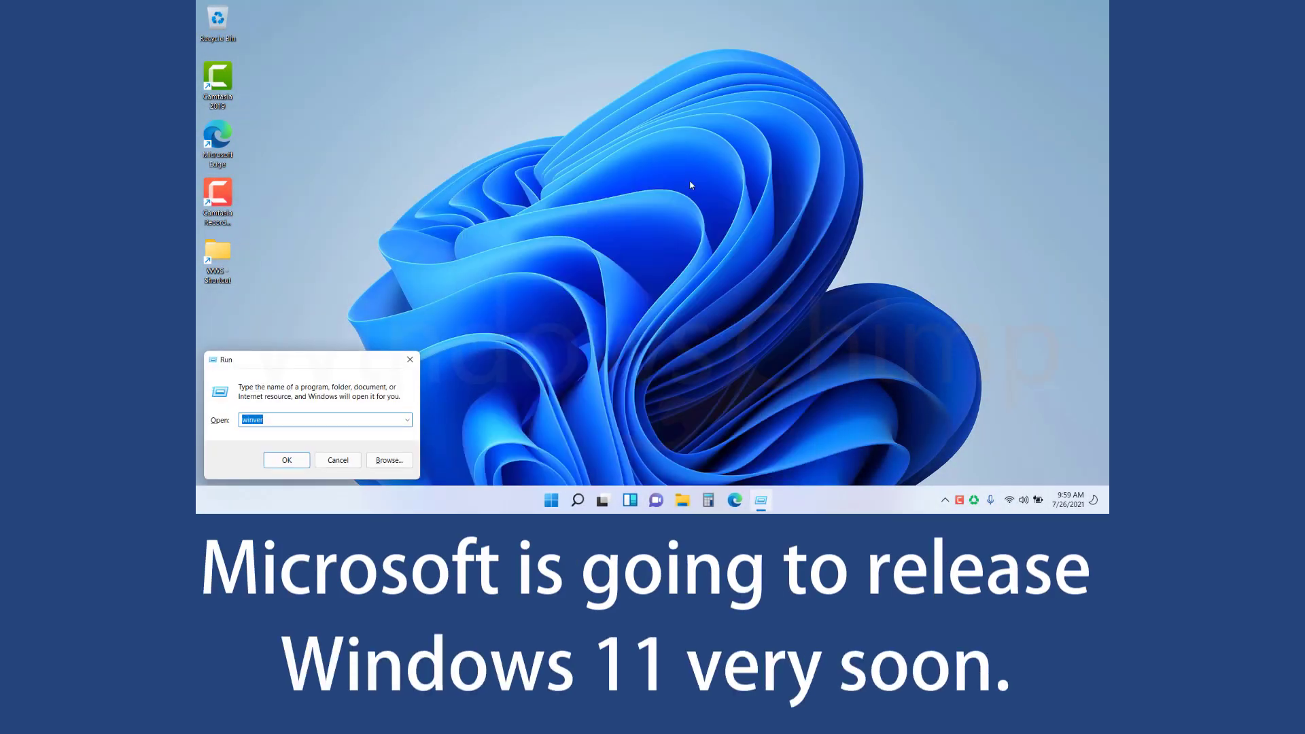
- Dismiss the Run dialog and bring up the Start menu from the taskbar
click(285, 460)
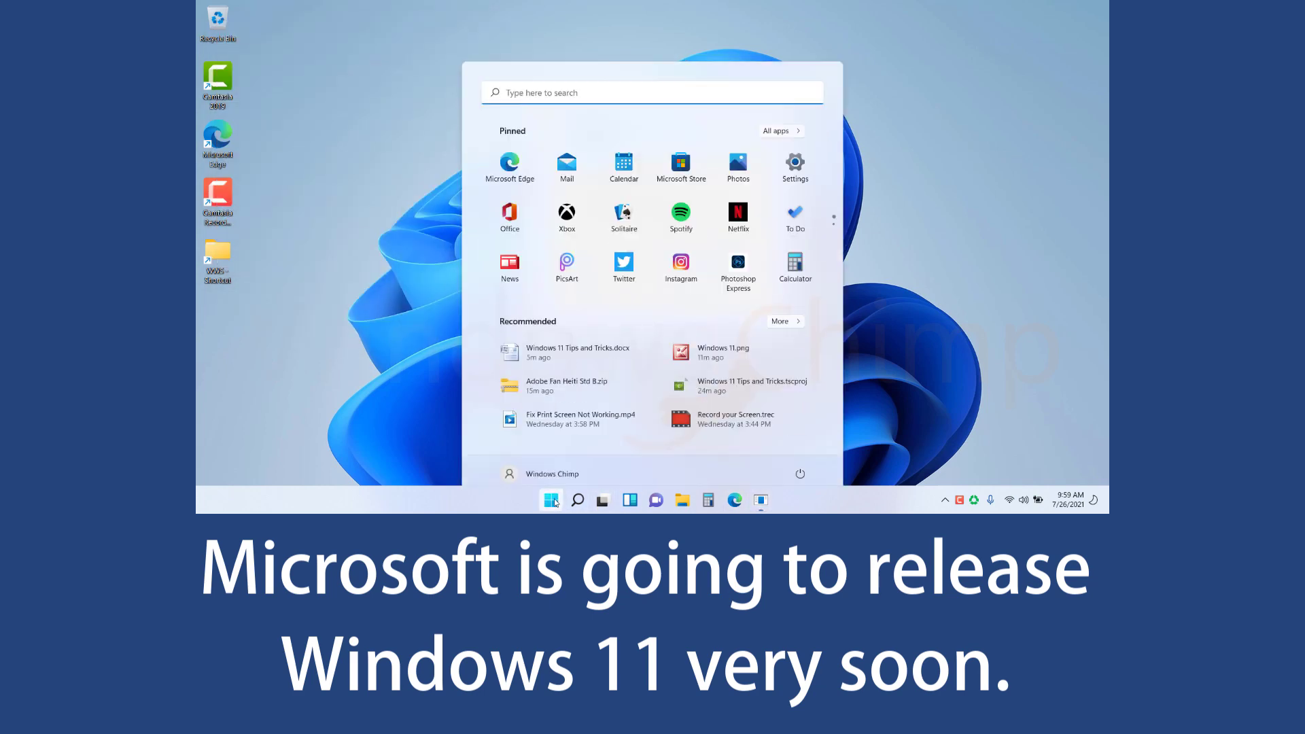
click(794, 167)
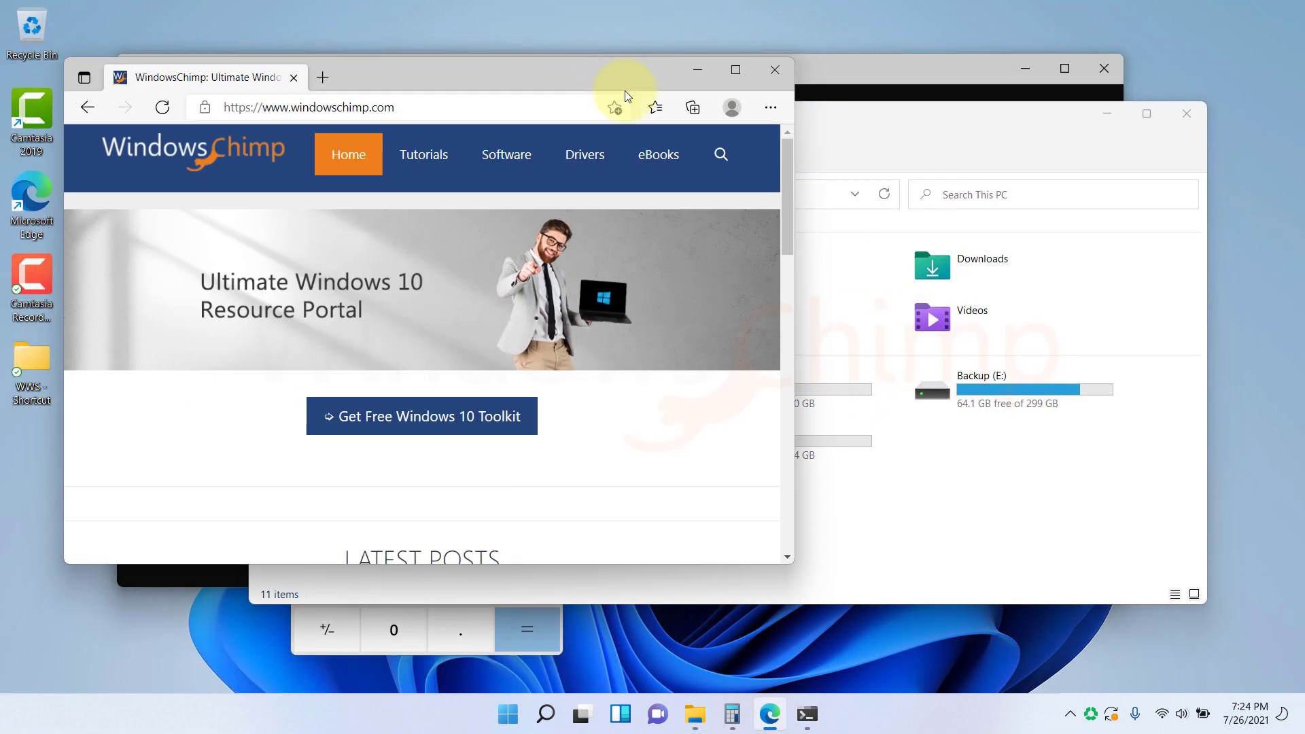
- Go to System > Multitasking and expand Snap windows to reveal its six options
click(507, 713)
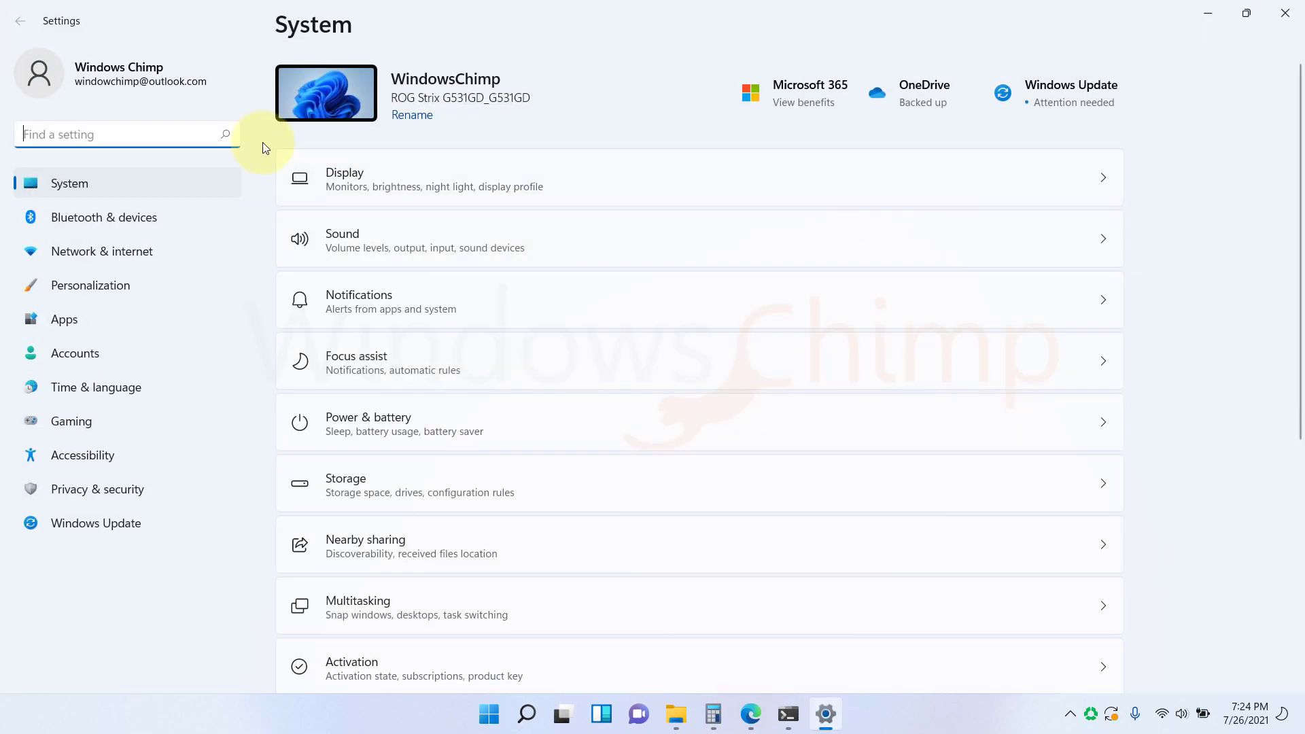
click(414, 605)
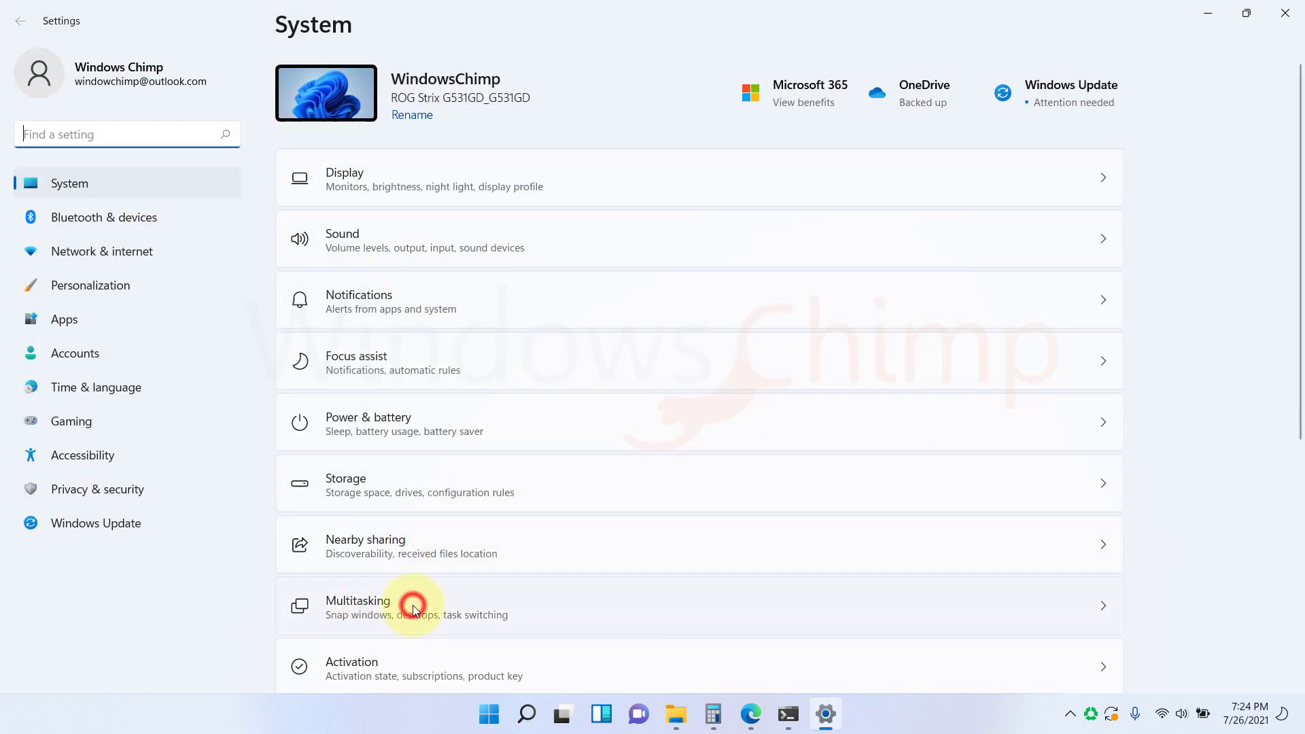
click(414, 606)
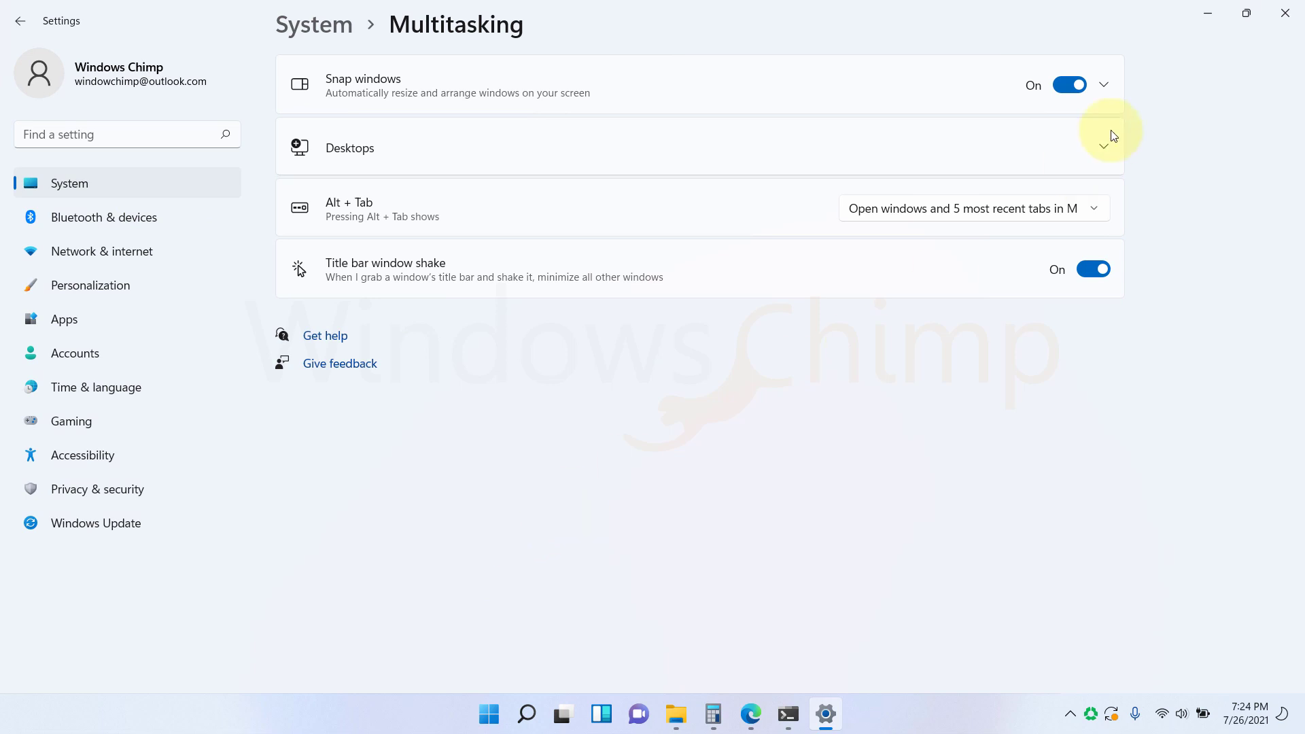
click(1106, 84)
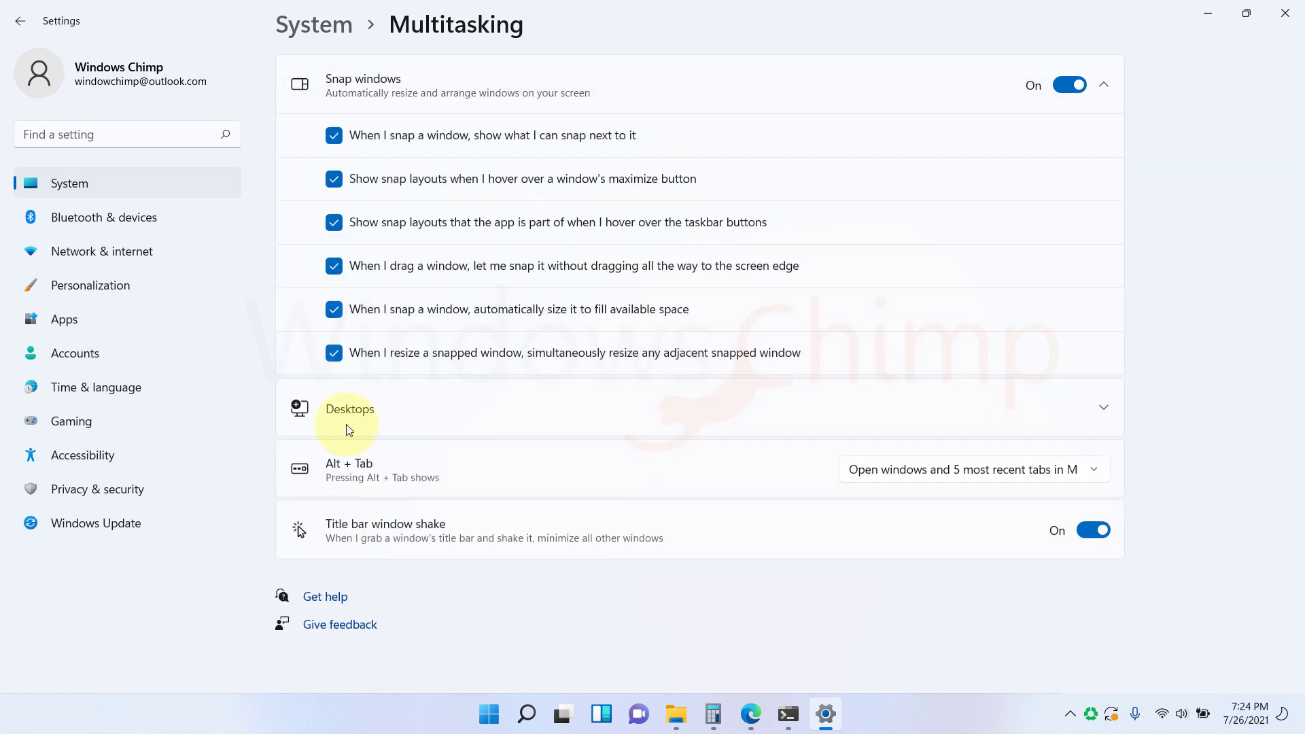
mouse_move(320, 253)
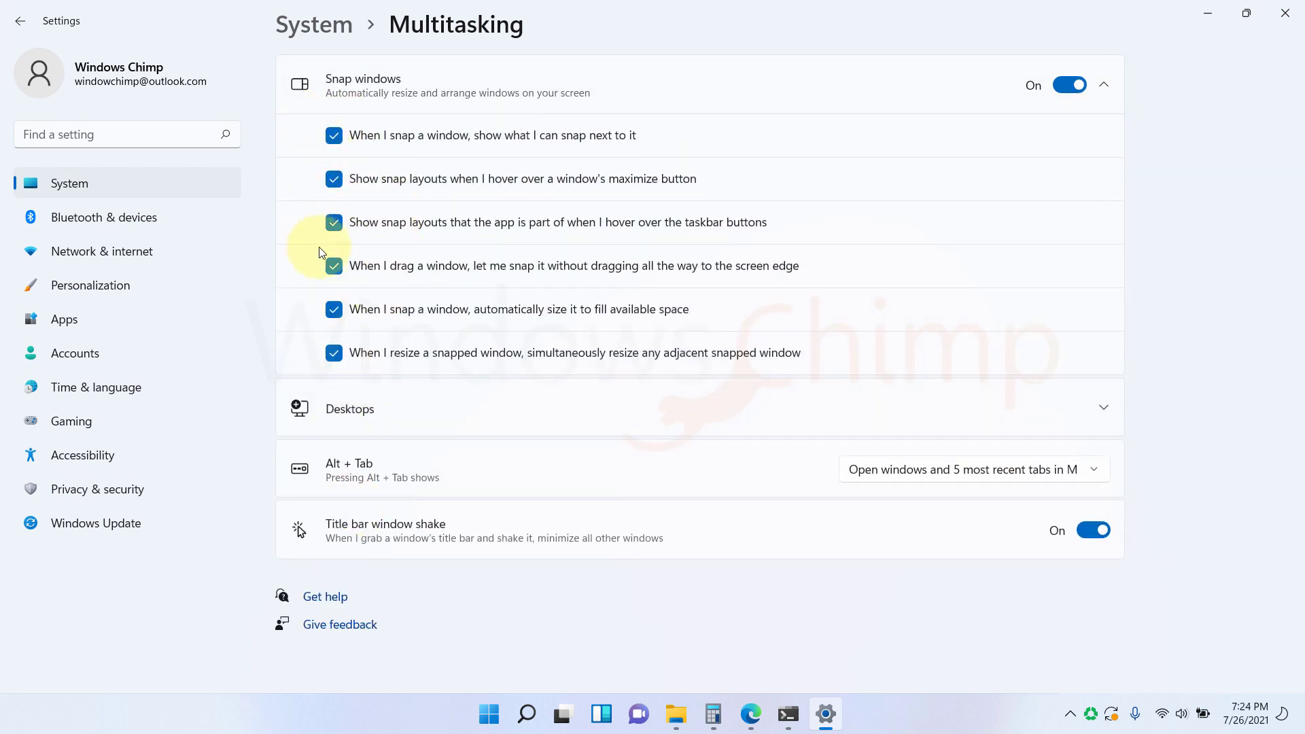
mouse_move(912, 380)
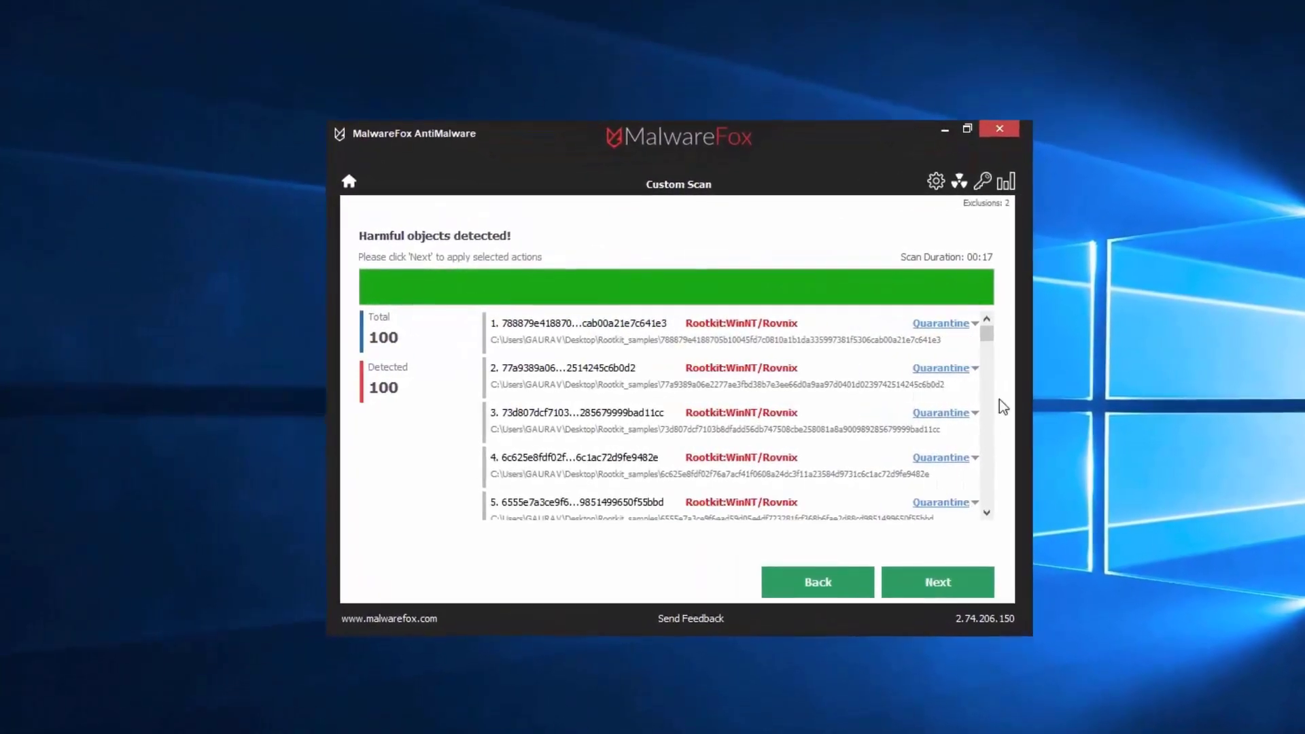
- Proceed past the MalwareFox scan results listing 100 rootkit objects for quarantine
click(936, 581)
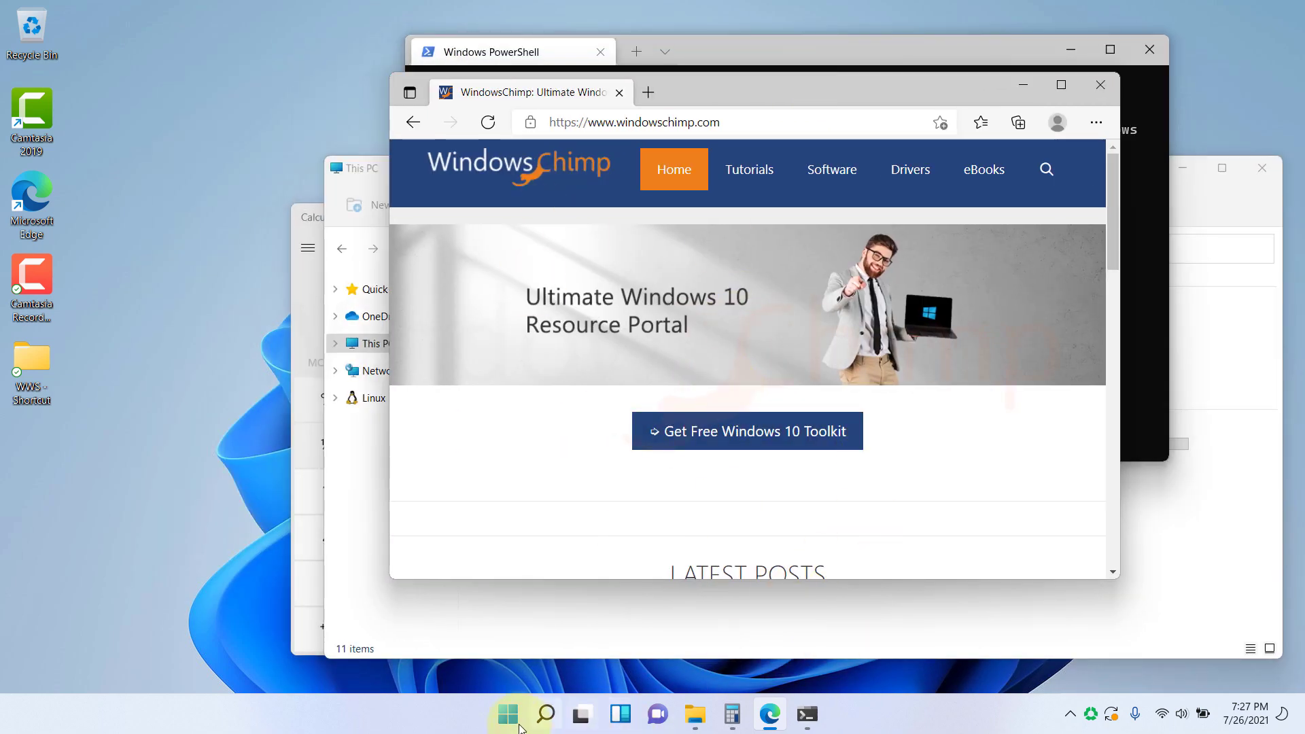
- Launch Settings from the Start menu's pinned apps and pick a System page item
click(507, 714)
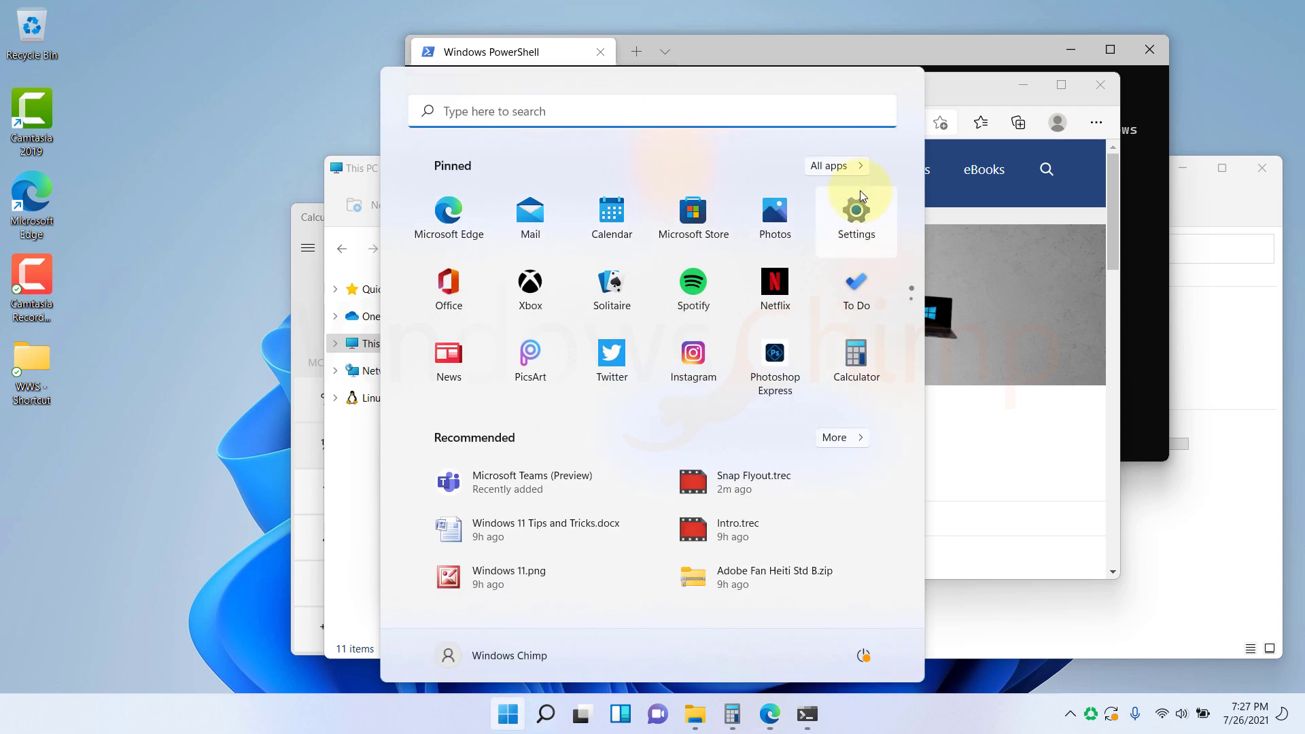
click(856, 219)
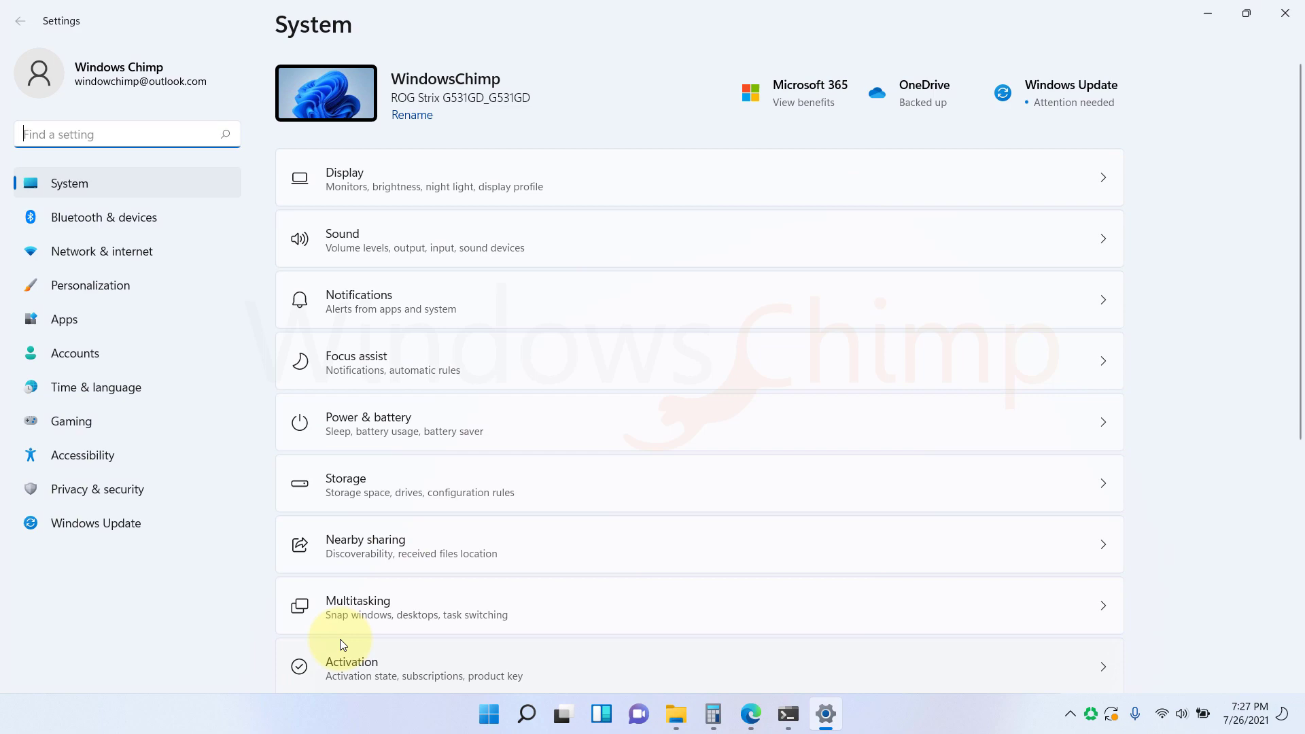
click(358, 606)
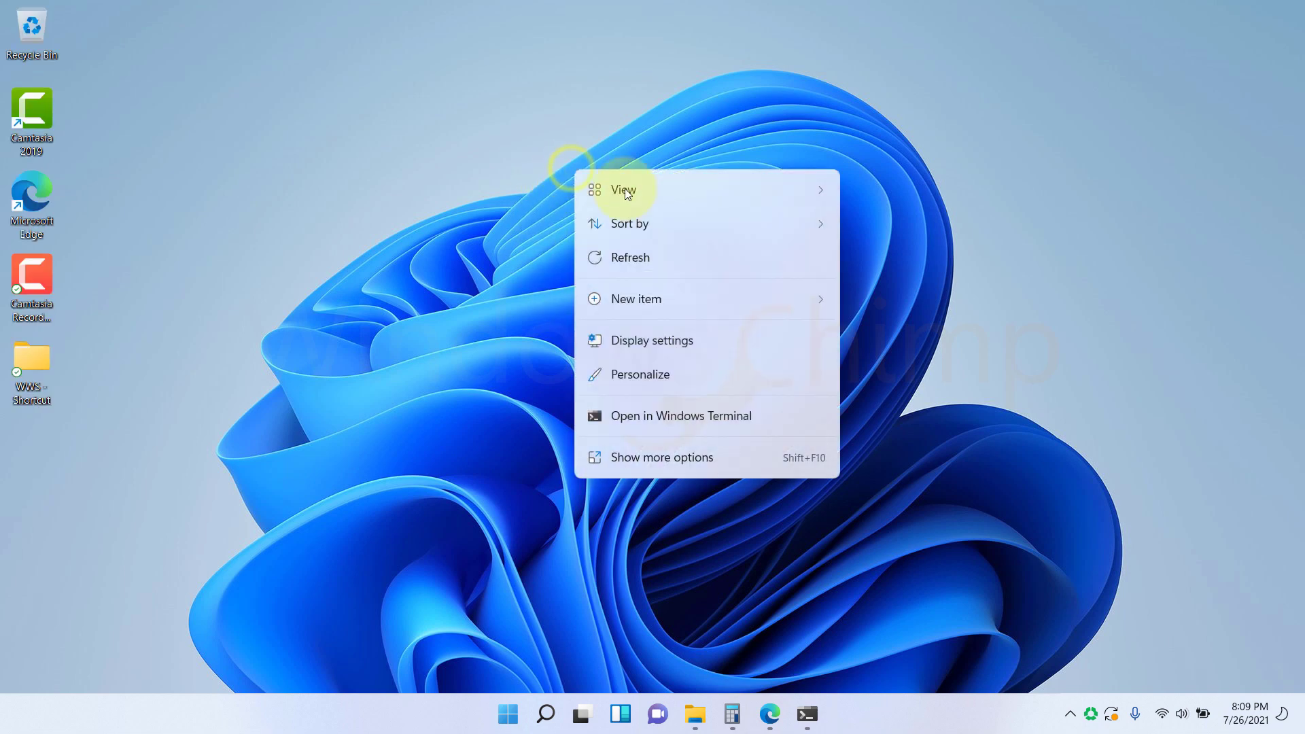
- Dismiss the desktop menu, open Task View, and choose a new background for Play
click(661, 556)
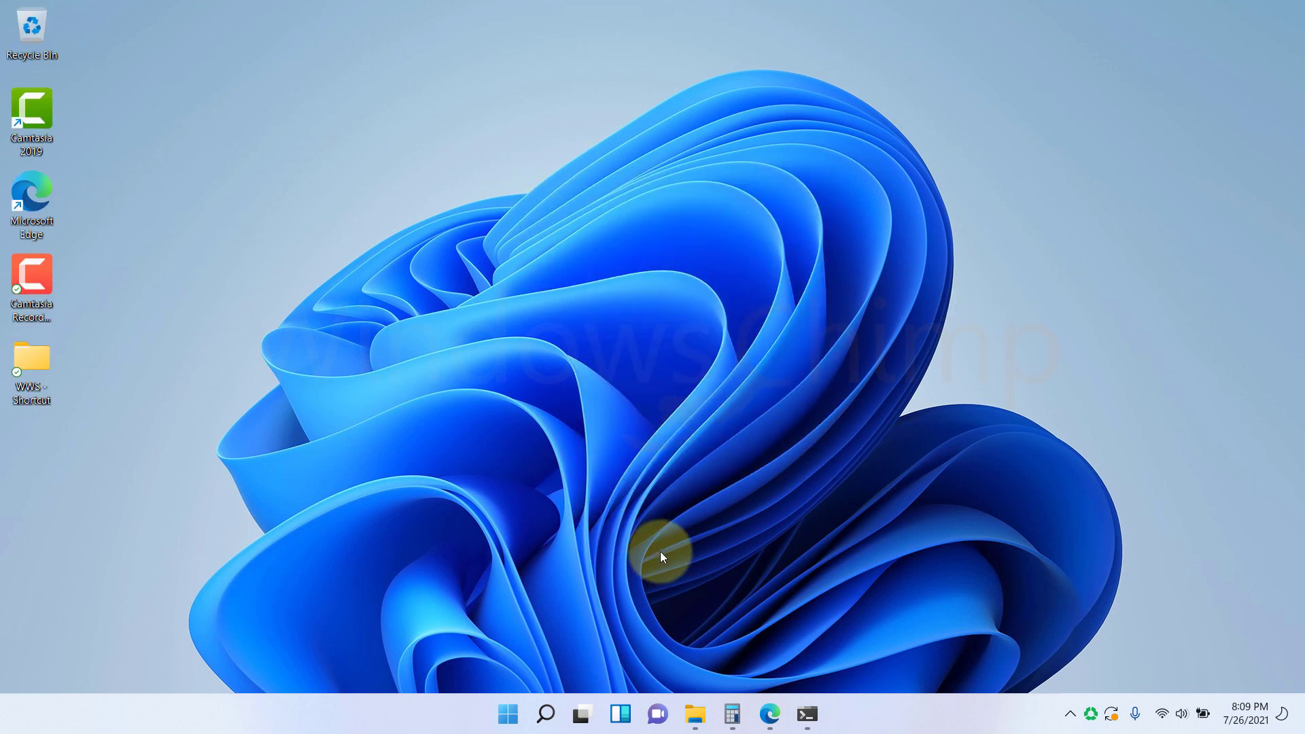
click(582, 714)
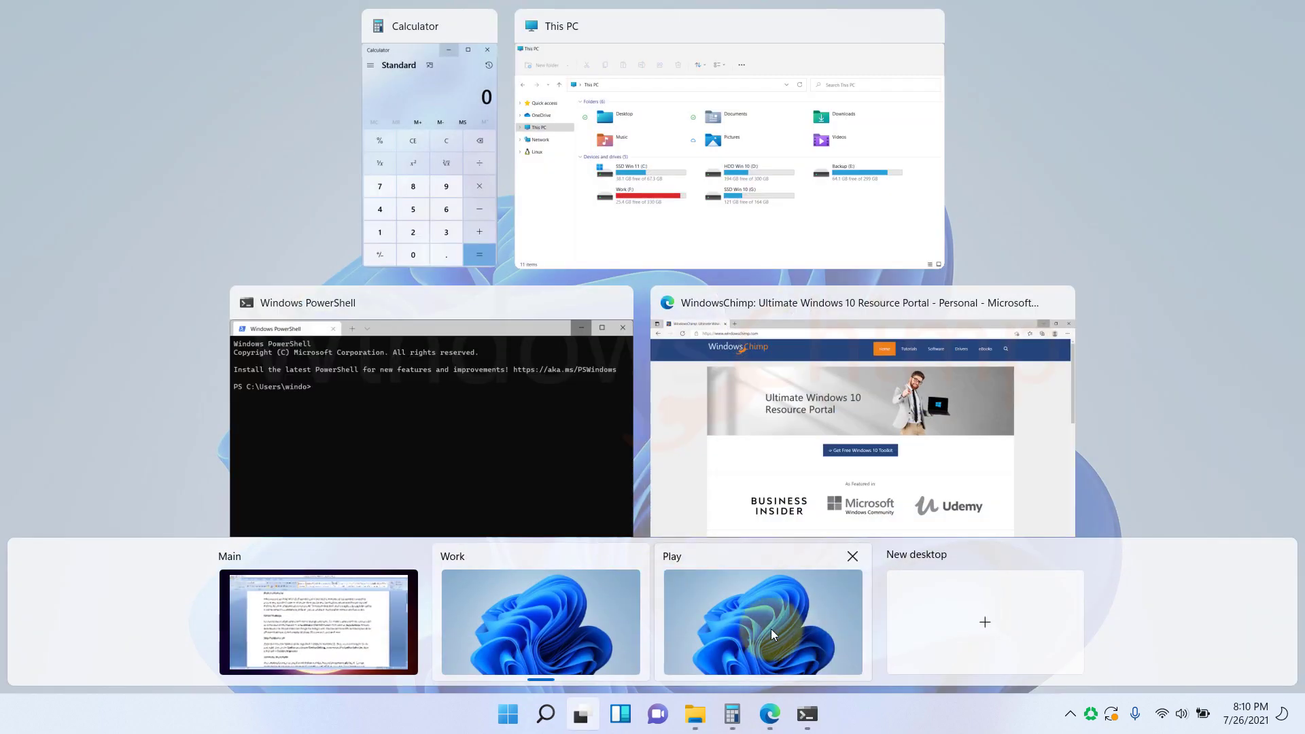
right_click(762, 623)
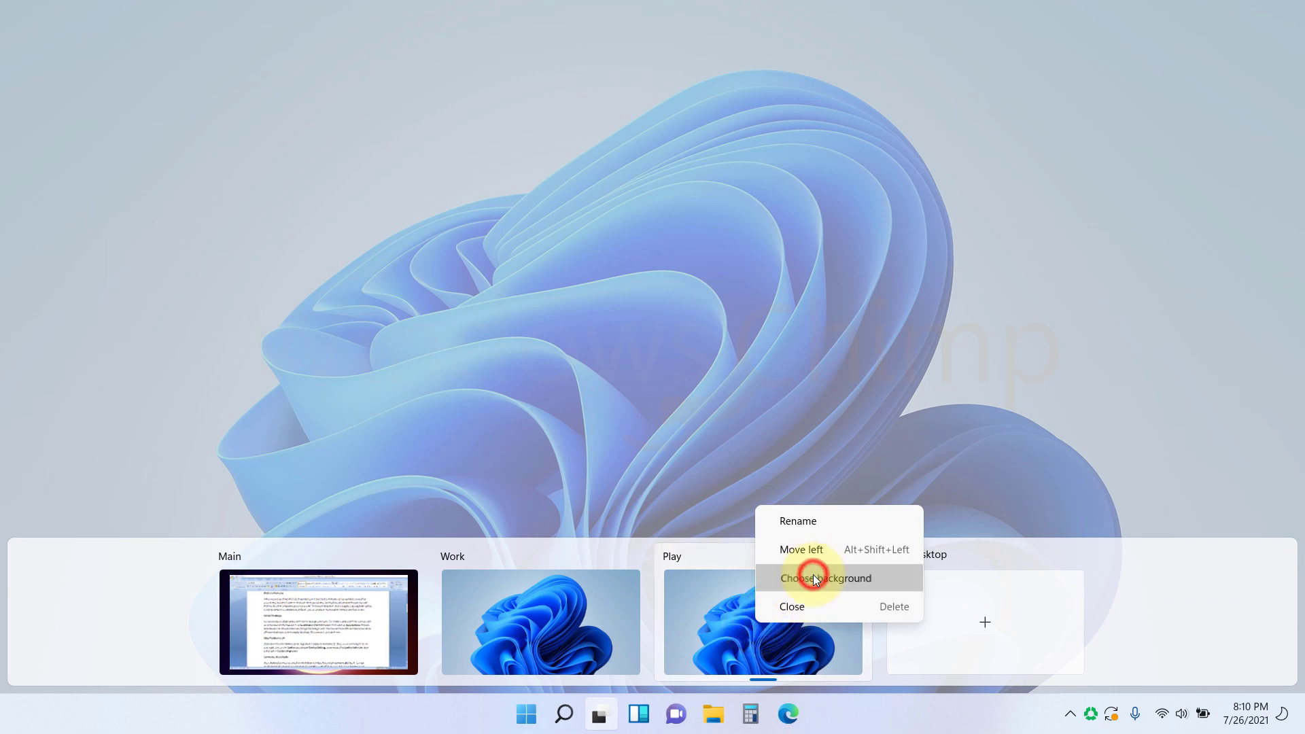
click(826, 578)
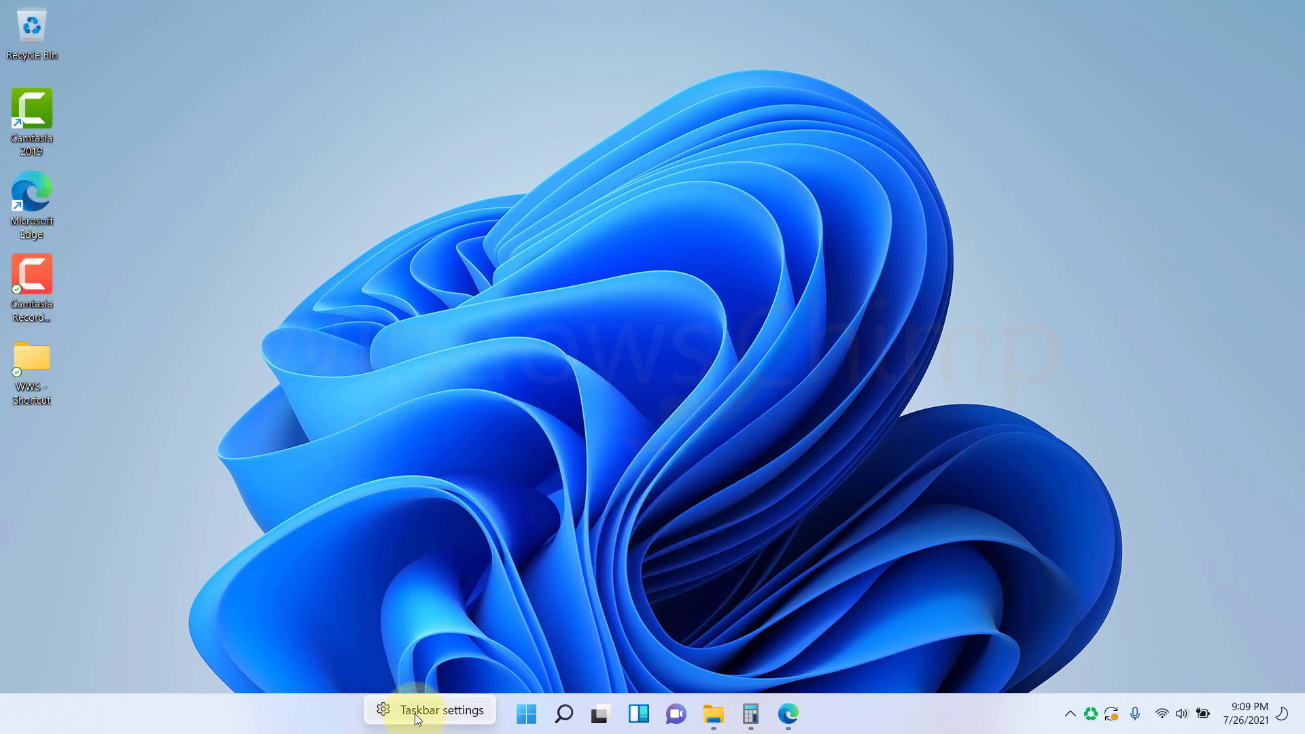
- Set Taskbar alignment to Left under Taskbar behaviors, then minimize Settings
click(439, 710)
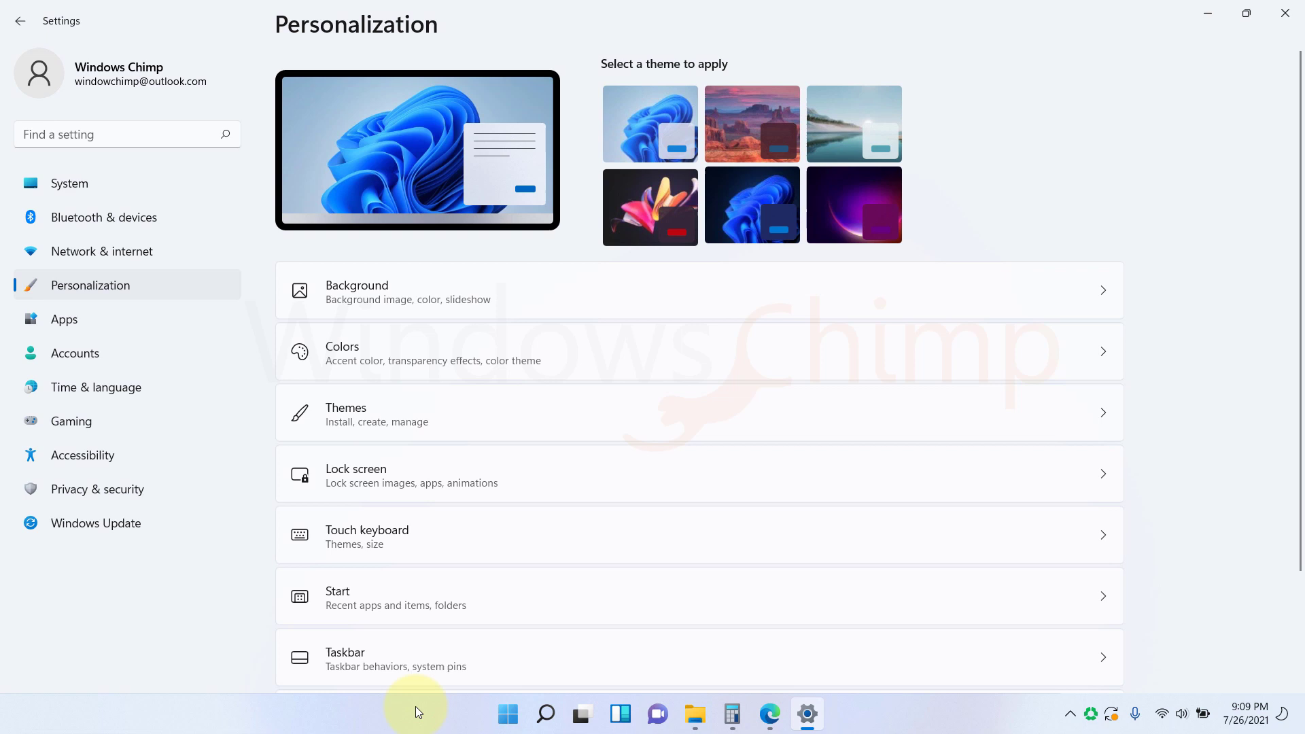
click(345, 658)
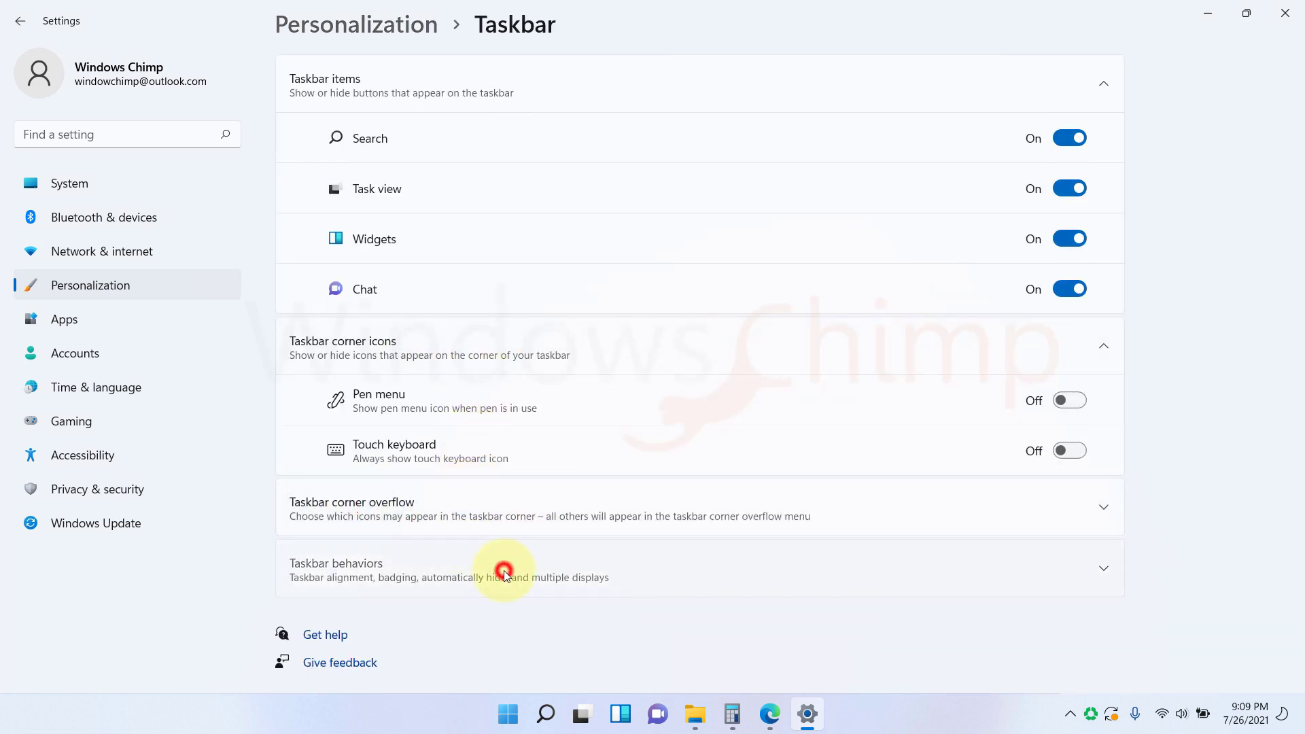
click(503, 569)
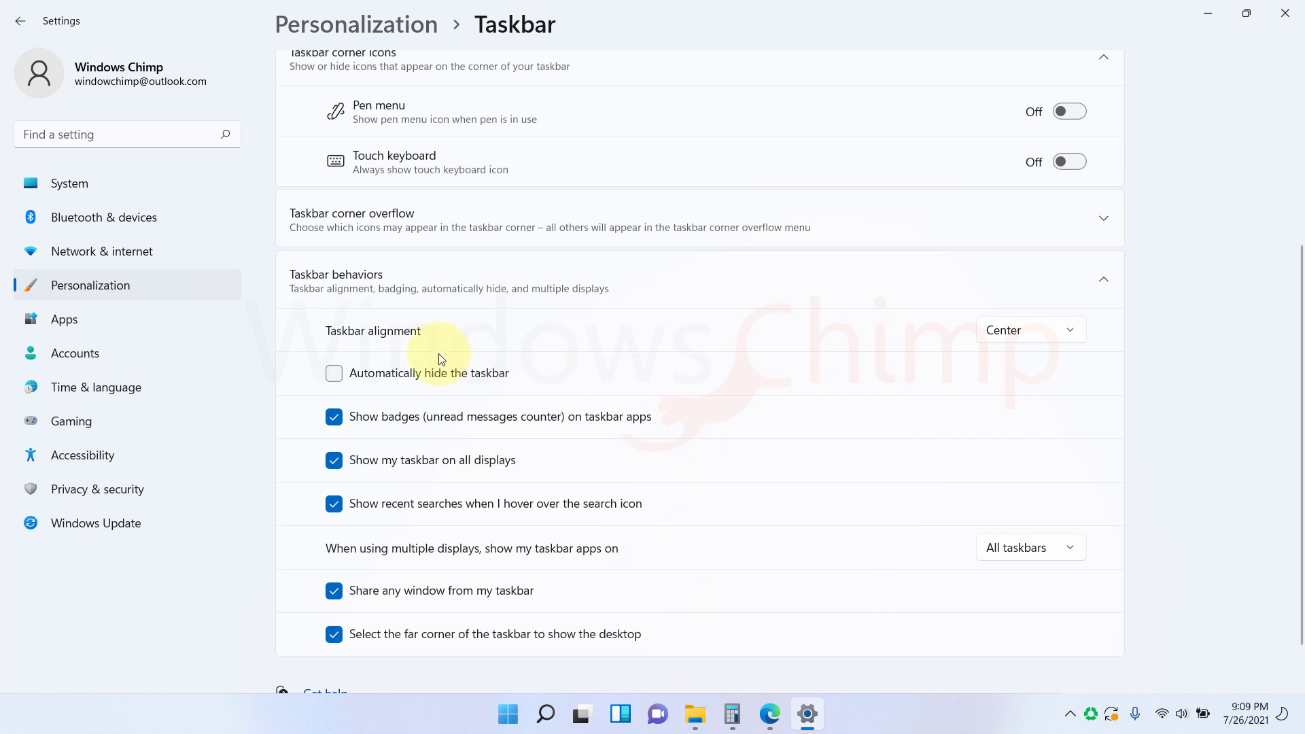
click(1029, 329)
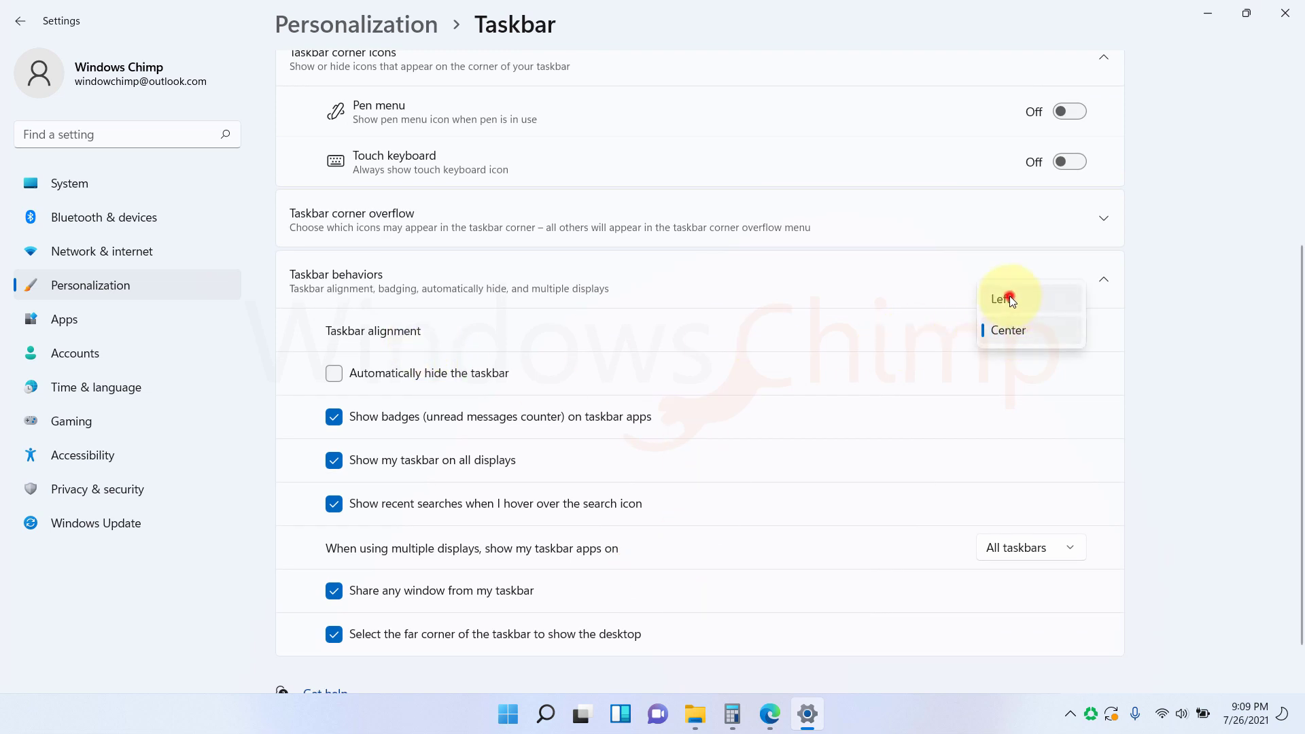
click(1002, 297)
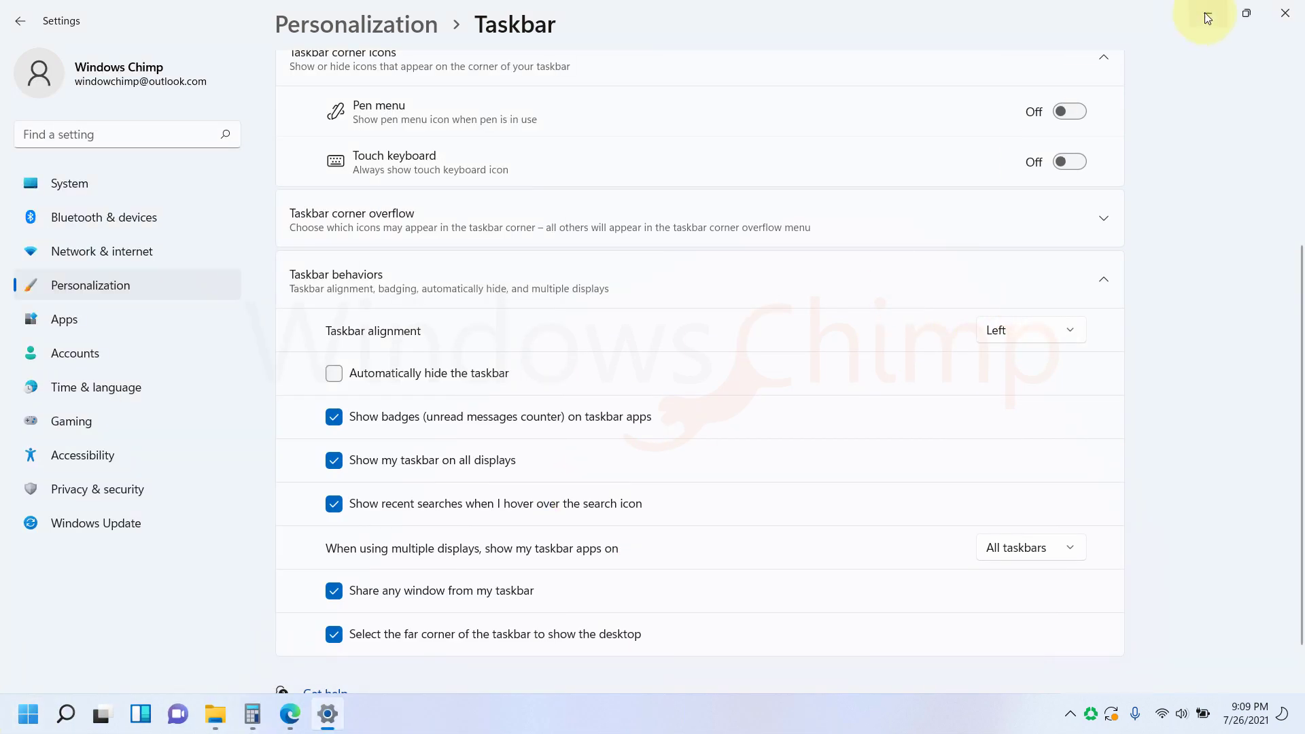
click(27, 715)
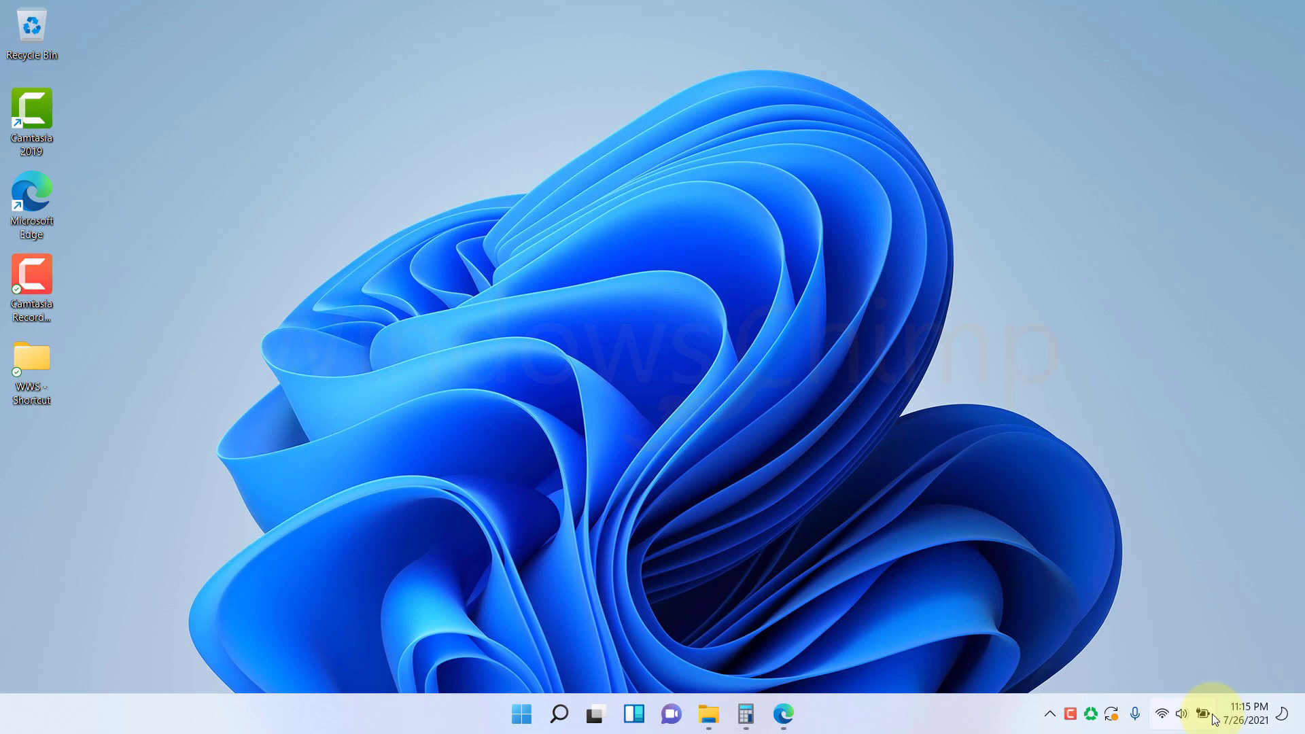
- Cycle Focus assist in quick settings to alarms only, then close the panel
click(1247, 713)
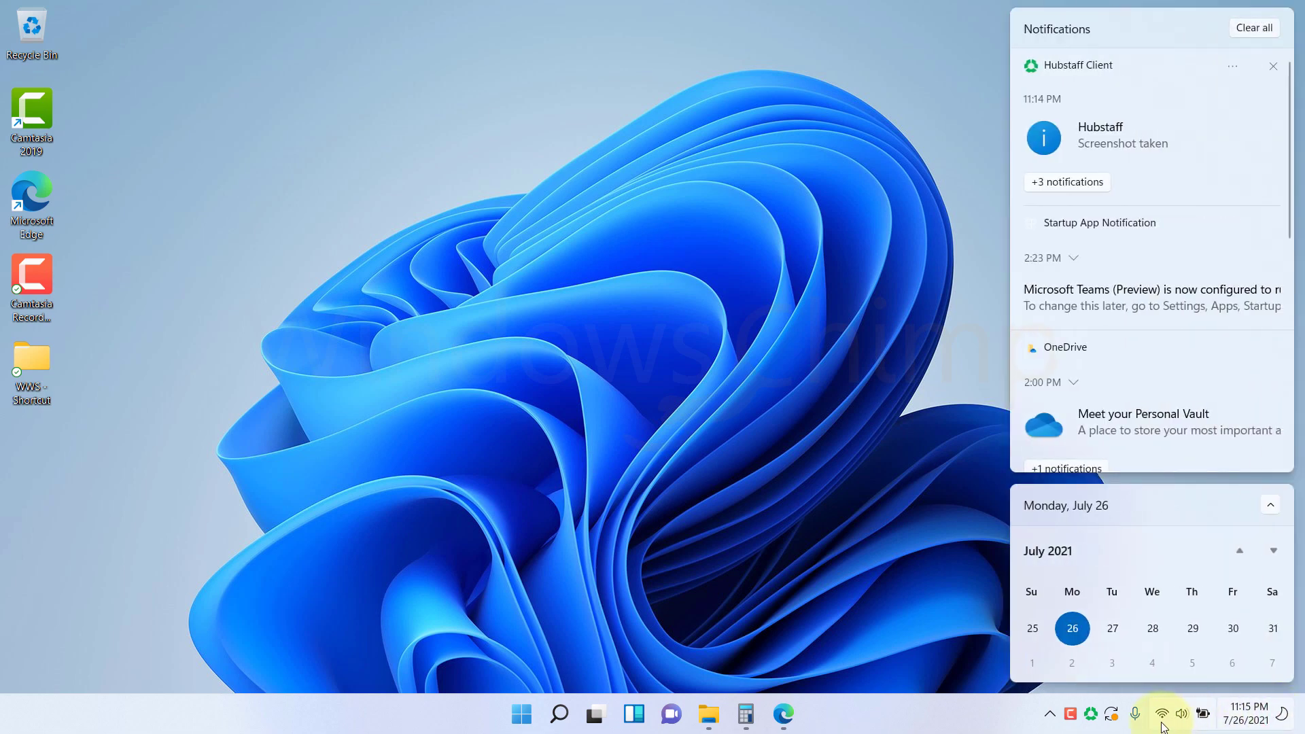
click(1168, 715)
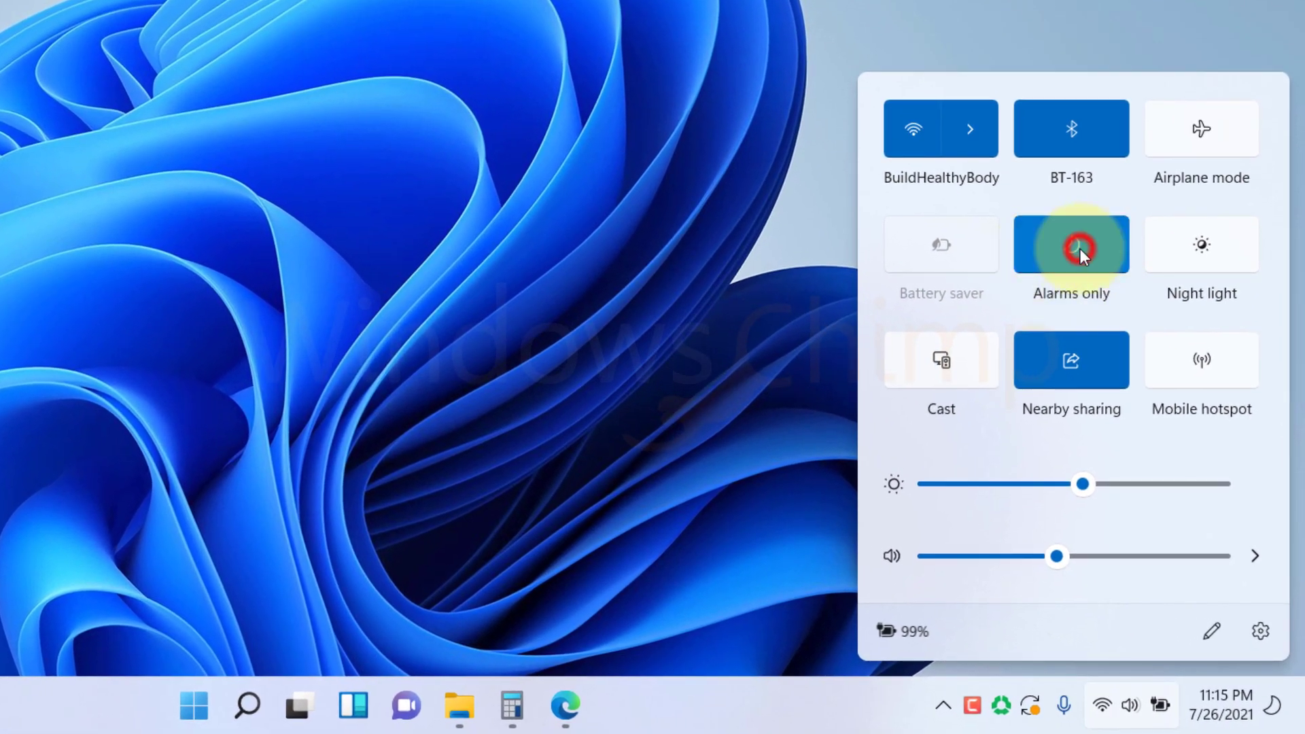
click(1072, 244)
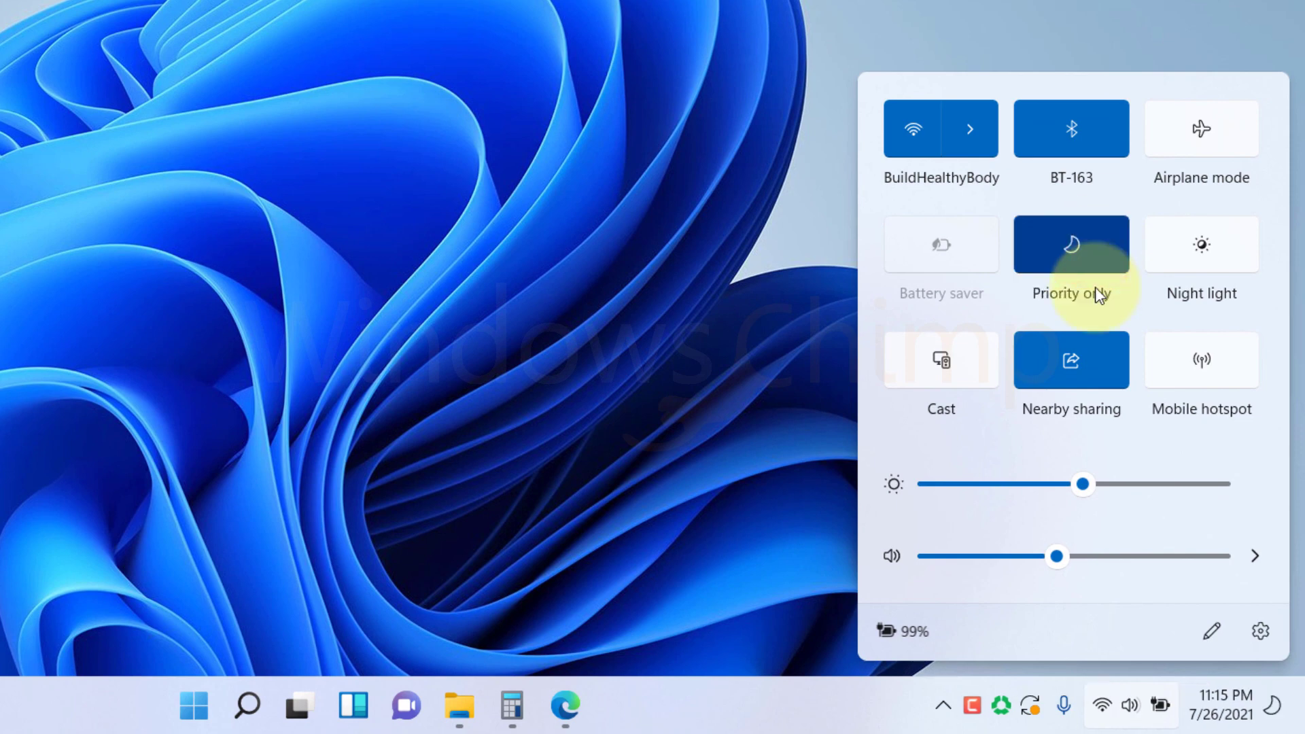
click(1071, 244)
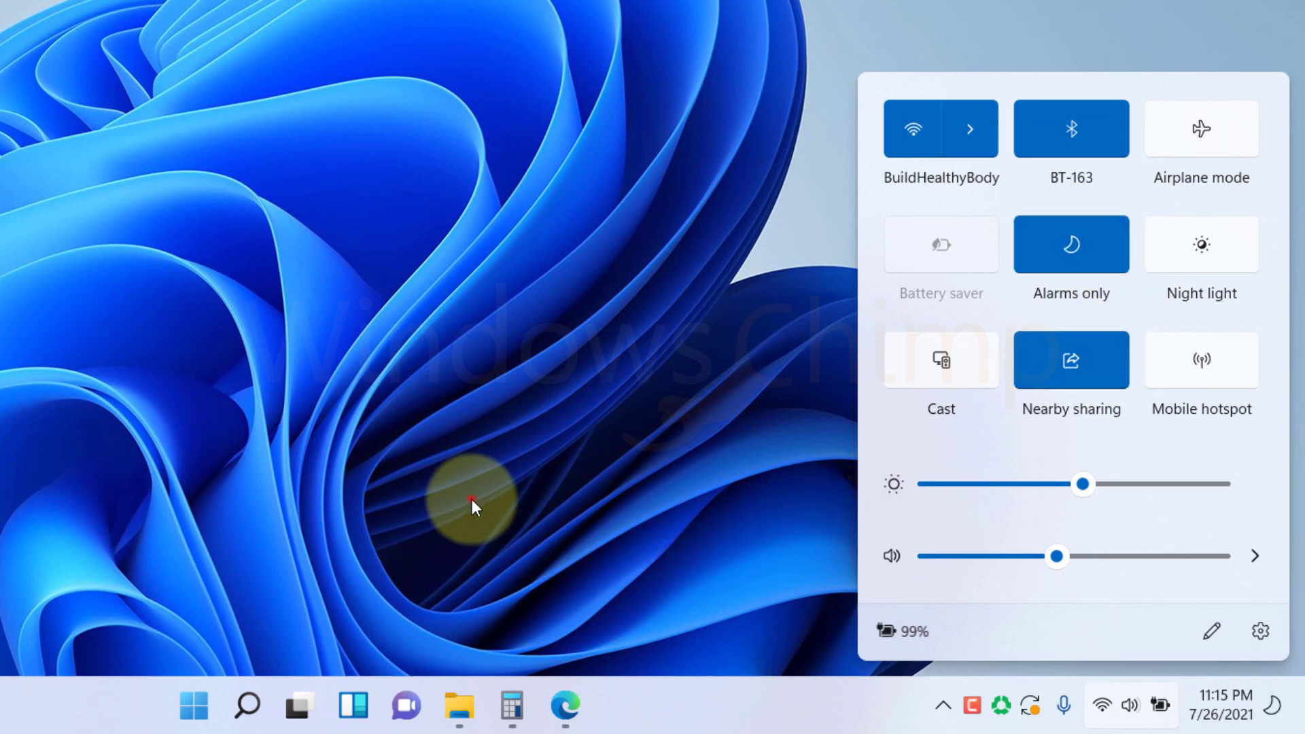
click(193, 705)
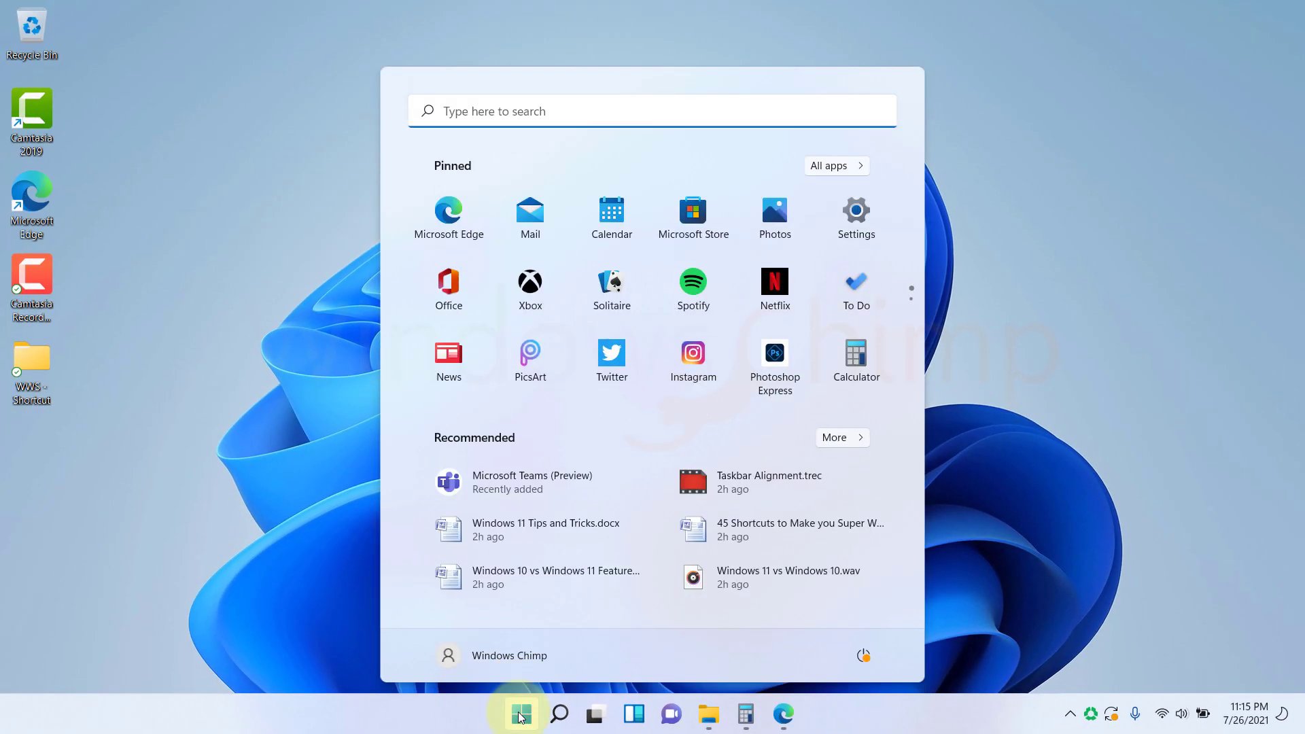
- In Settings > Focus assist, turn on the 'When I'm duplicating my display' rule
click(855, 211)
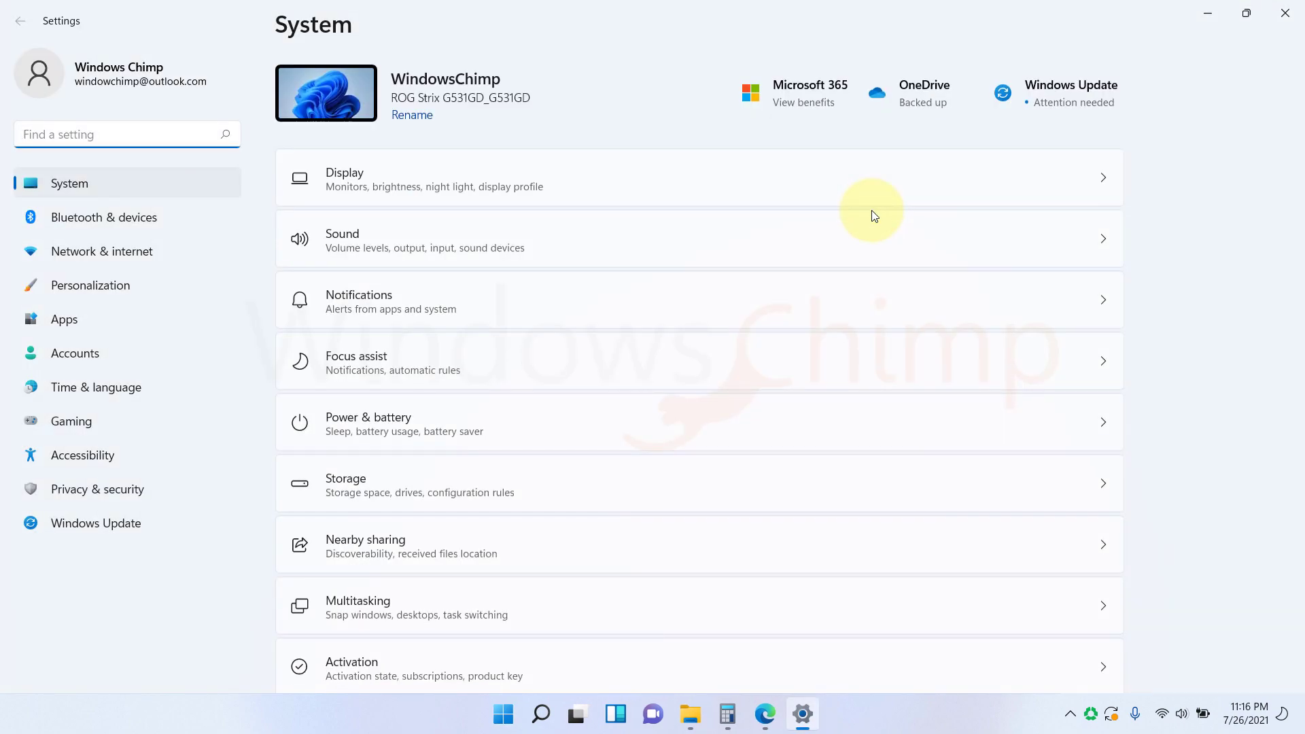
click(391, 363)
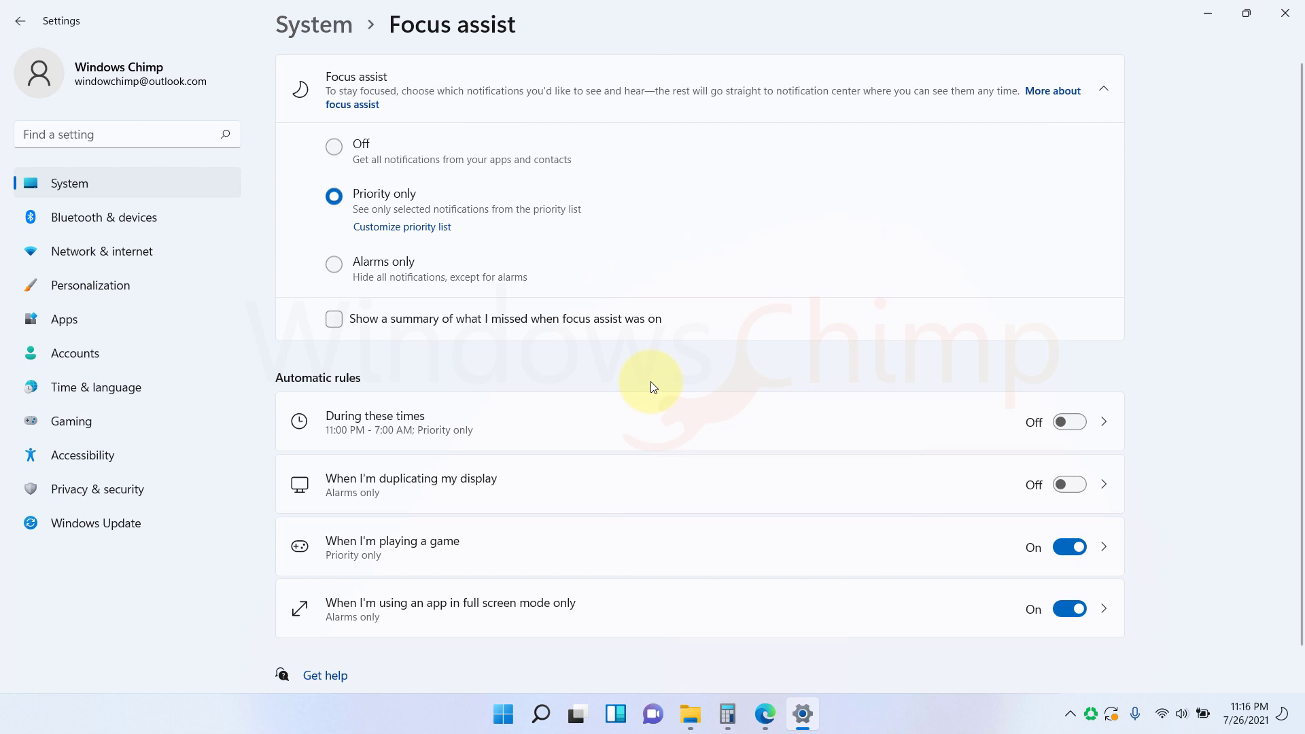
mouse_move(1160, 537)
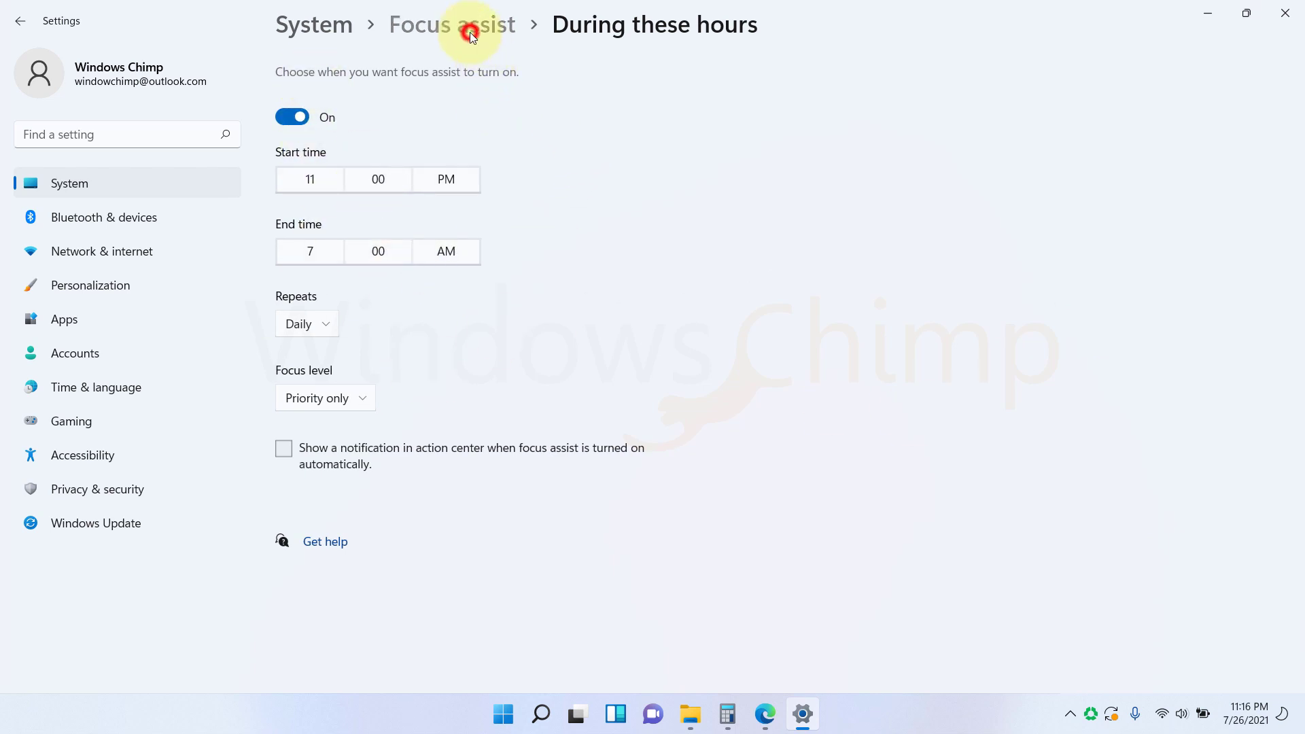
click(452, 24)
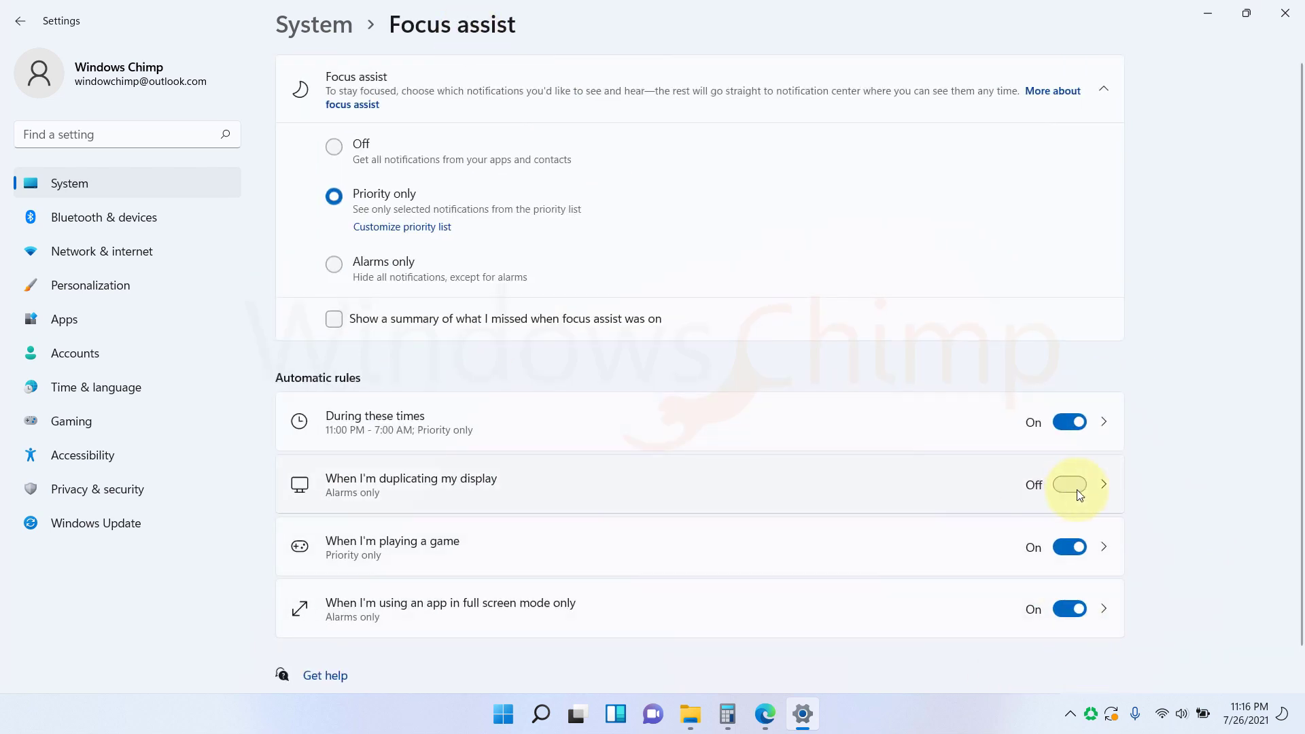
click(1069, 485)
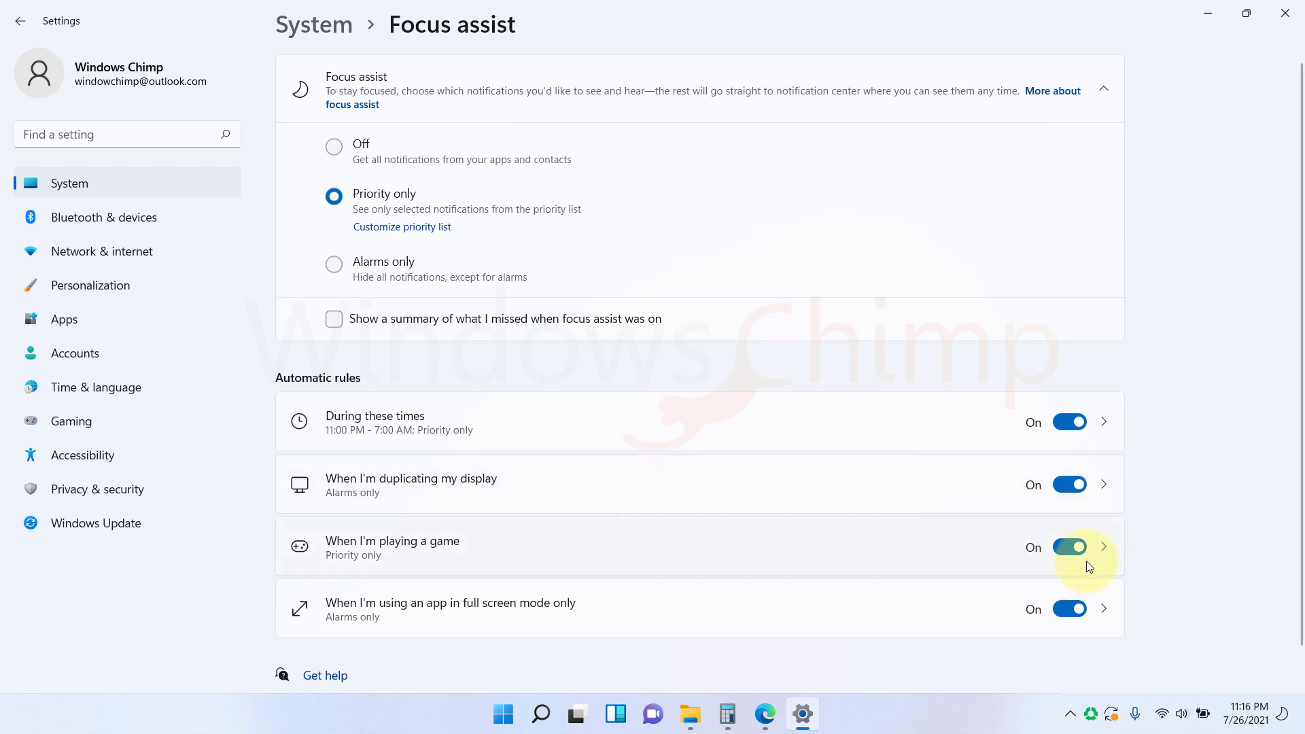
mouse_move(1098, 630)
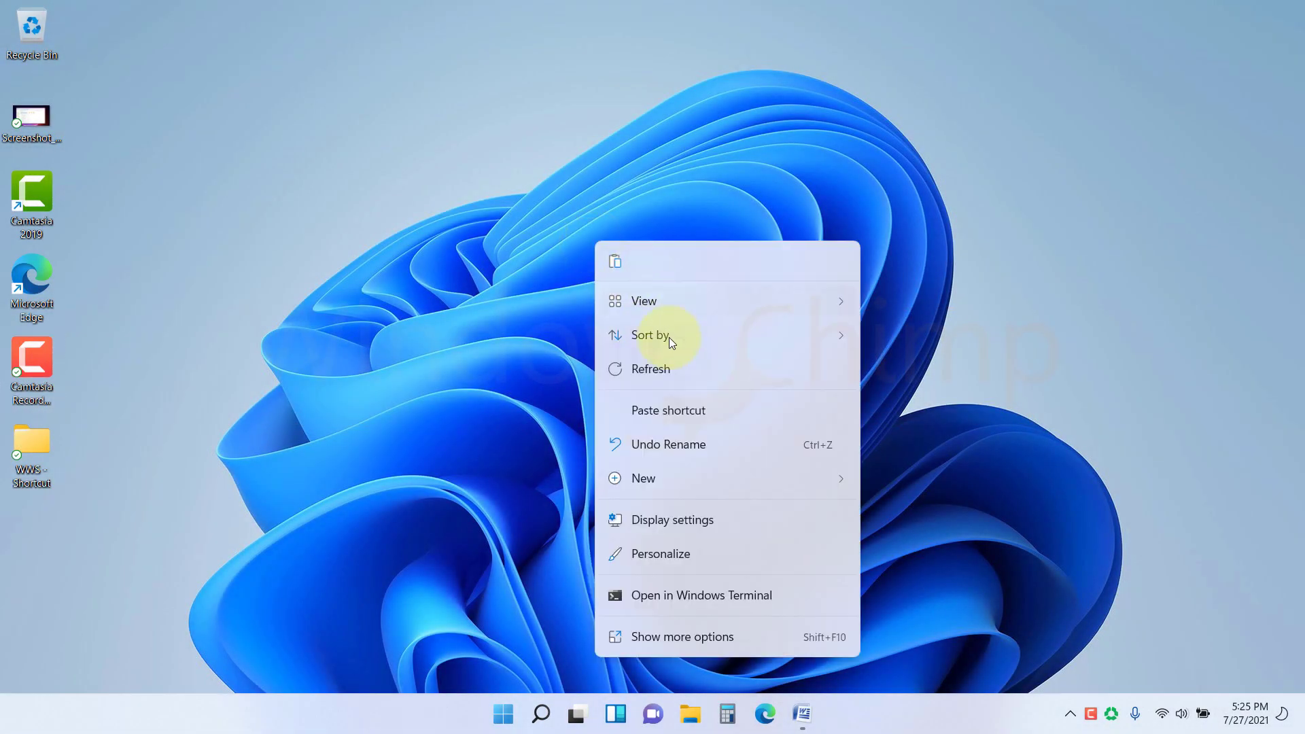
- Dismiss the context menu, launch Settings from Start, and switch Clipboard history On
click(523, 236)
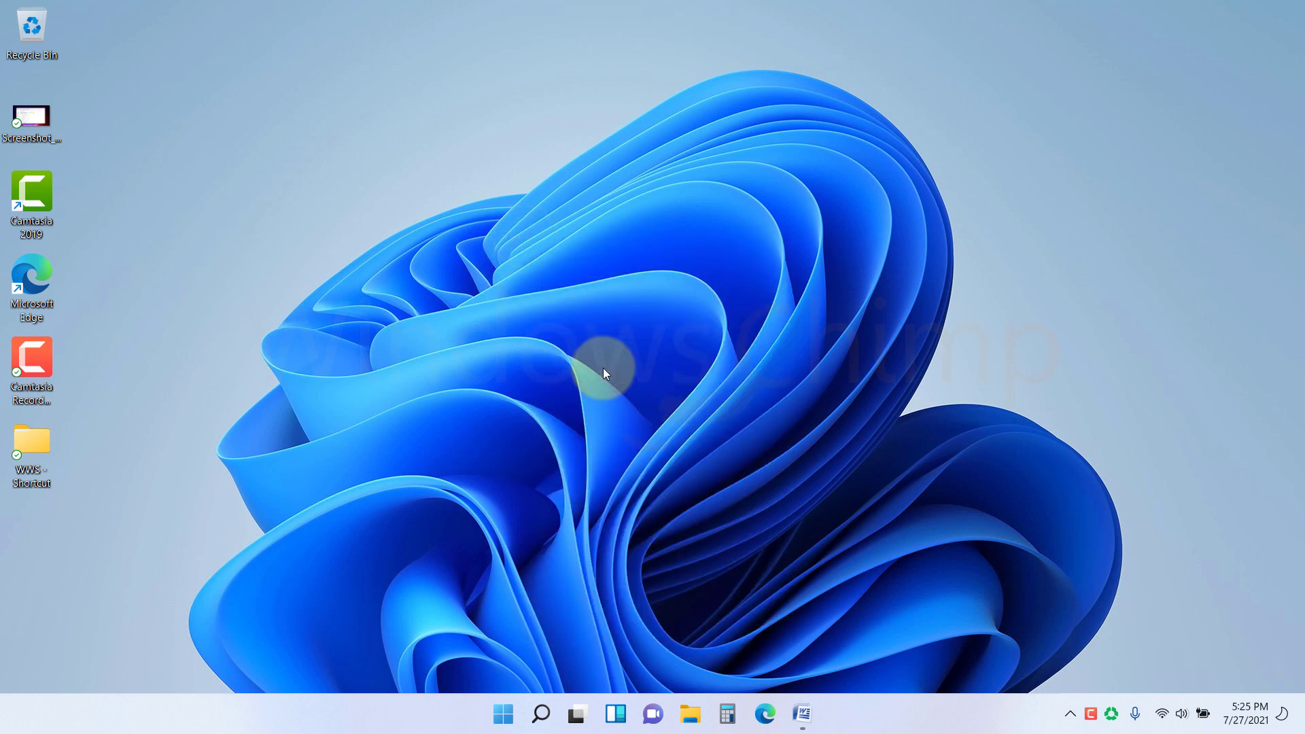
click(502, 715)
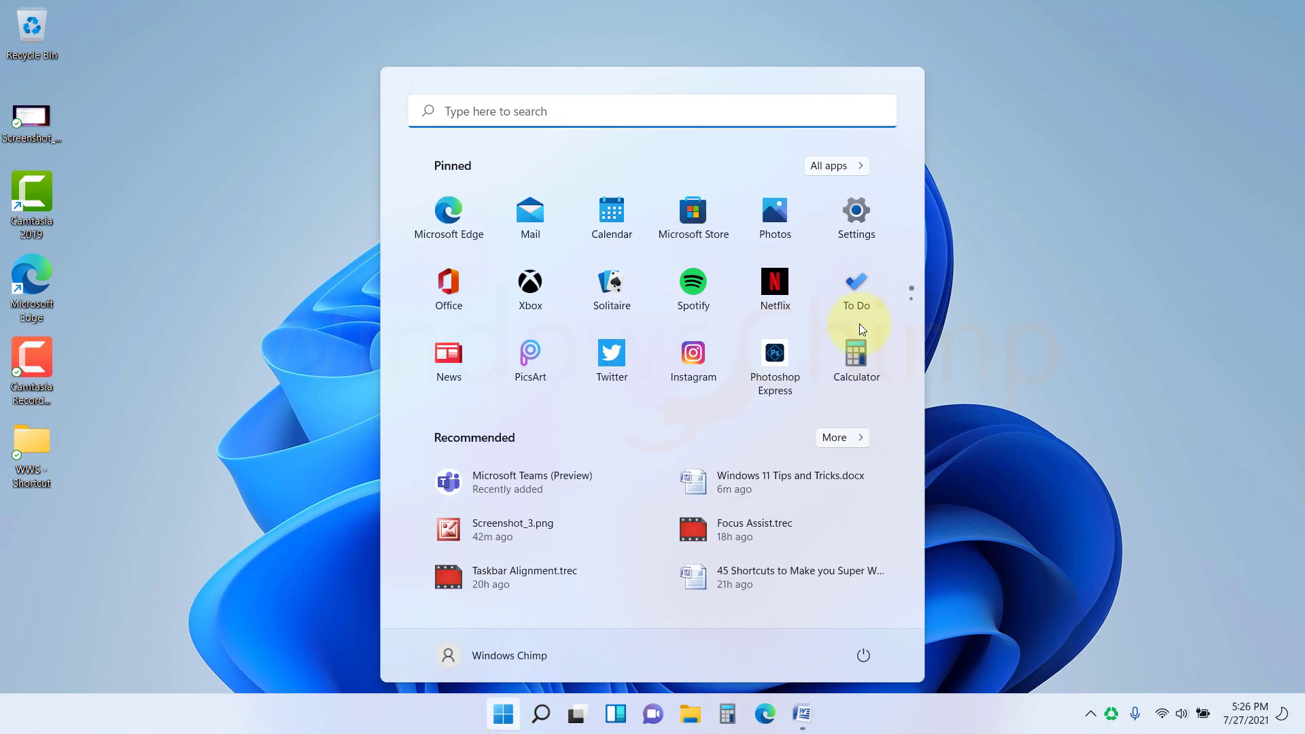
click(855, 213)
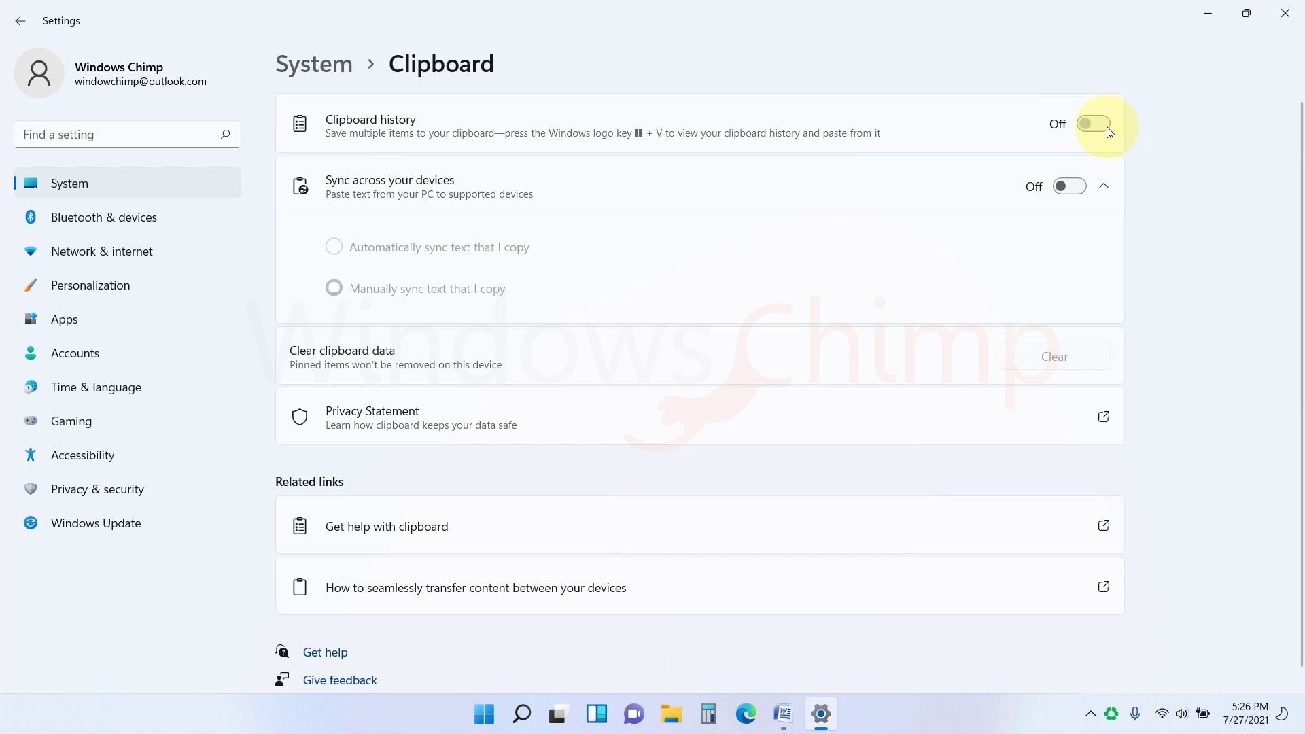
click(1093, 123)
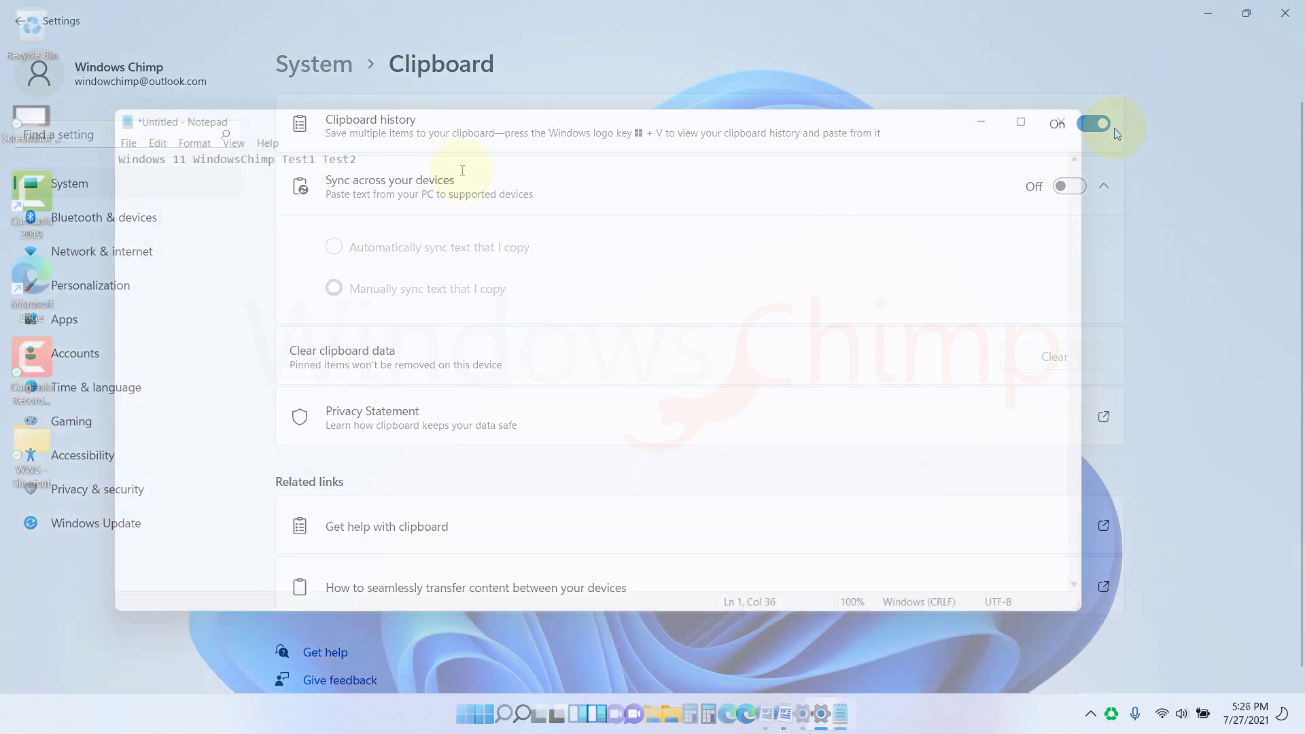
- Paste 'WindowsChimp', then paste 'Windows 11' from clipboard history into Notepad
key(win+v)
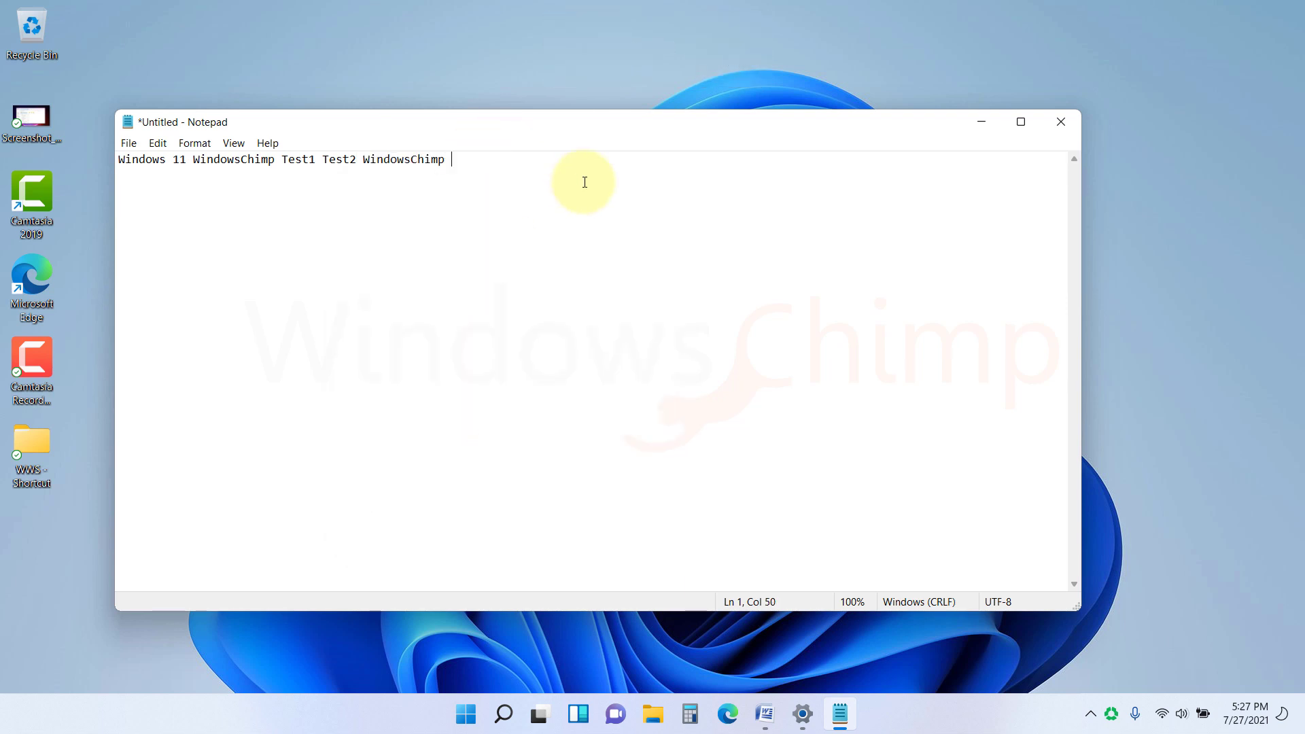
key(Win+v)
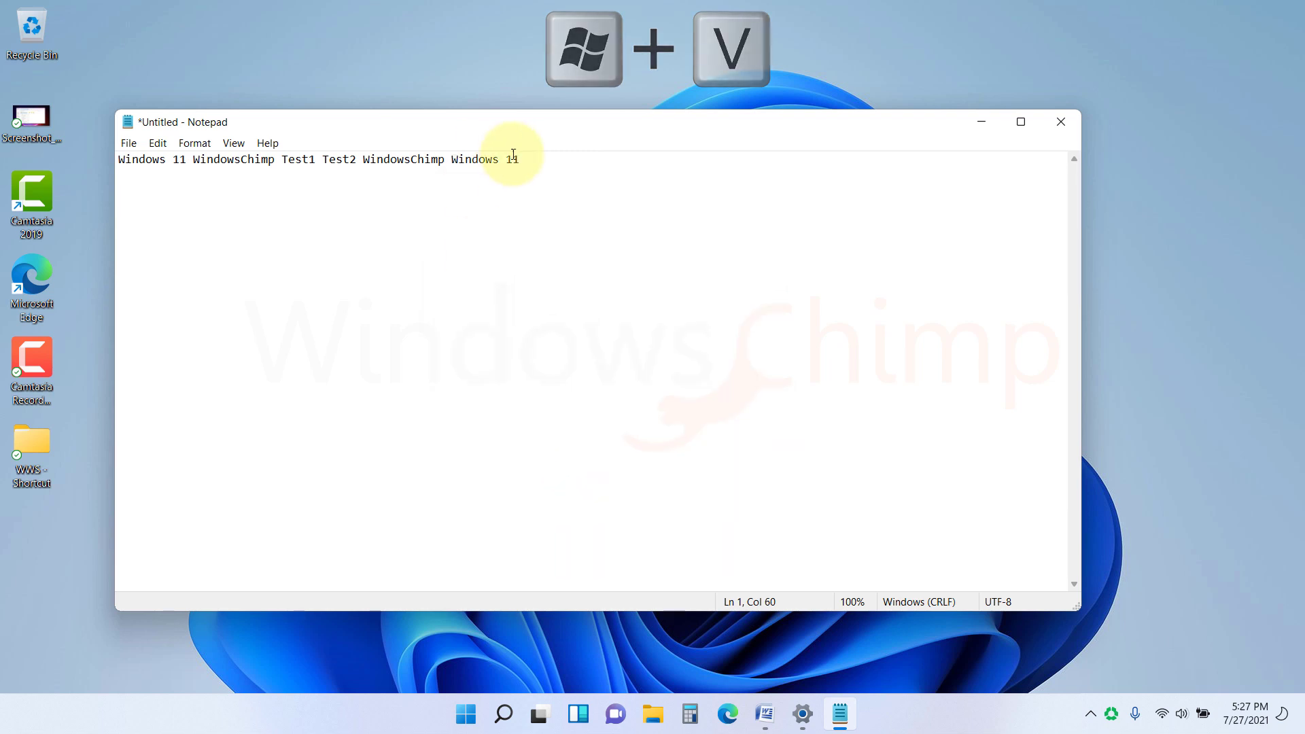
key(Win+V)
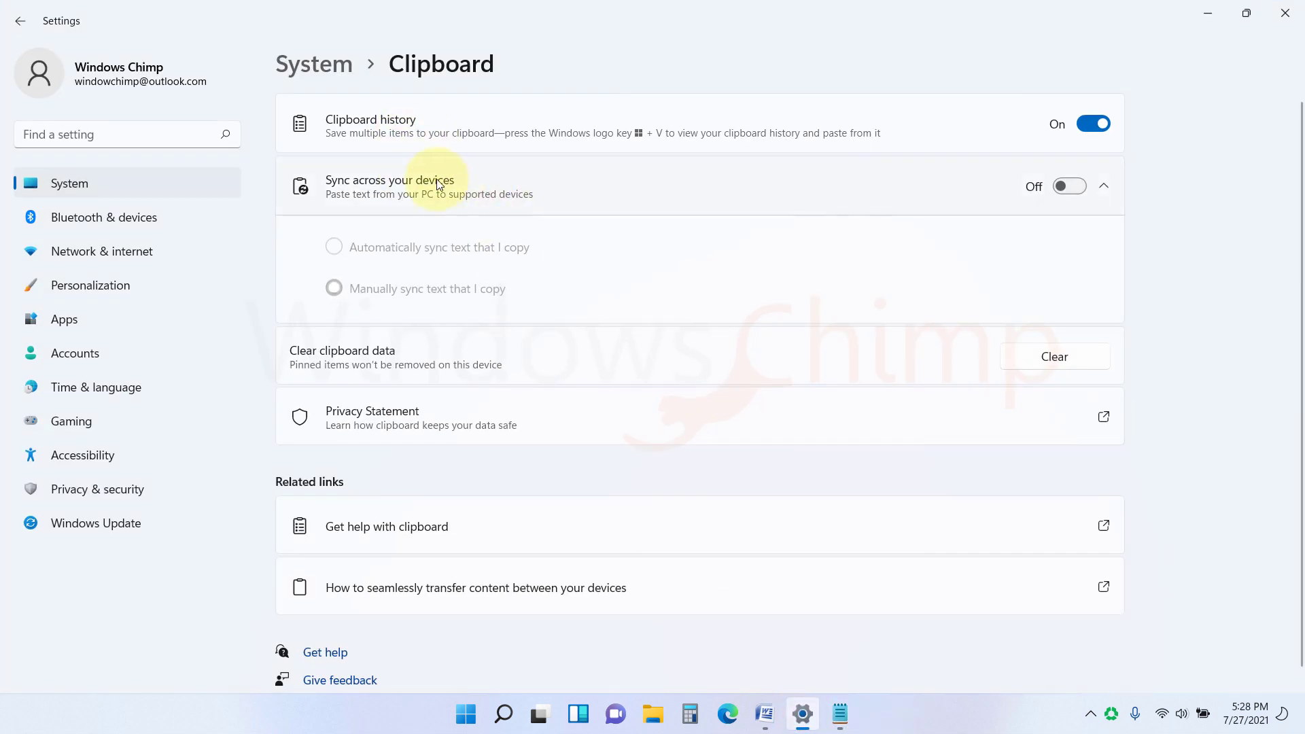
mouse_move(583, 198)
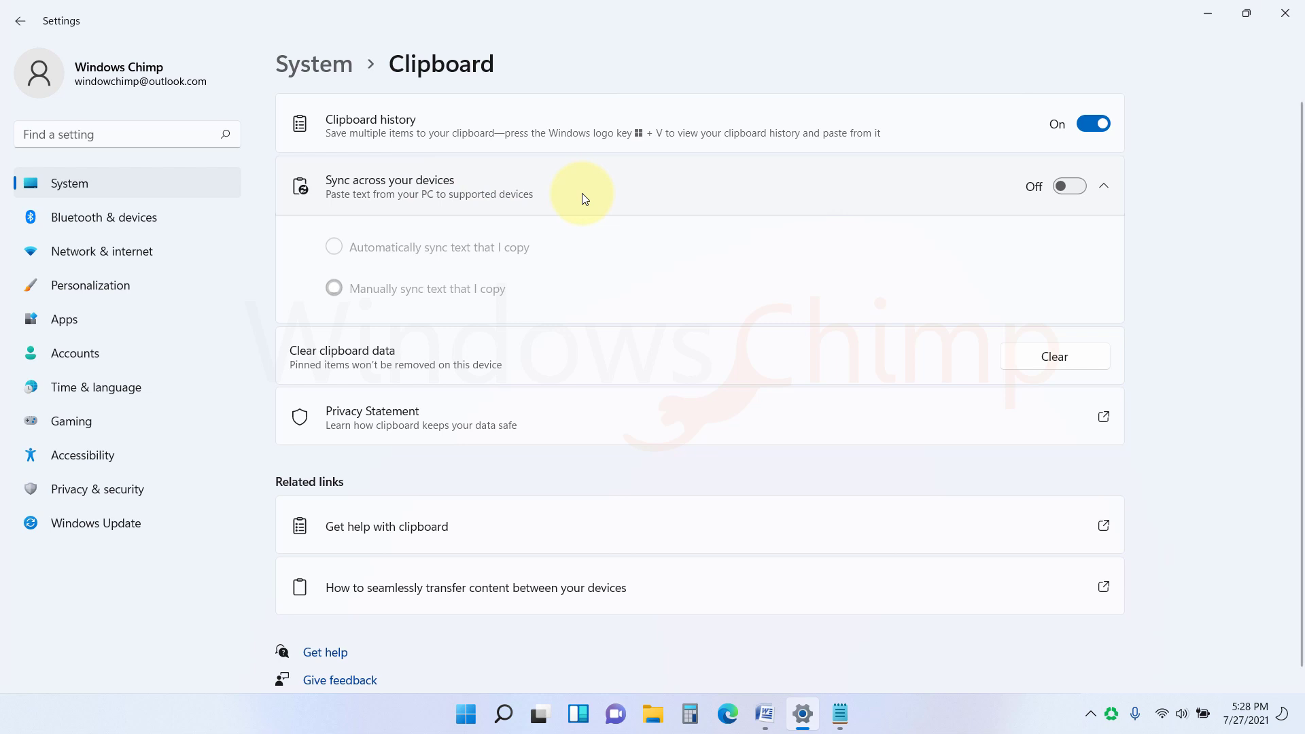
- Turn on 'Sync across your devices' and select 'Automatically sync text that I copy'
click(1069, 186)
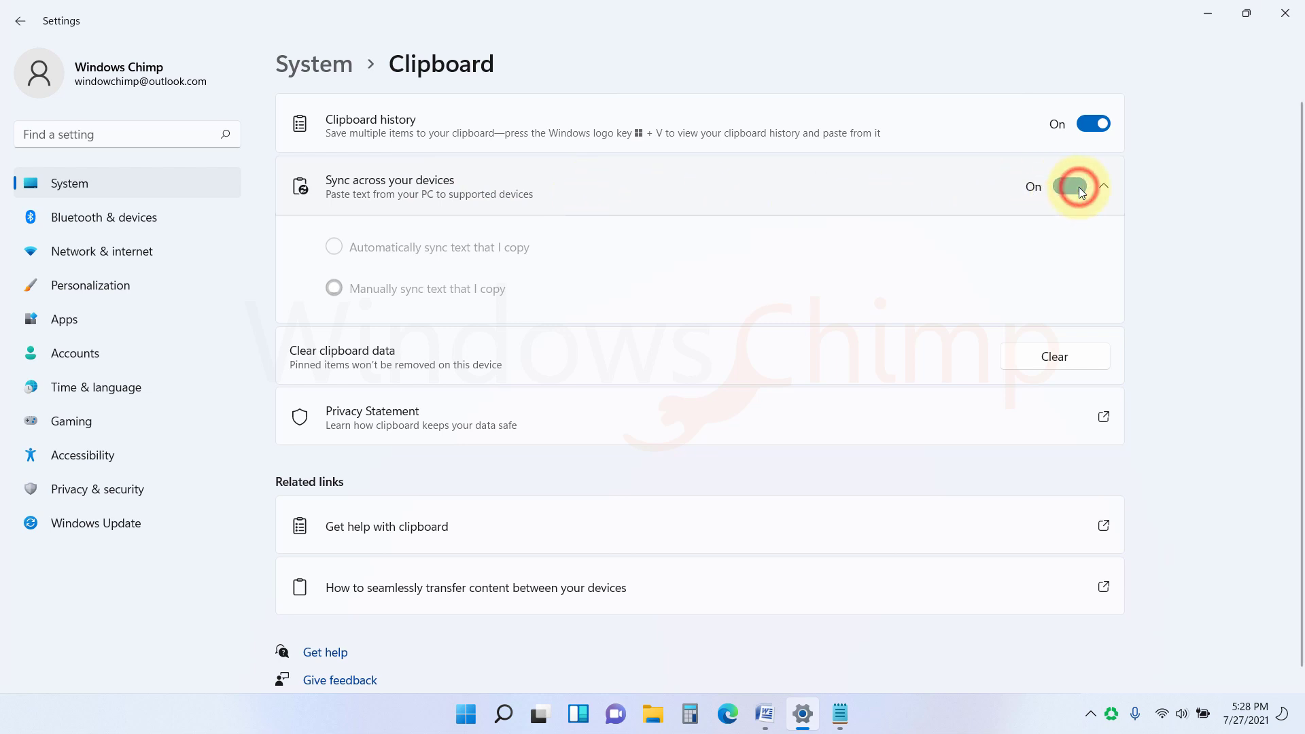
click(1069, 186)
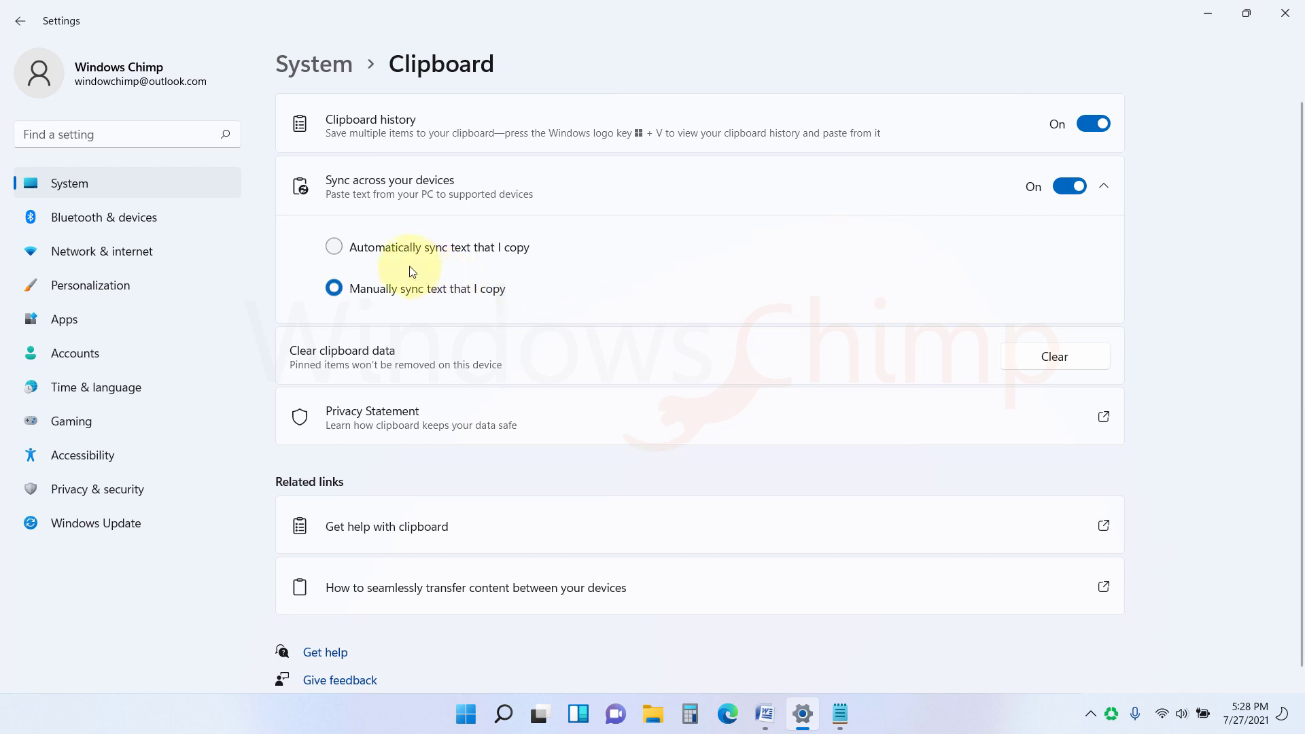
click(334, 246)
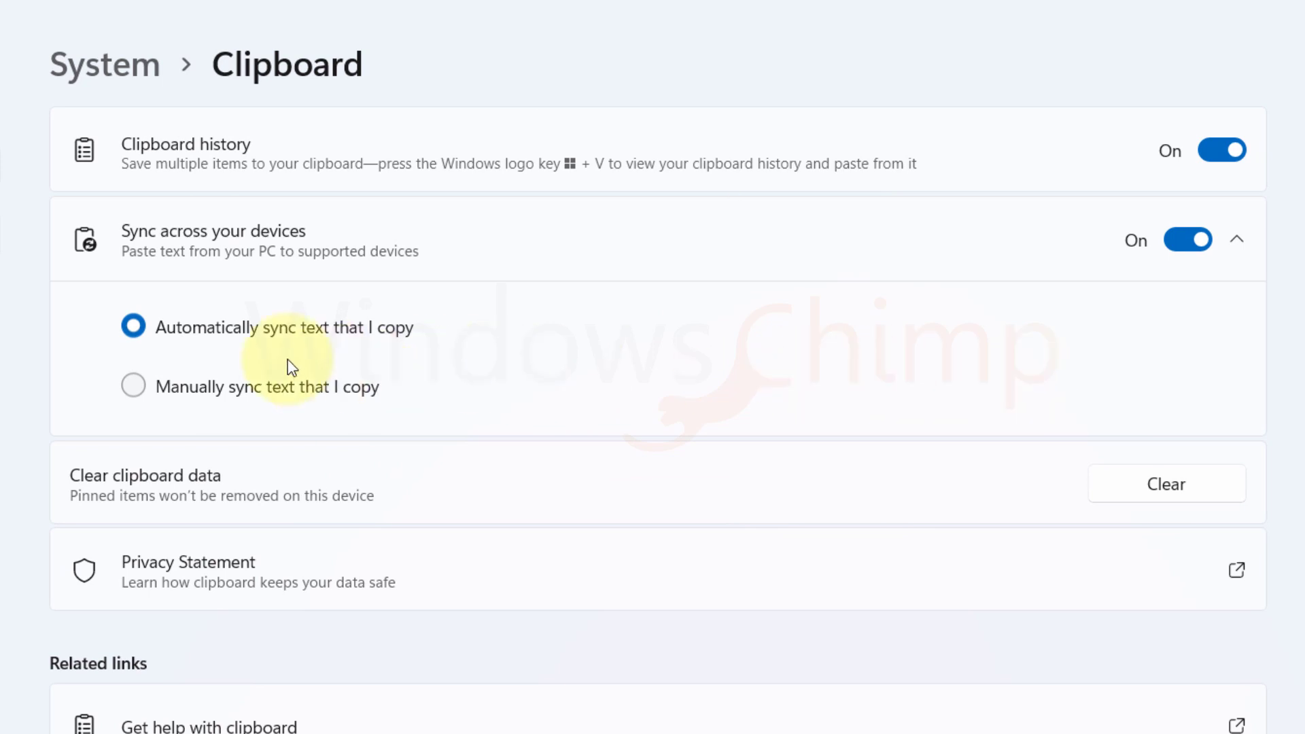
click(134, 386)
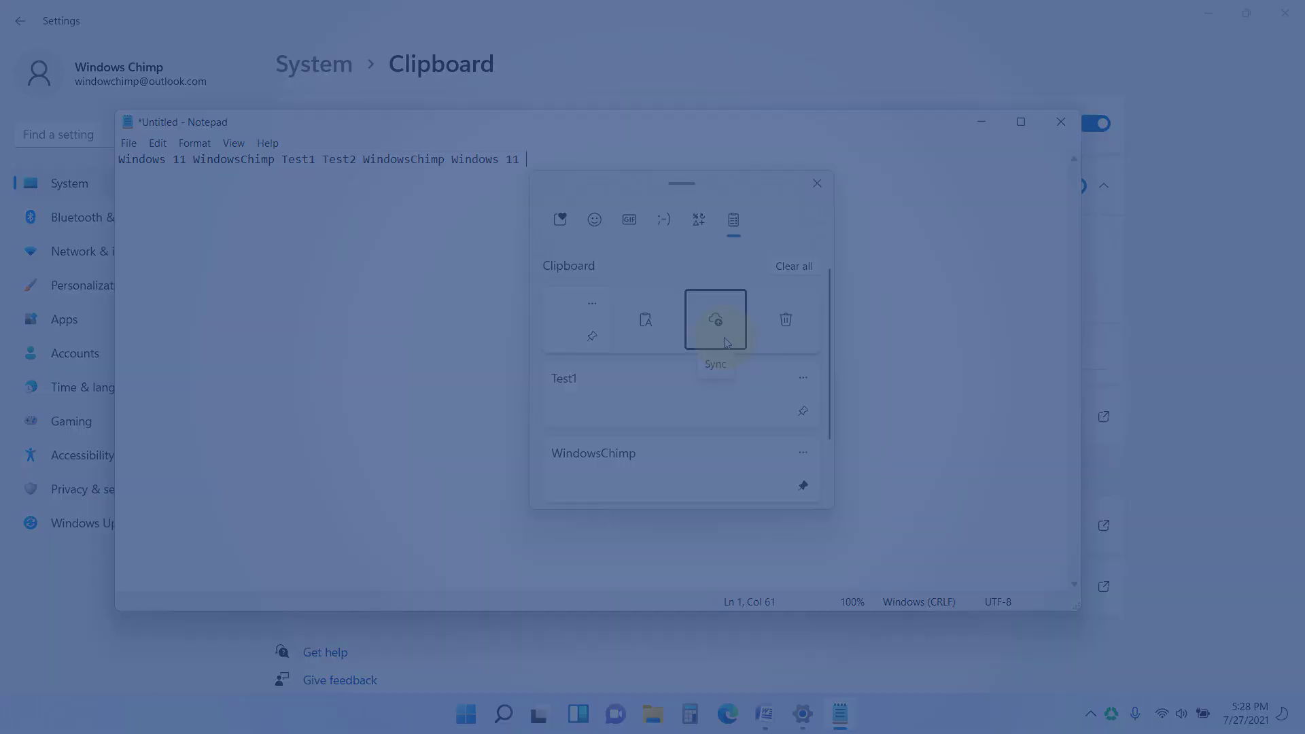
- Dismiss the desktop context menu and Start, then reach Settings > Personalization > Start
right_click(559, 225)
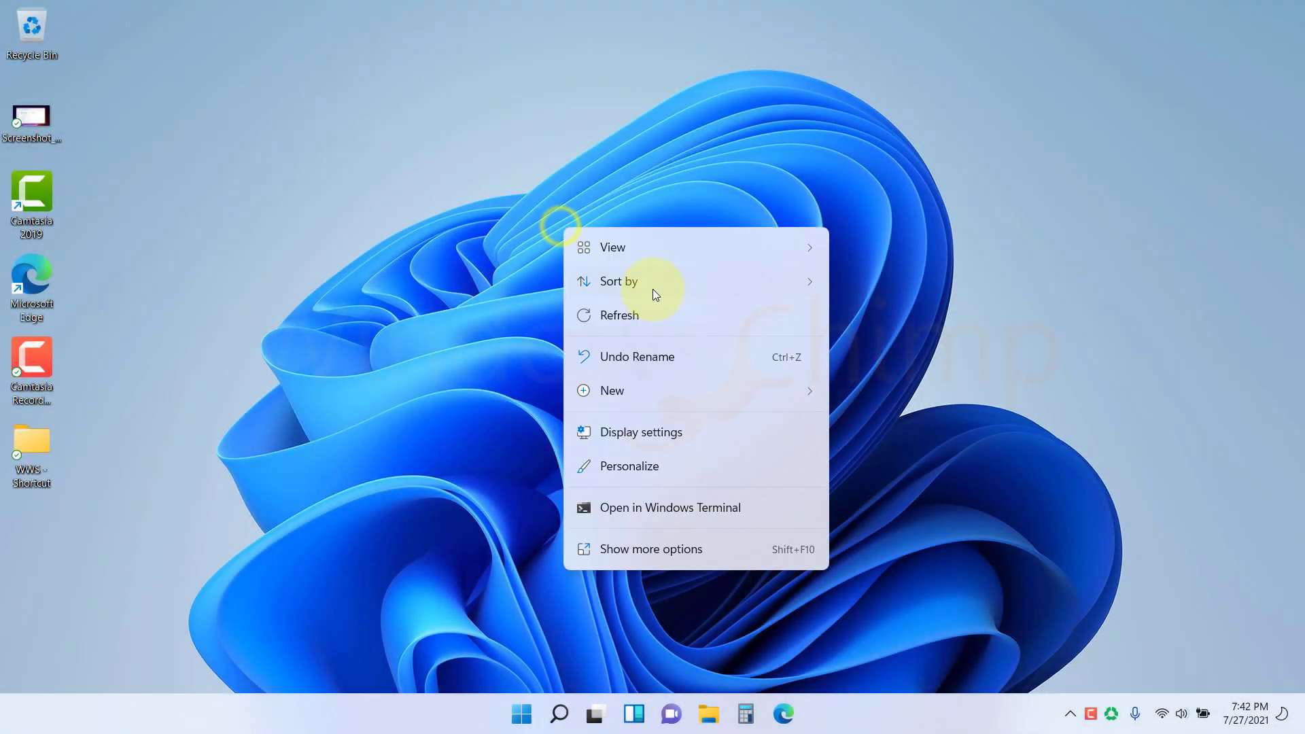
click(517, 715)
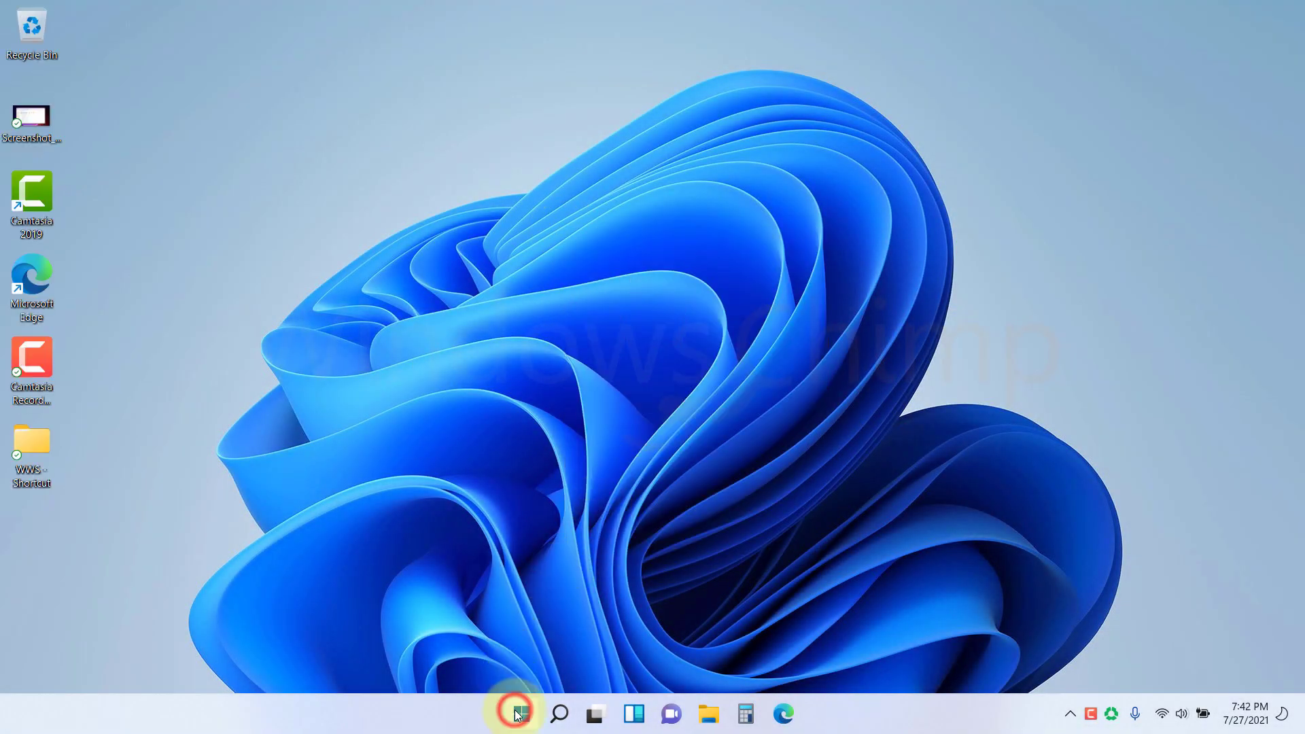
click(520, 713)
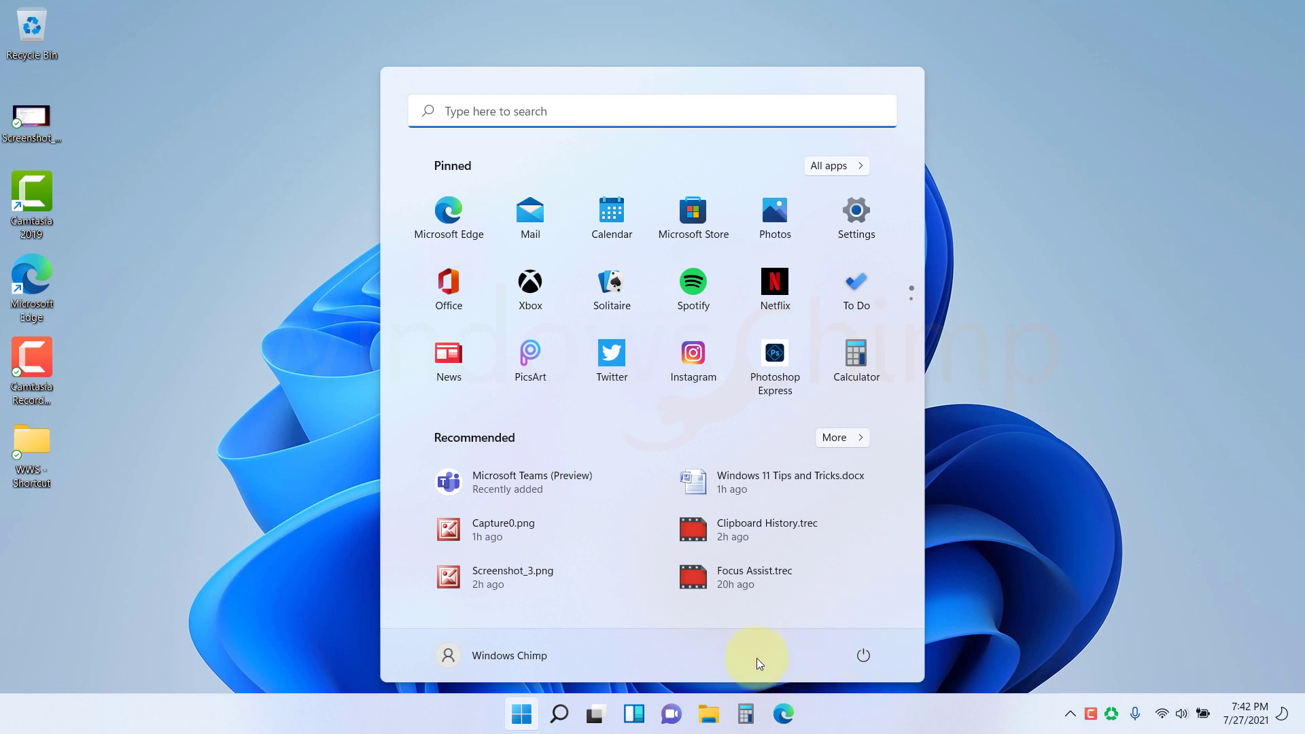
mouse_move(1087, 304)
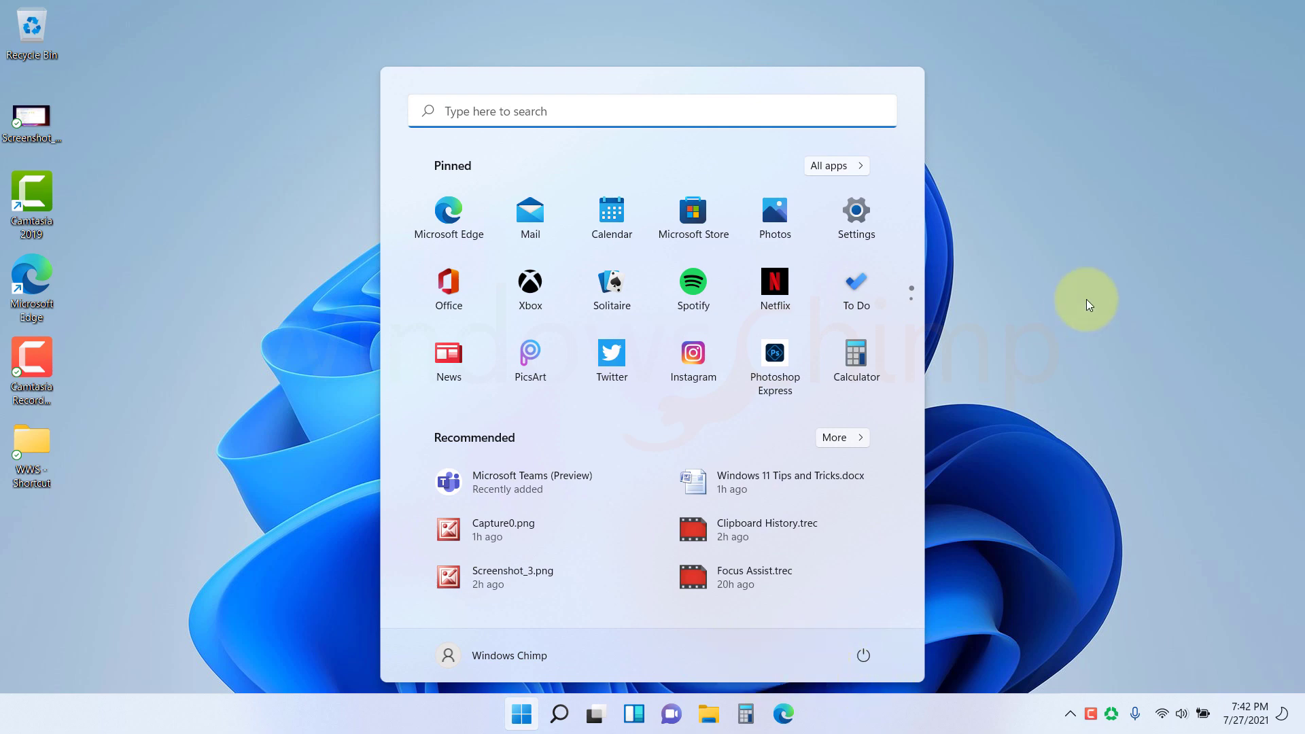
click(856, 213)
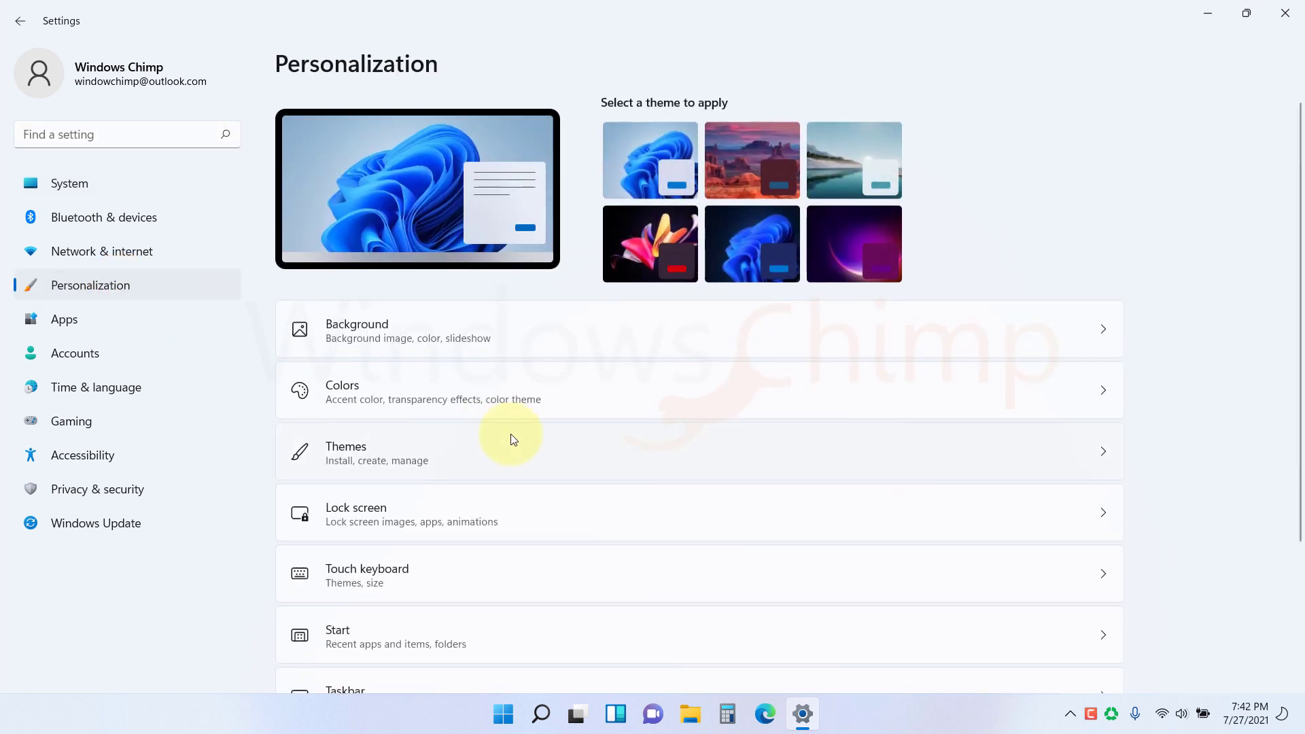
click(338, 635)
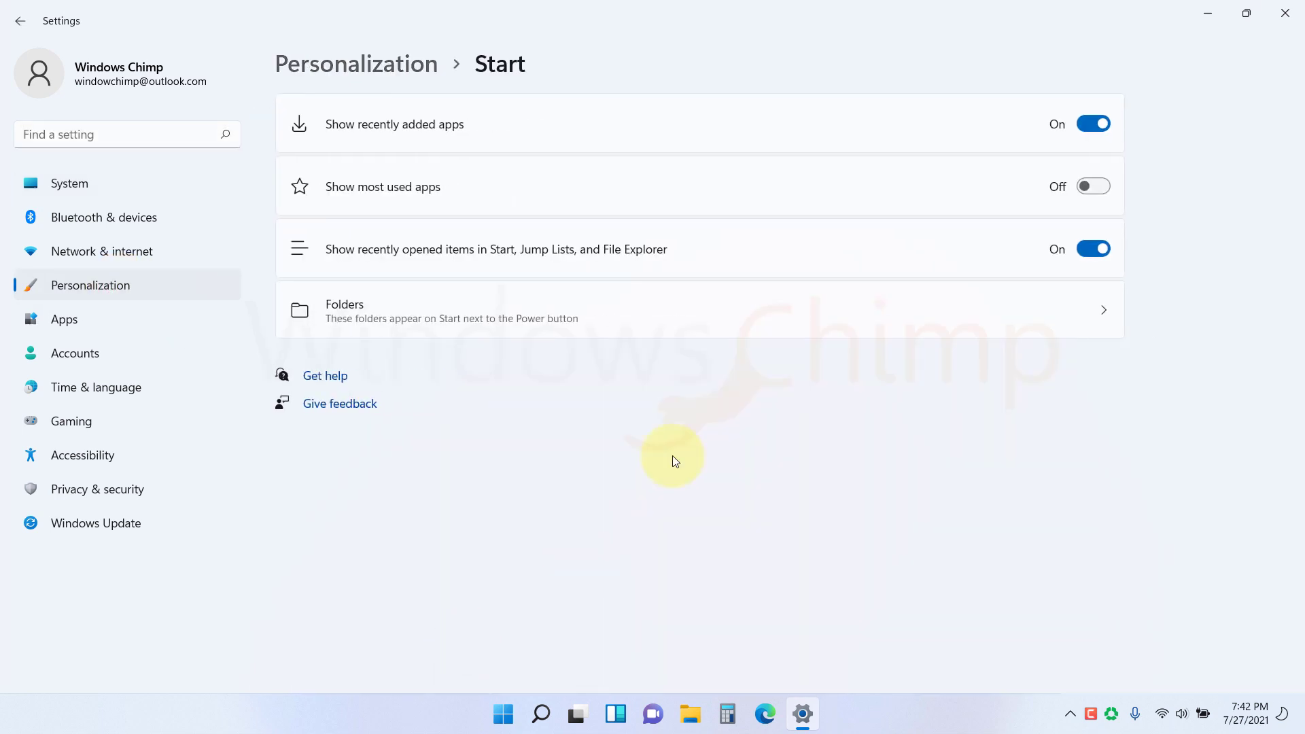
click(700, 311)
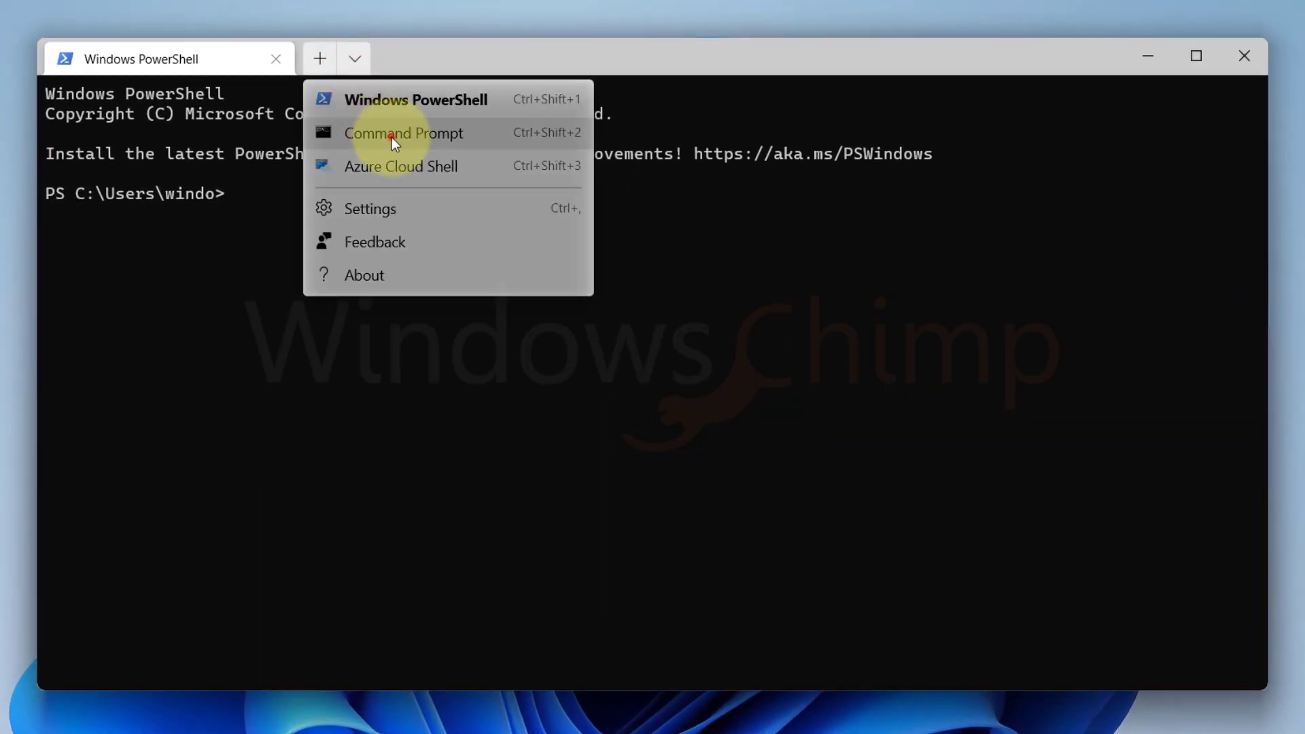
- Open Command Prompt and another PowerShell tab, then browse Terminal's Interaction and Color schemes settings
click(403, 133)
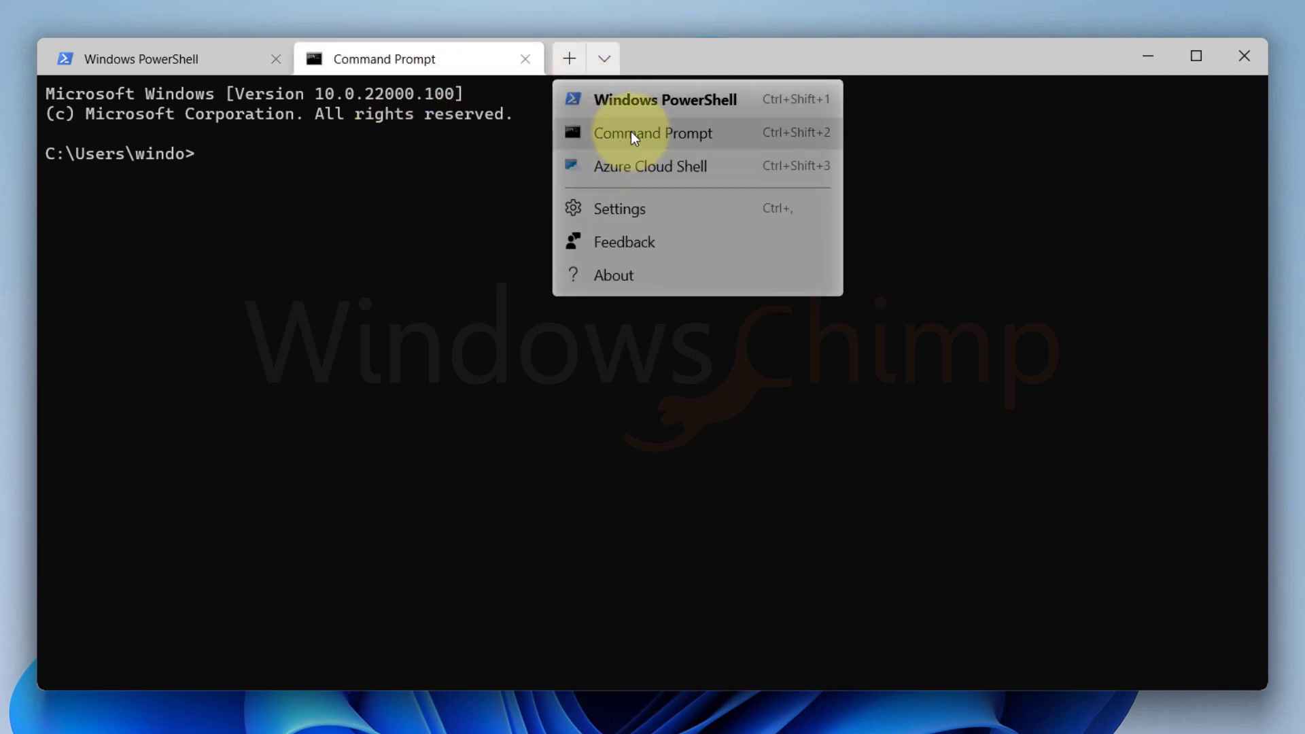
click(664, 100)
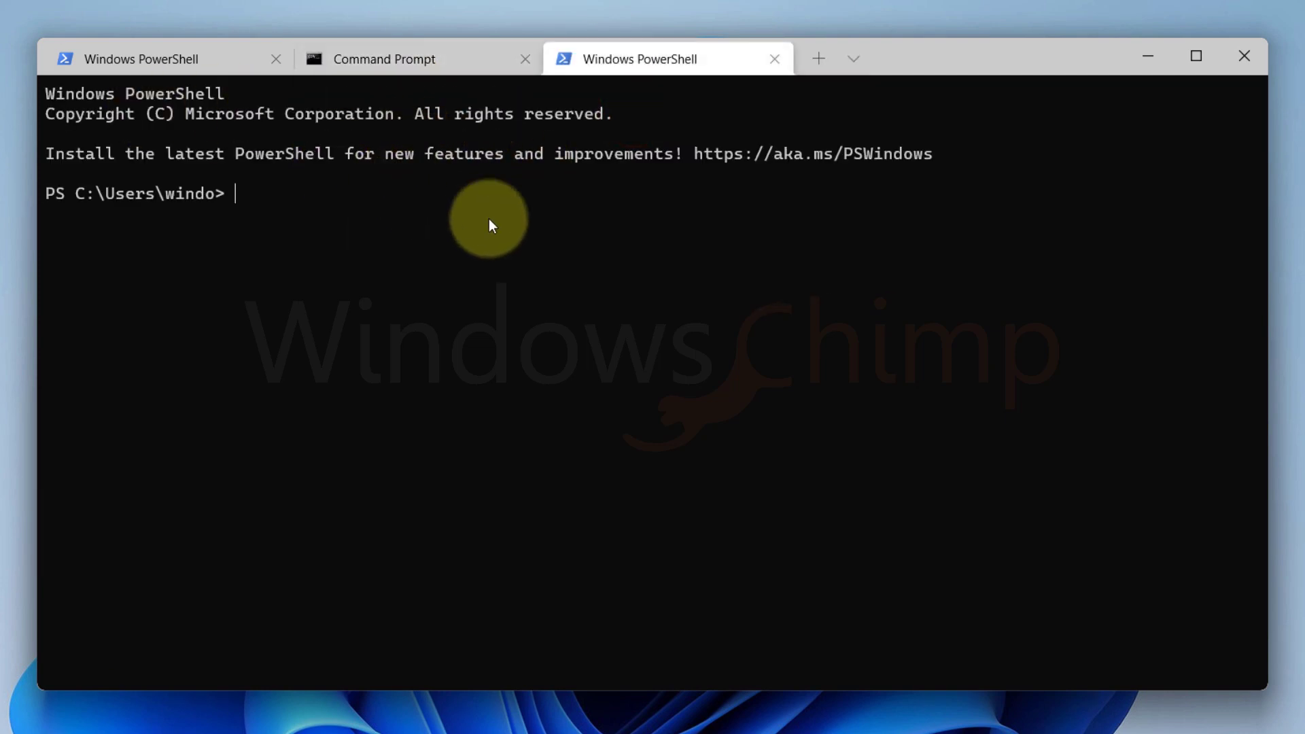
click(852, 59)
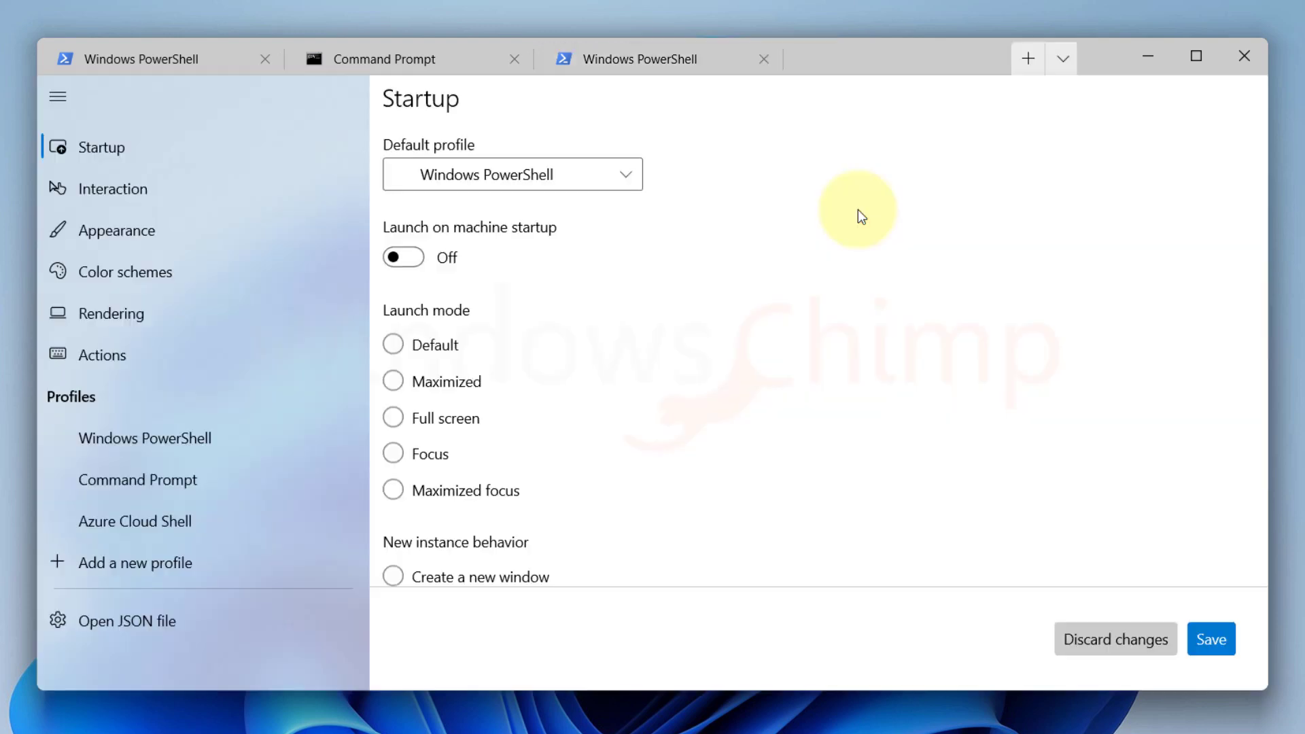
click(127, 271)
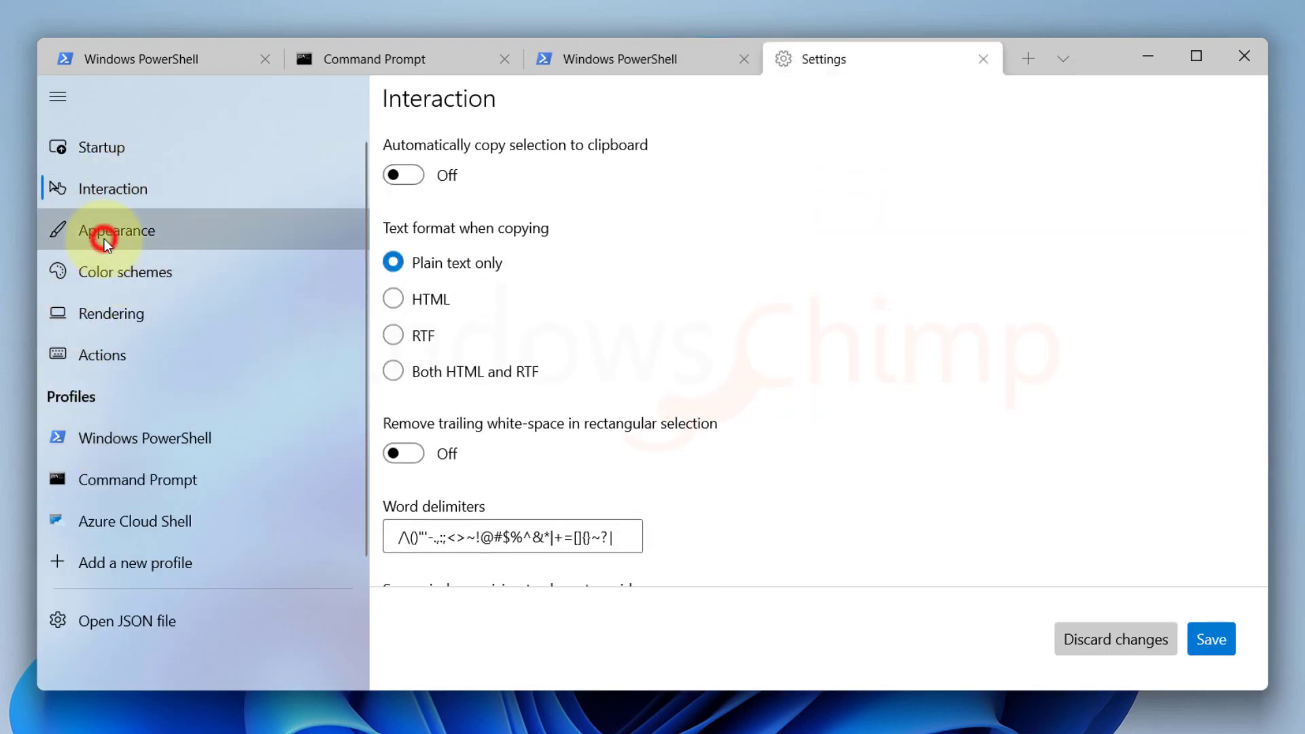
click(125, 271)
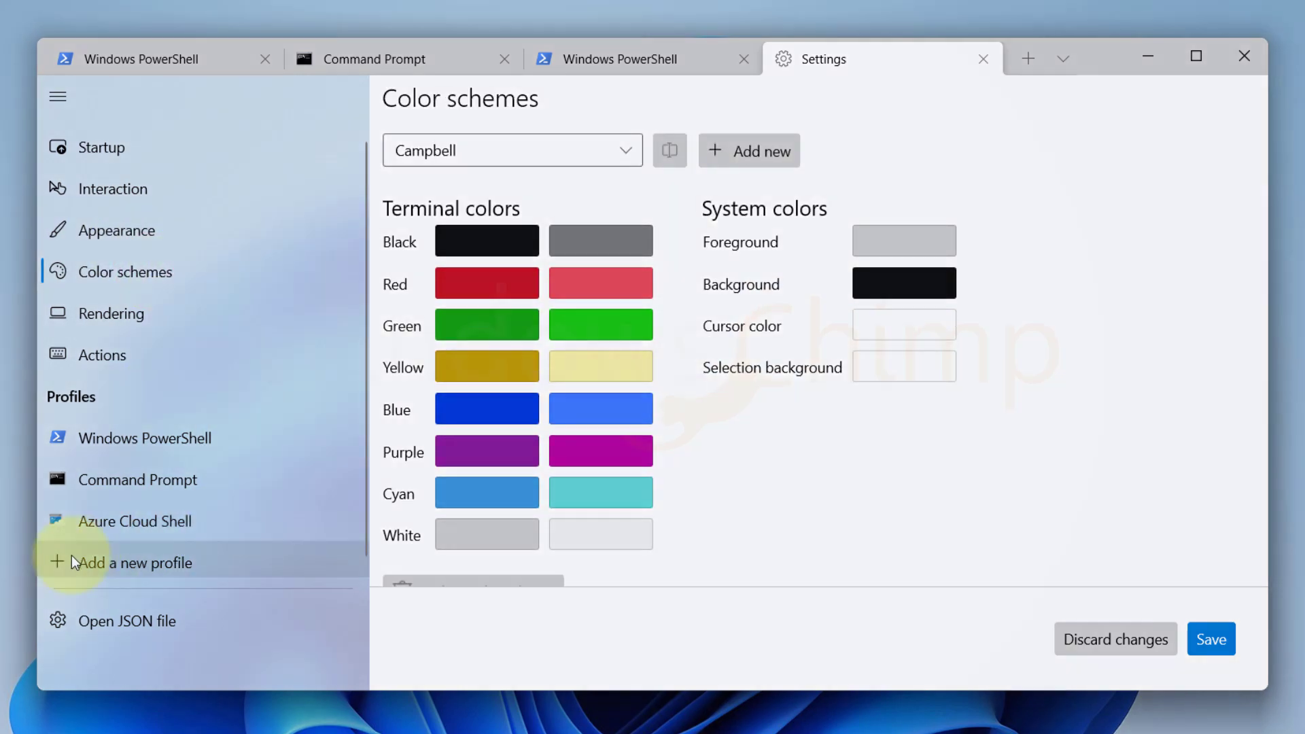
click(1245, 55)
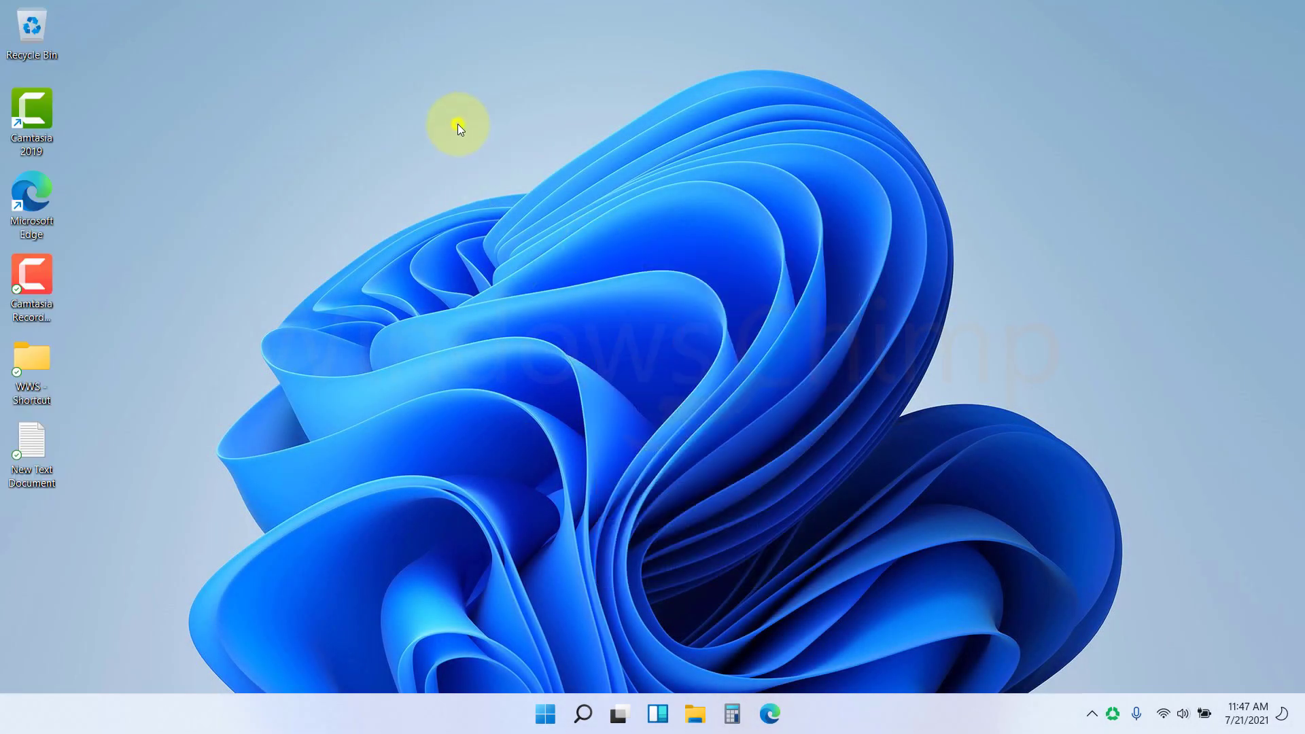
mouse_move(591, 429)
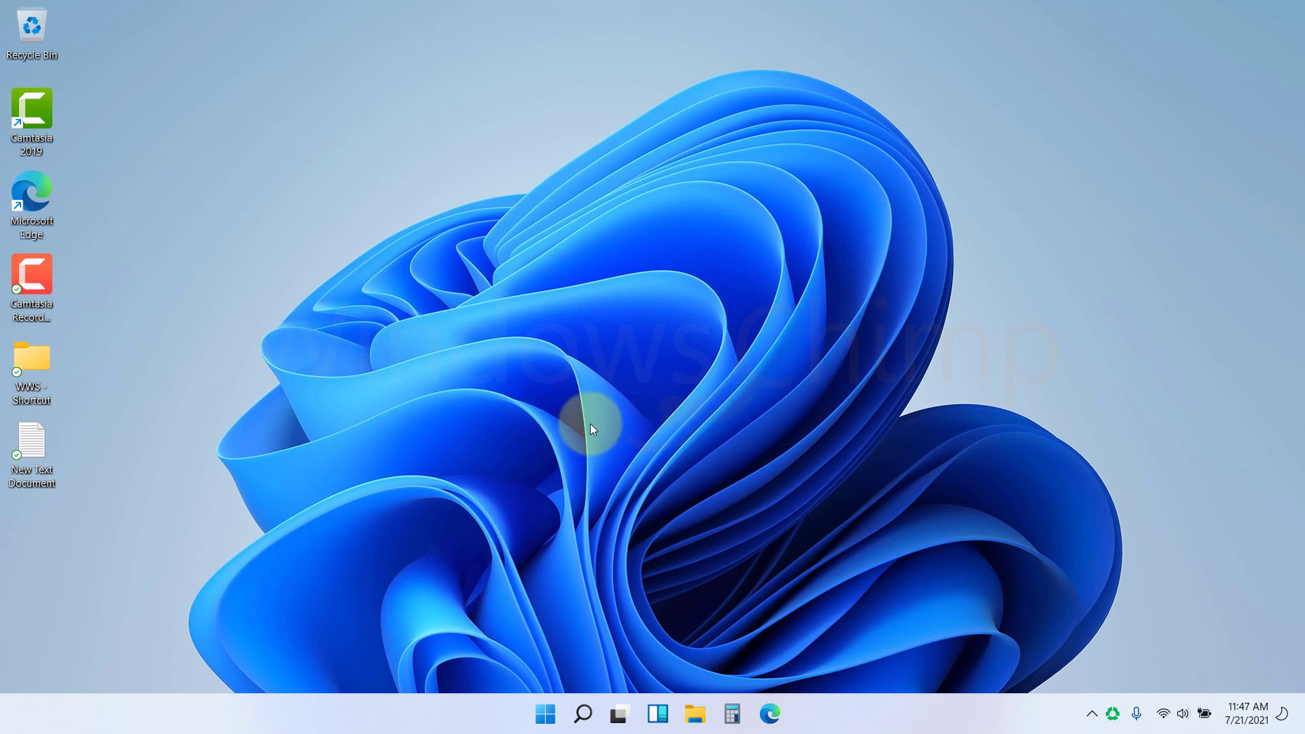
- Run Windows Terminal as administrator, approve UAC, and enter the wsl --install command
click(582, 715)
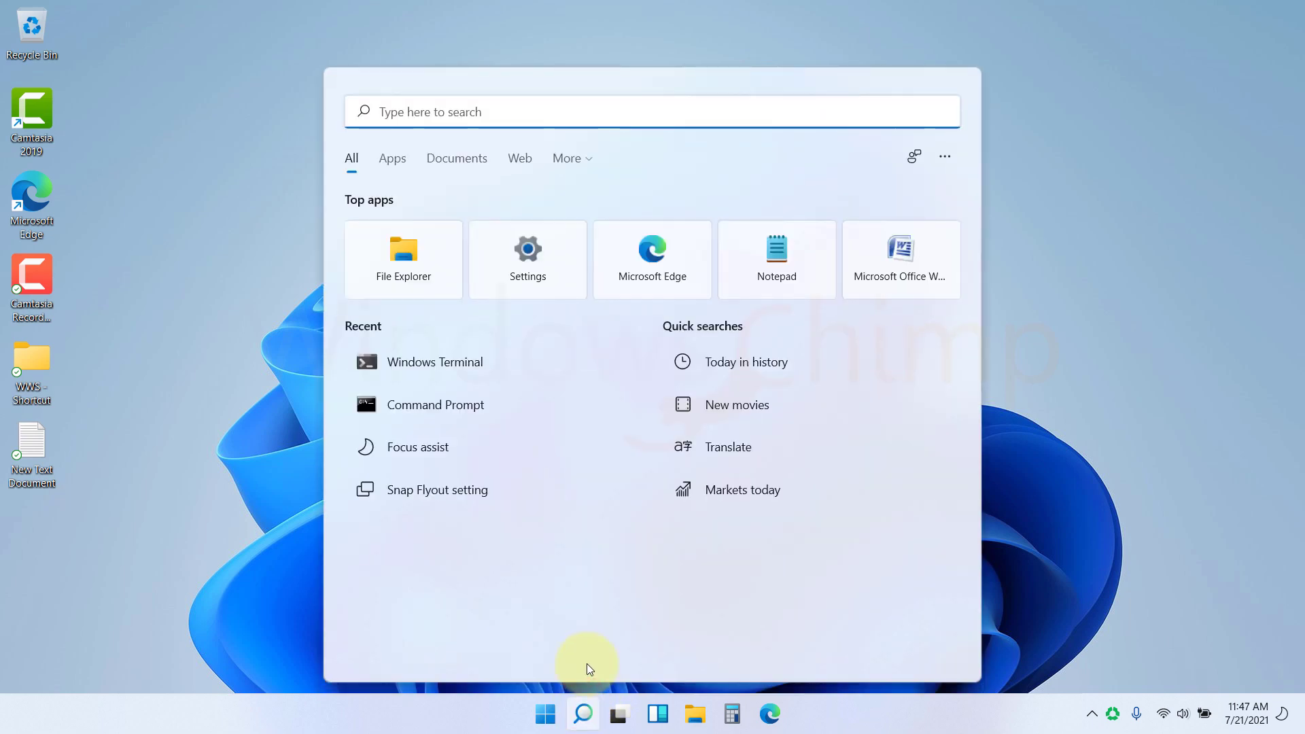
text(windows terminal)
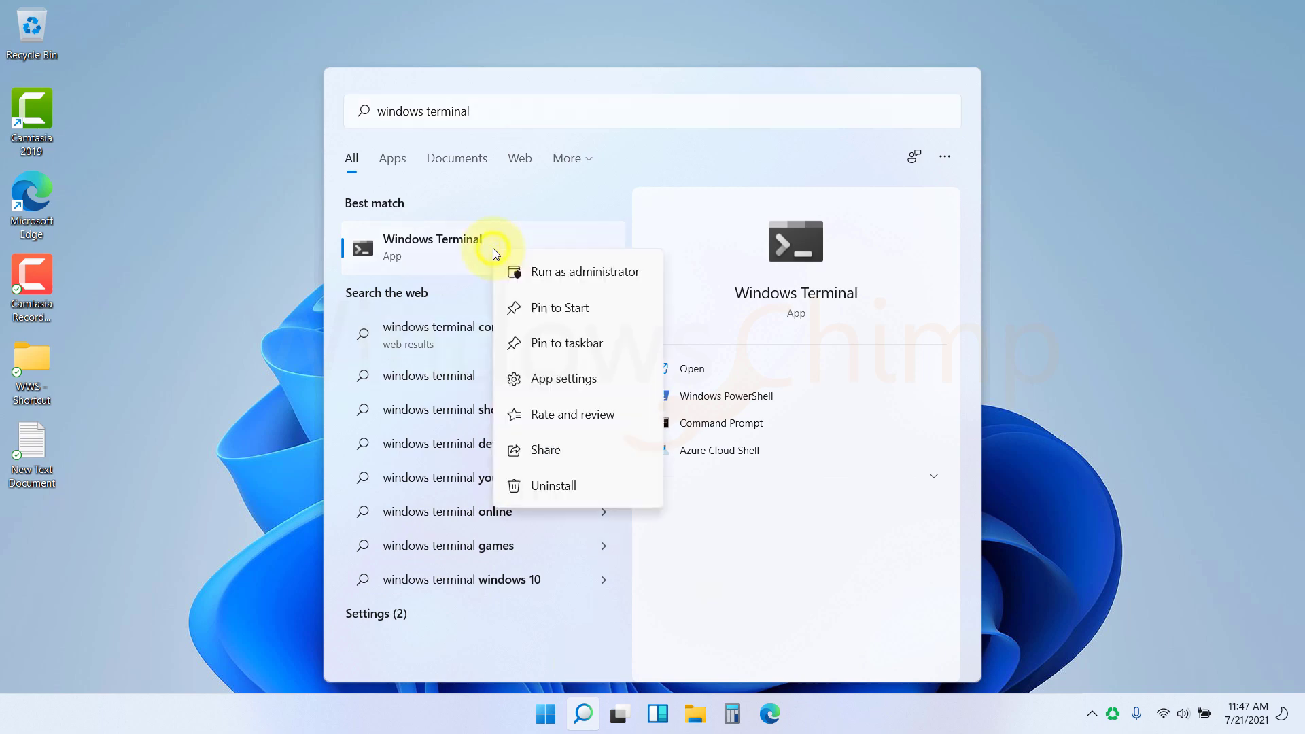
click(586, 271)
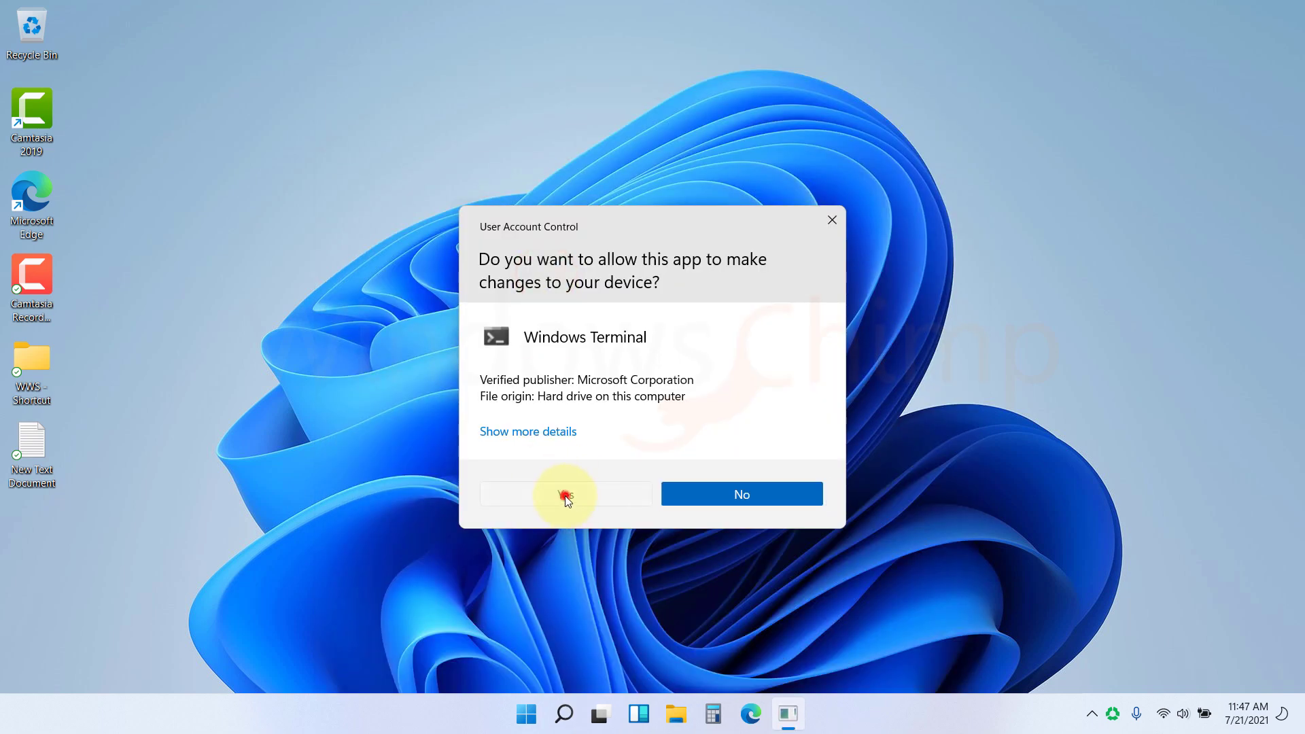
click(564, 493)
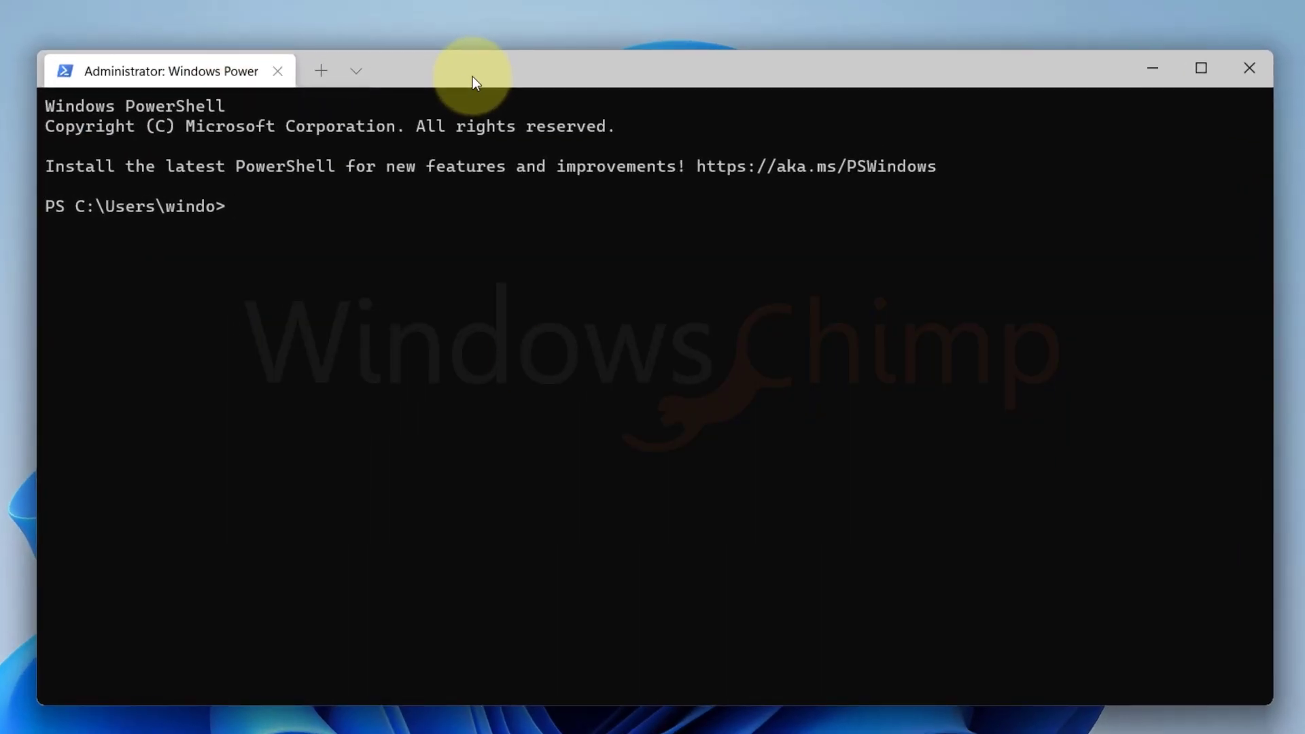
text(wsl)
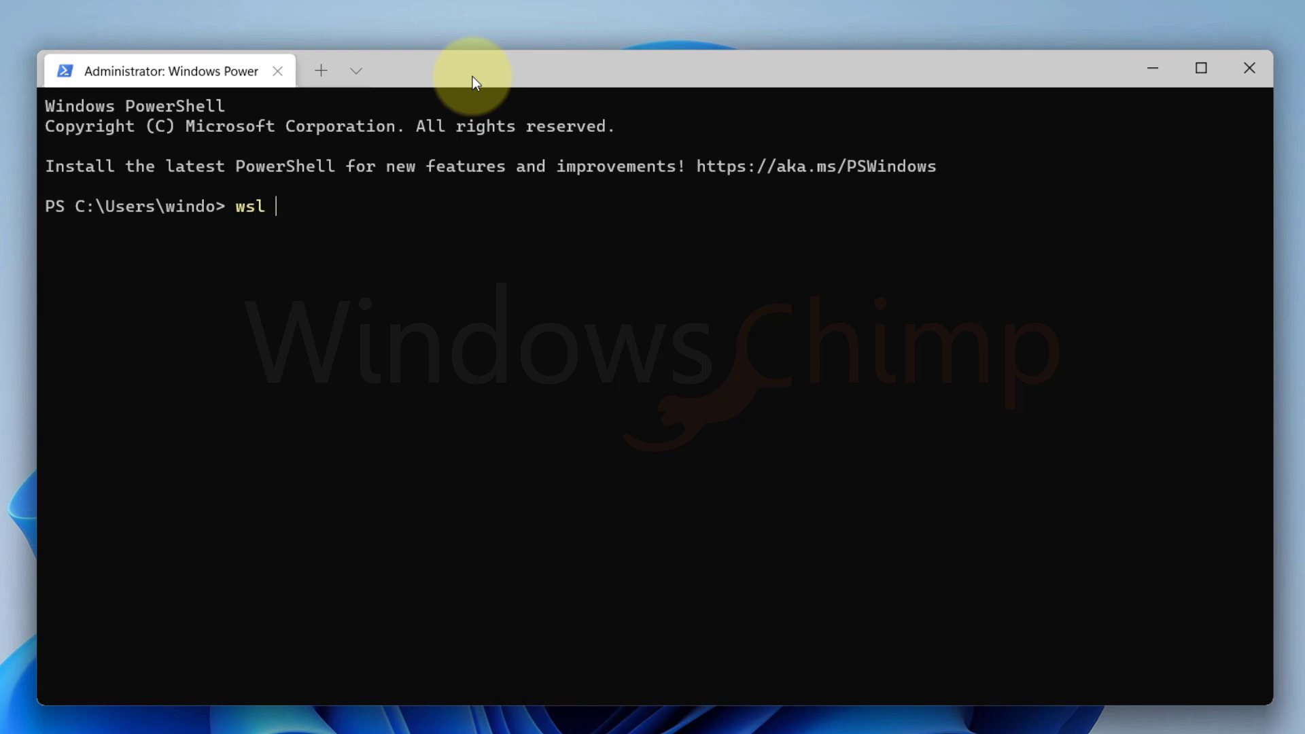
text(--)
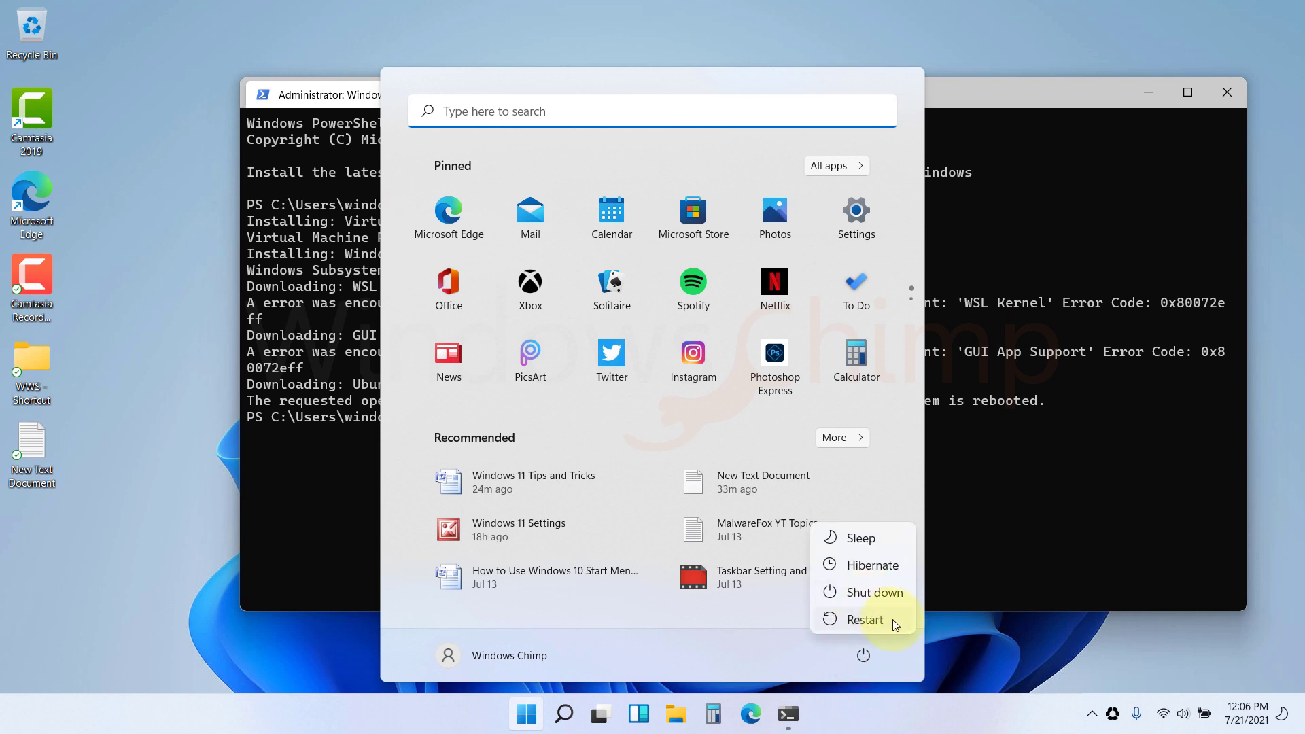
mouse_move(893, 623)
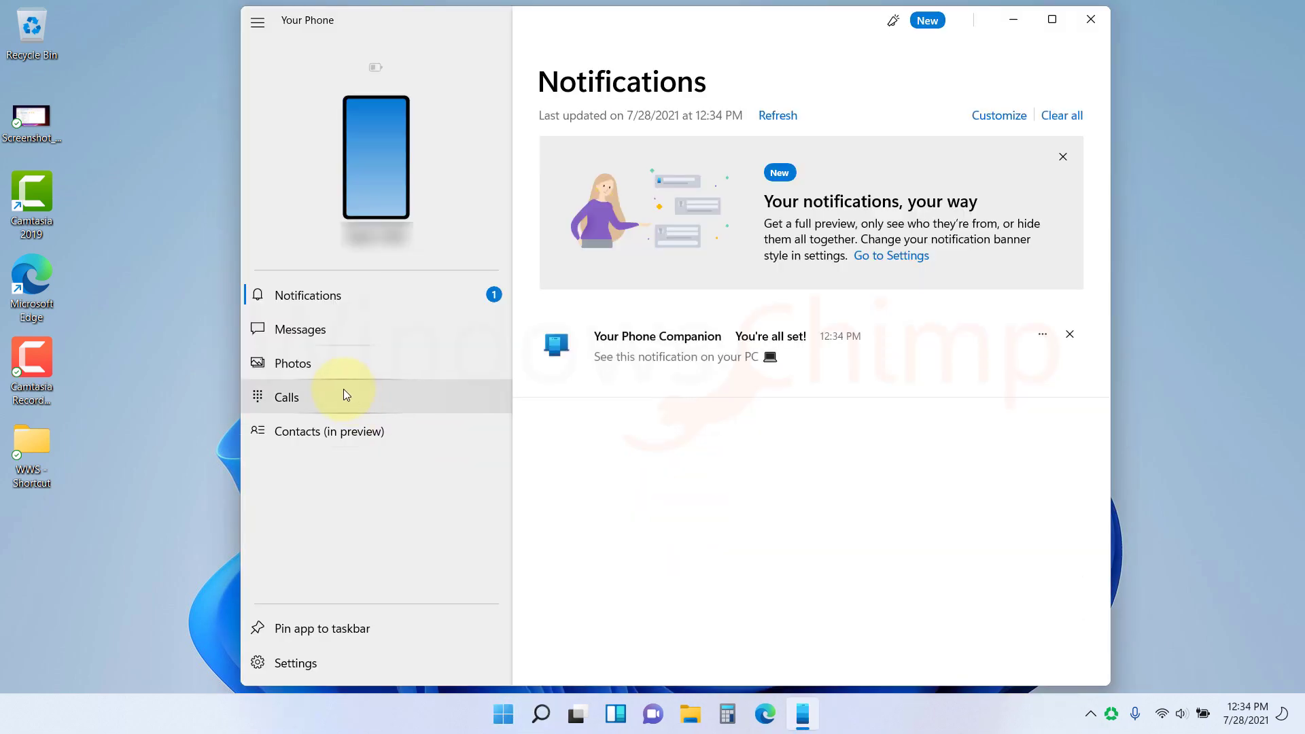
- Browse Your Phone's Messages, Photos and Calls sections
click(300, 330)
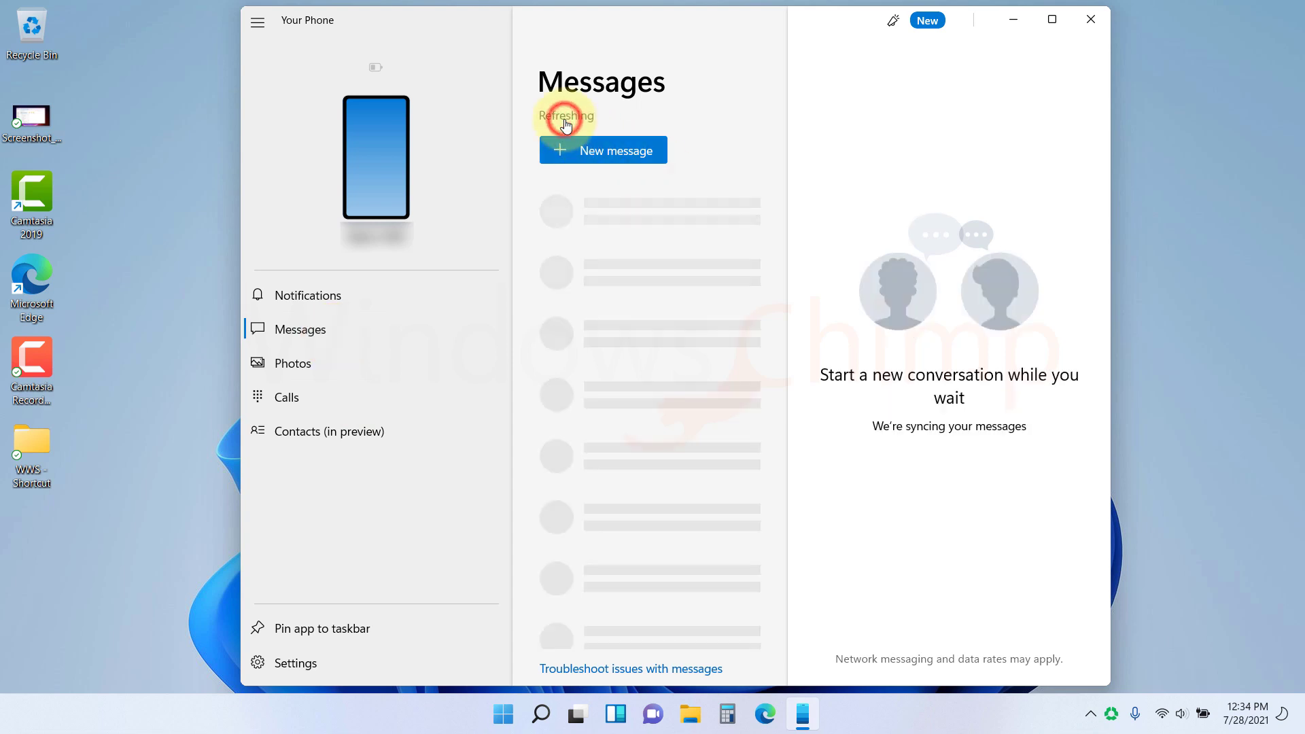
click(292, 363)
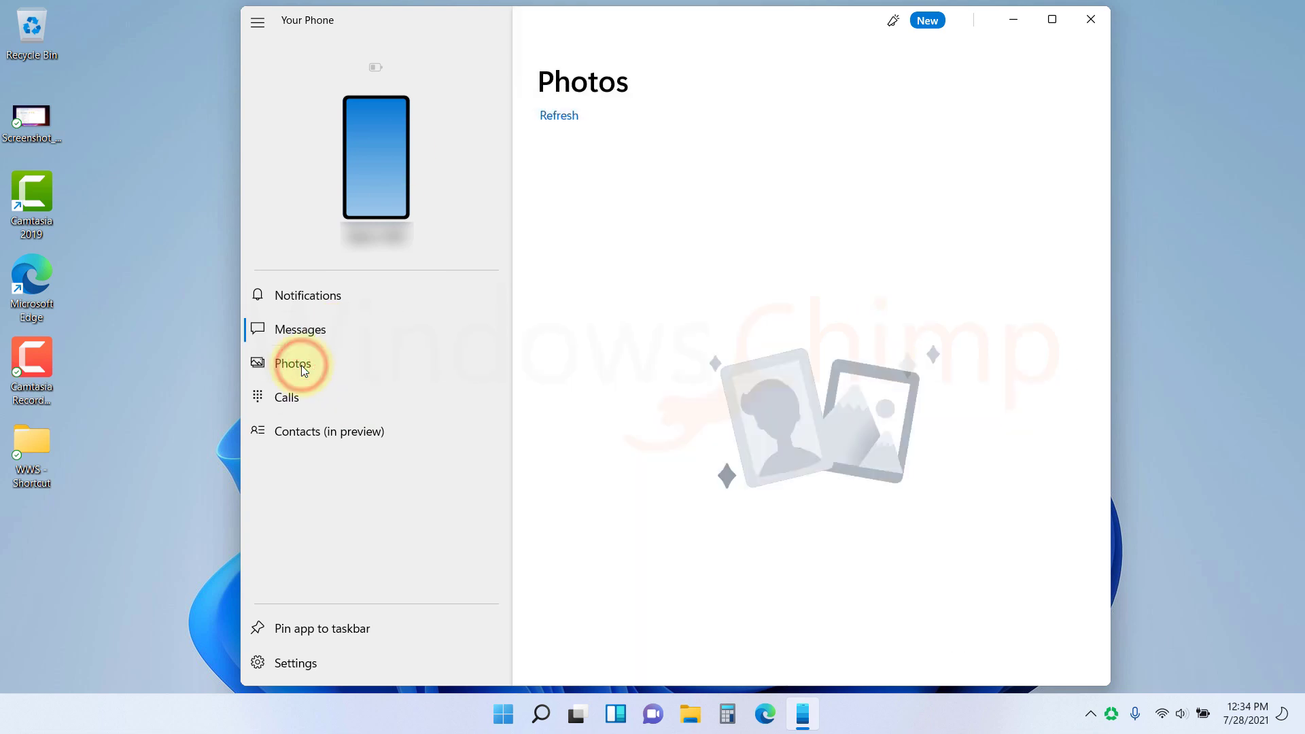
mouse_move(286, 397)
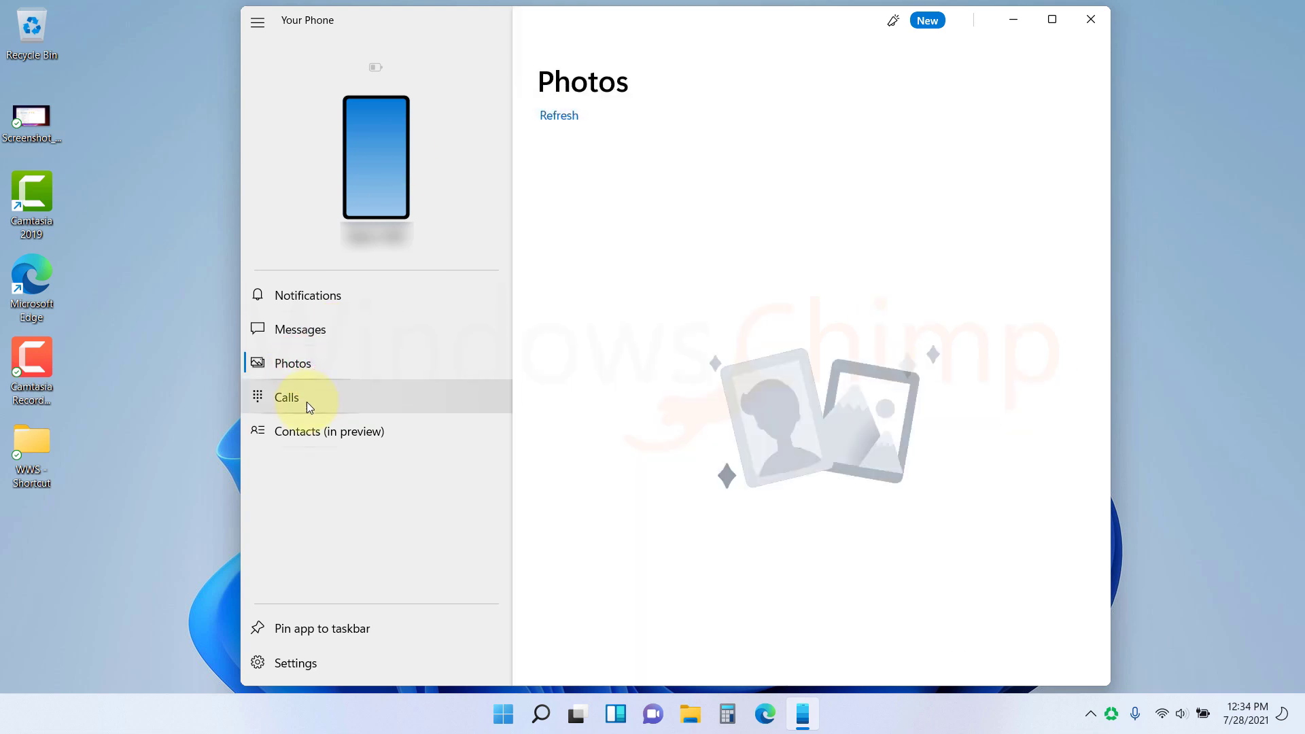
click(286, 397)
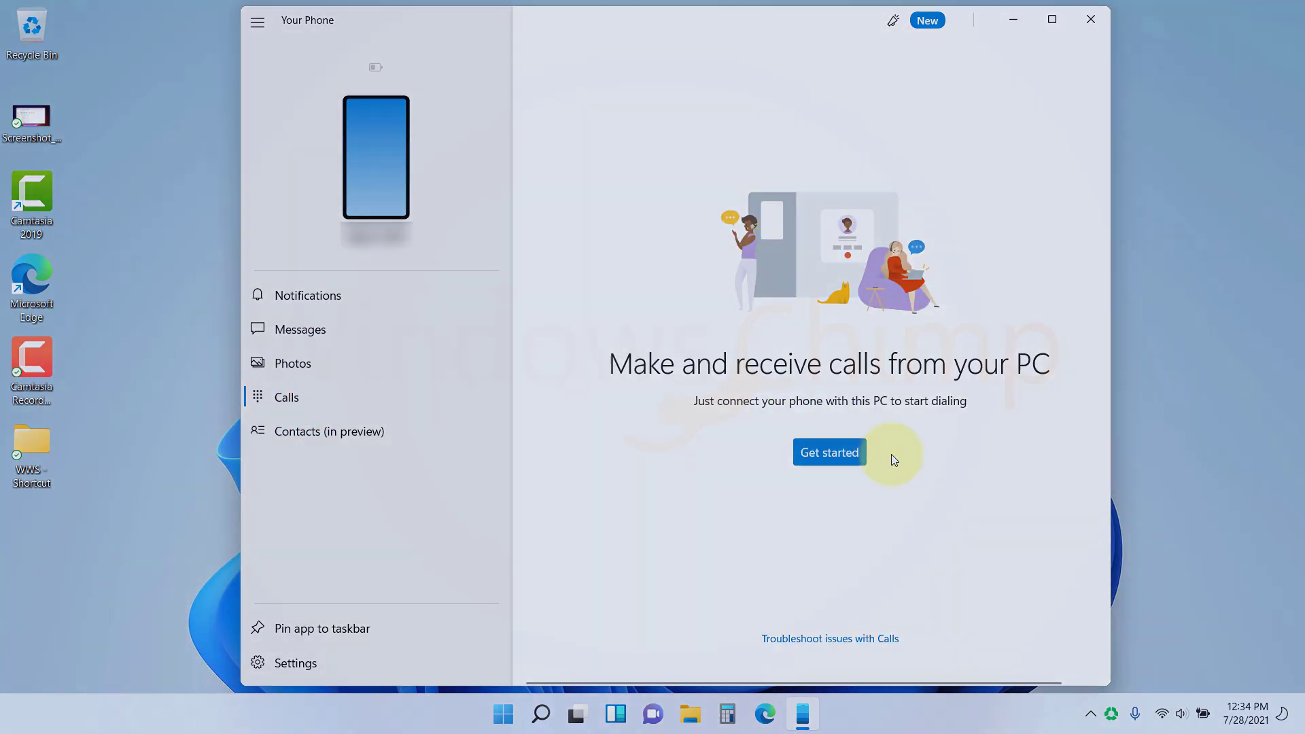
click(763, 715)
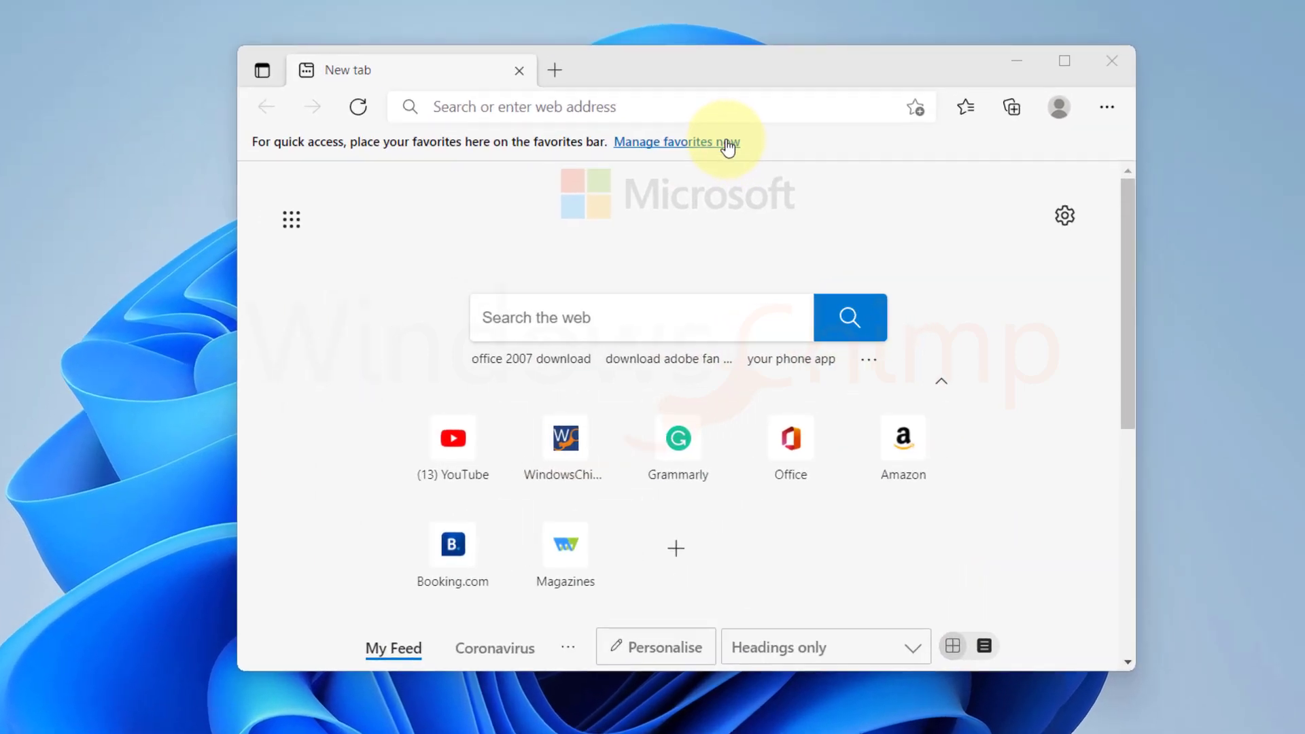
- Insert laughing and smiley emoji into Edge's address bar from the Win + . panel
click(524, 107)
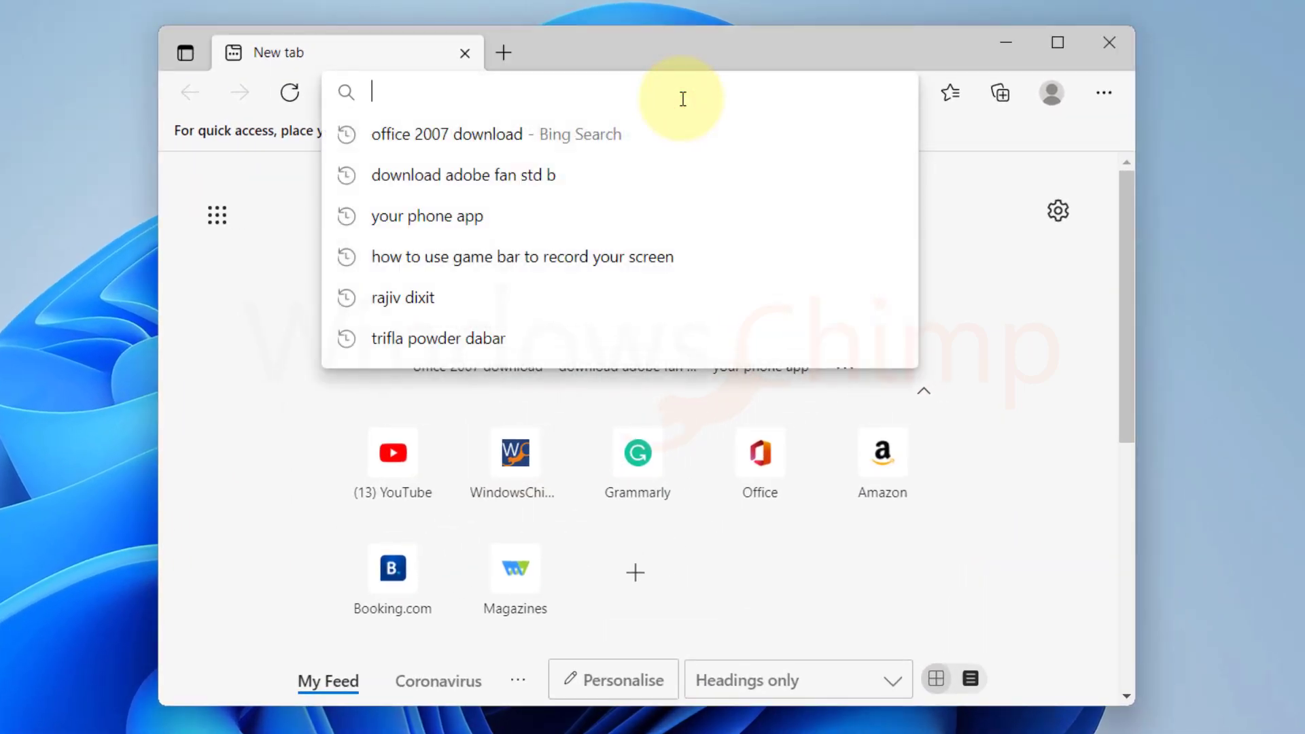
key(win+.)
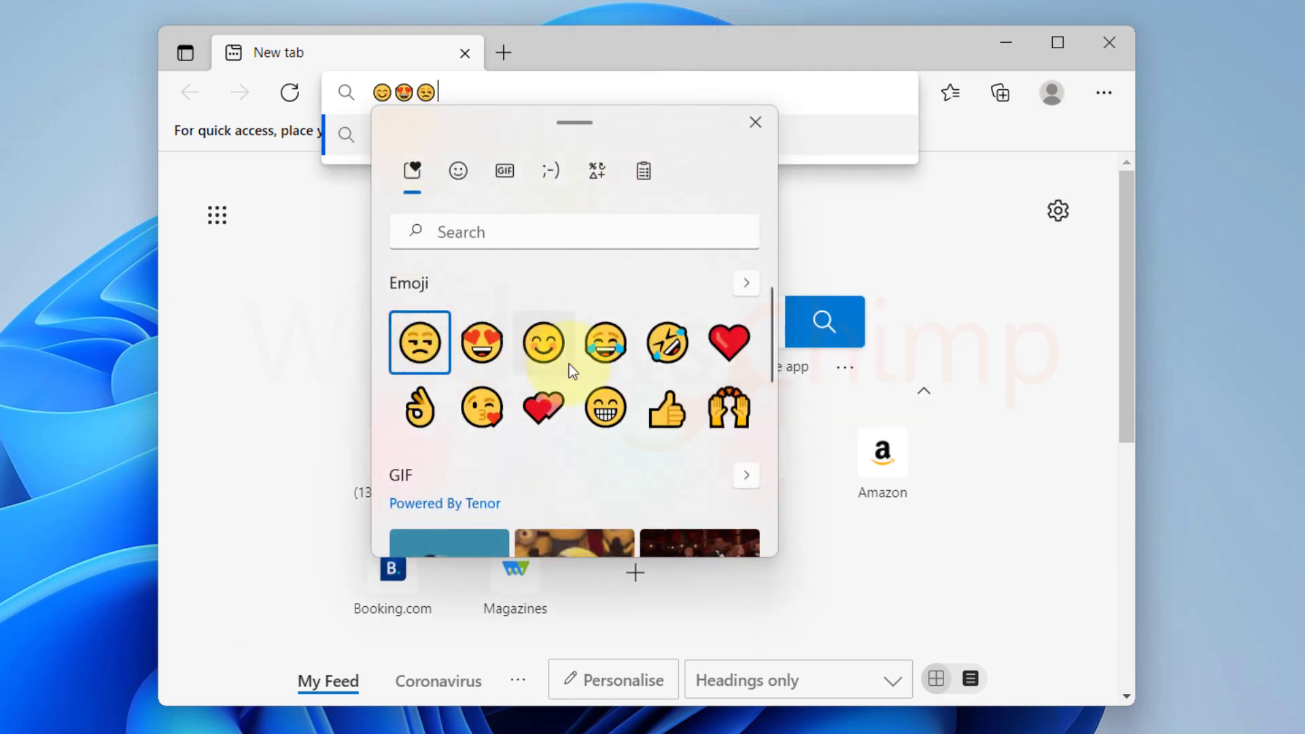
click(667, 342)
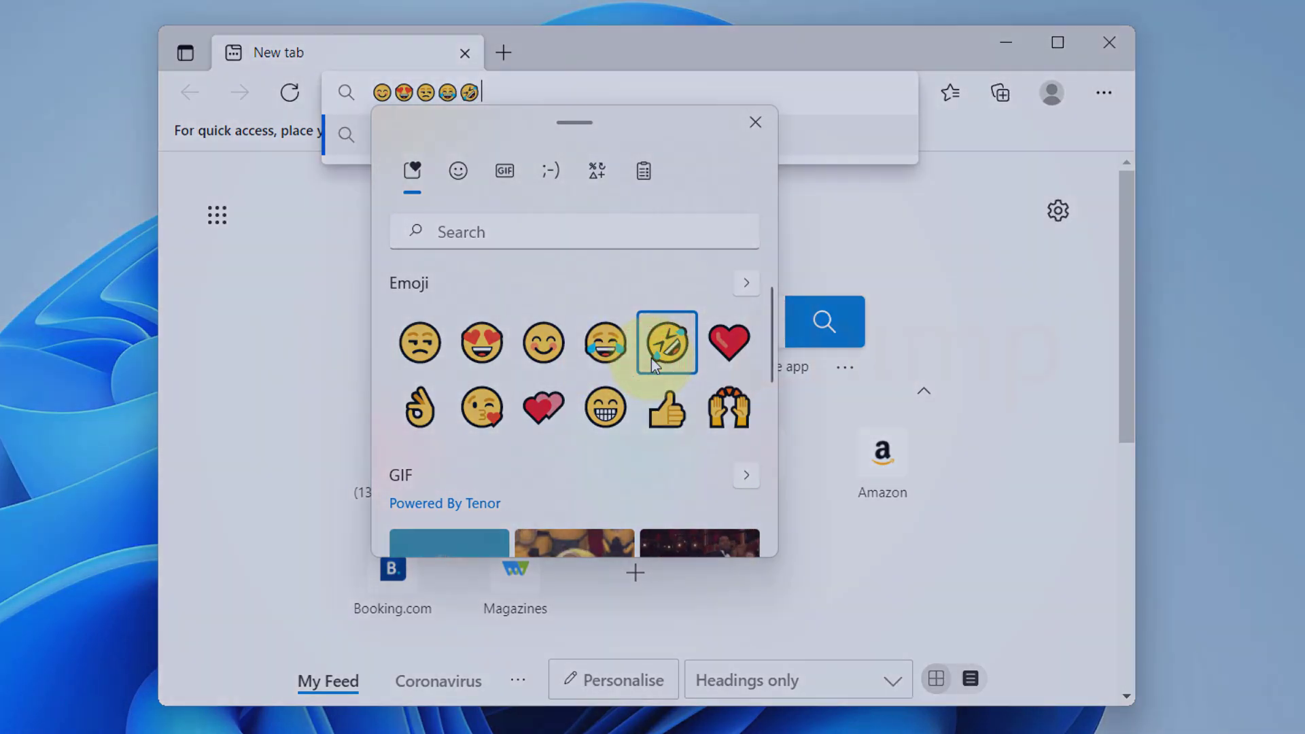
click(1109, 42)
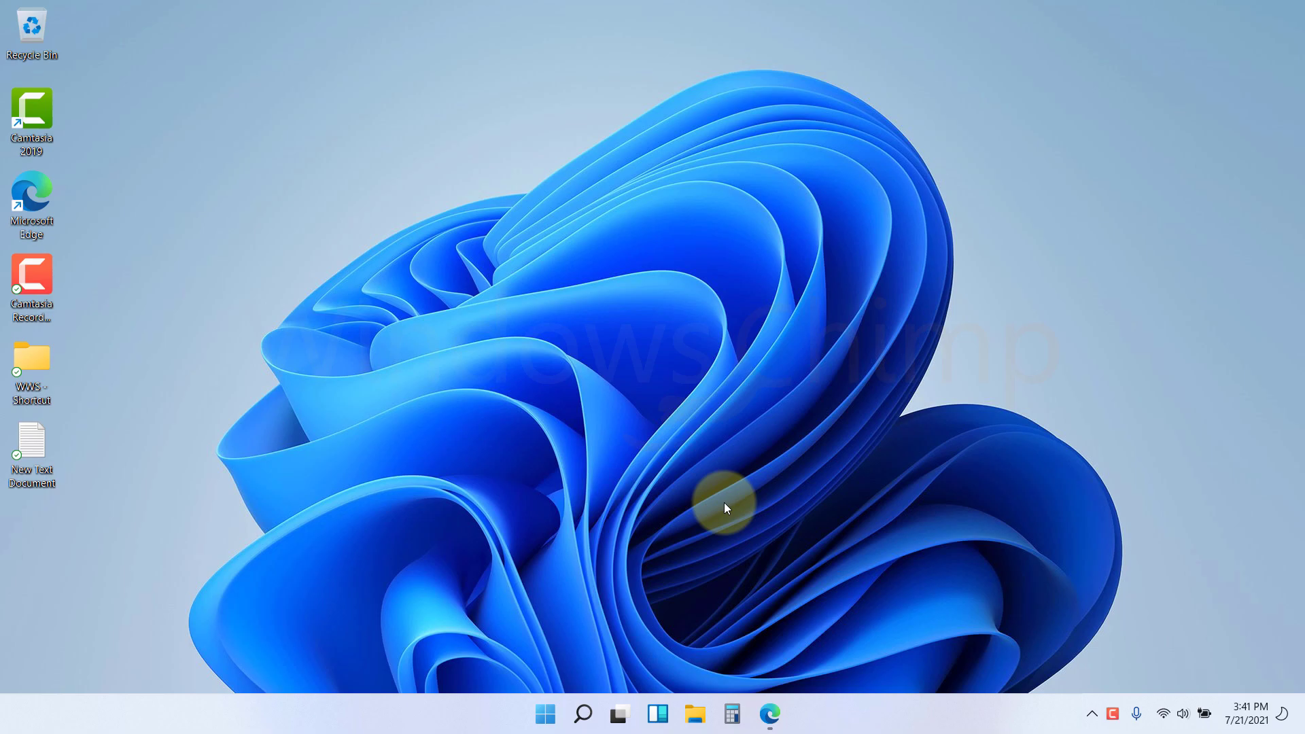
- Open Xbox Game Bar with Win + G and dismiss its welcome screen
key(Win+g)
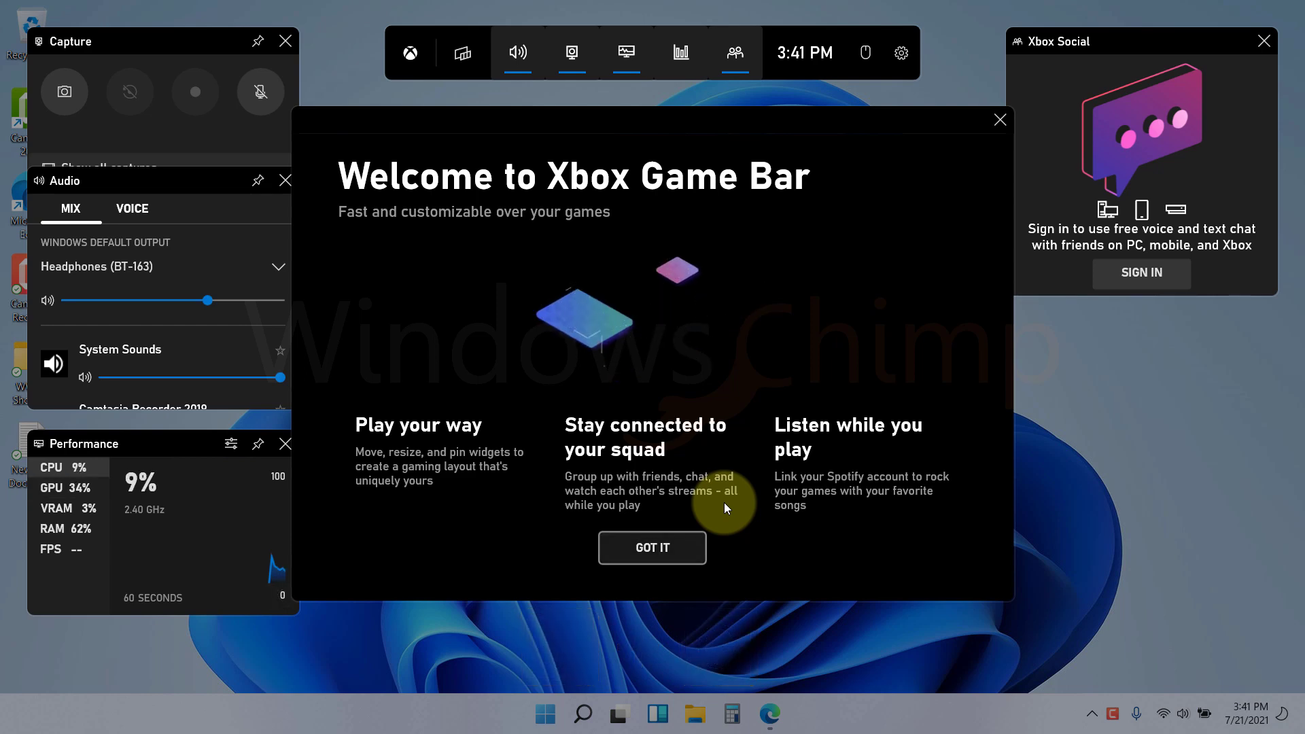
click(651, 548)
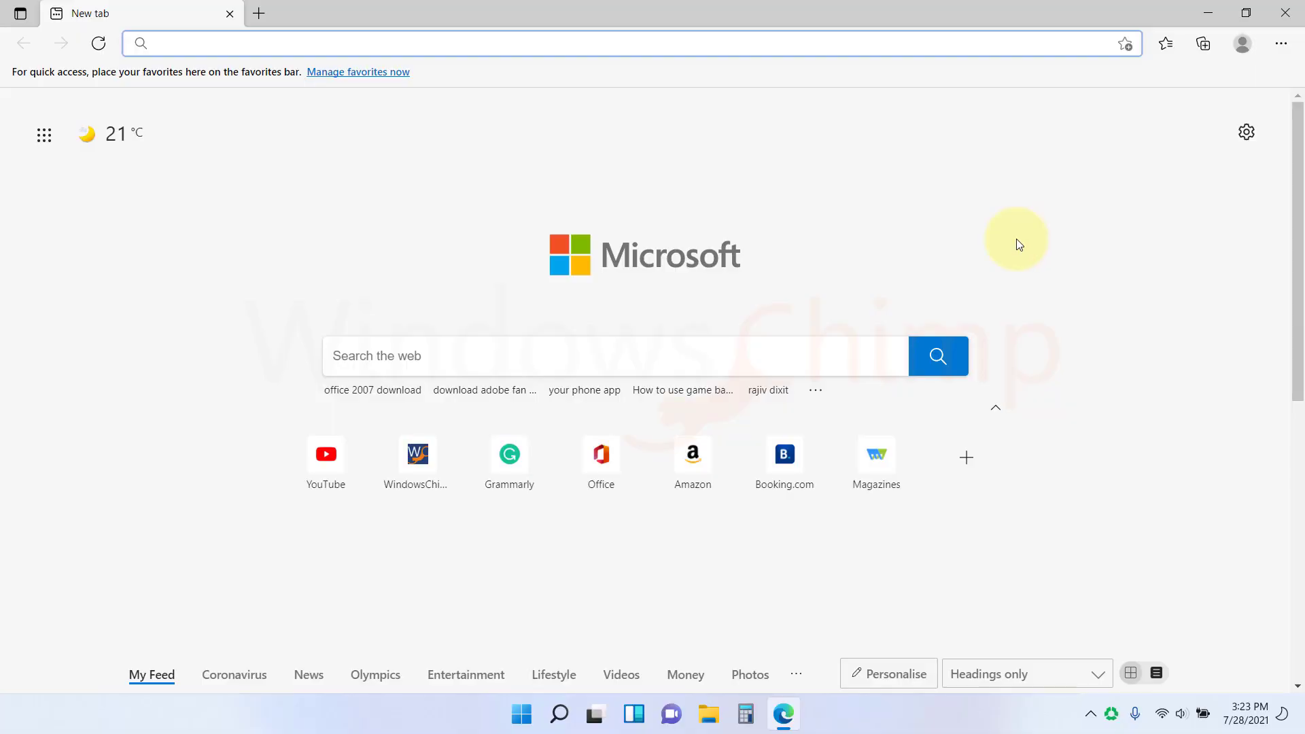
mouse_move(1065, 325)
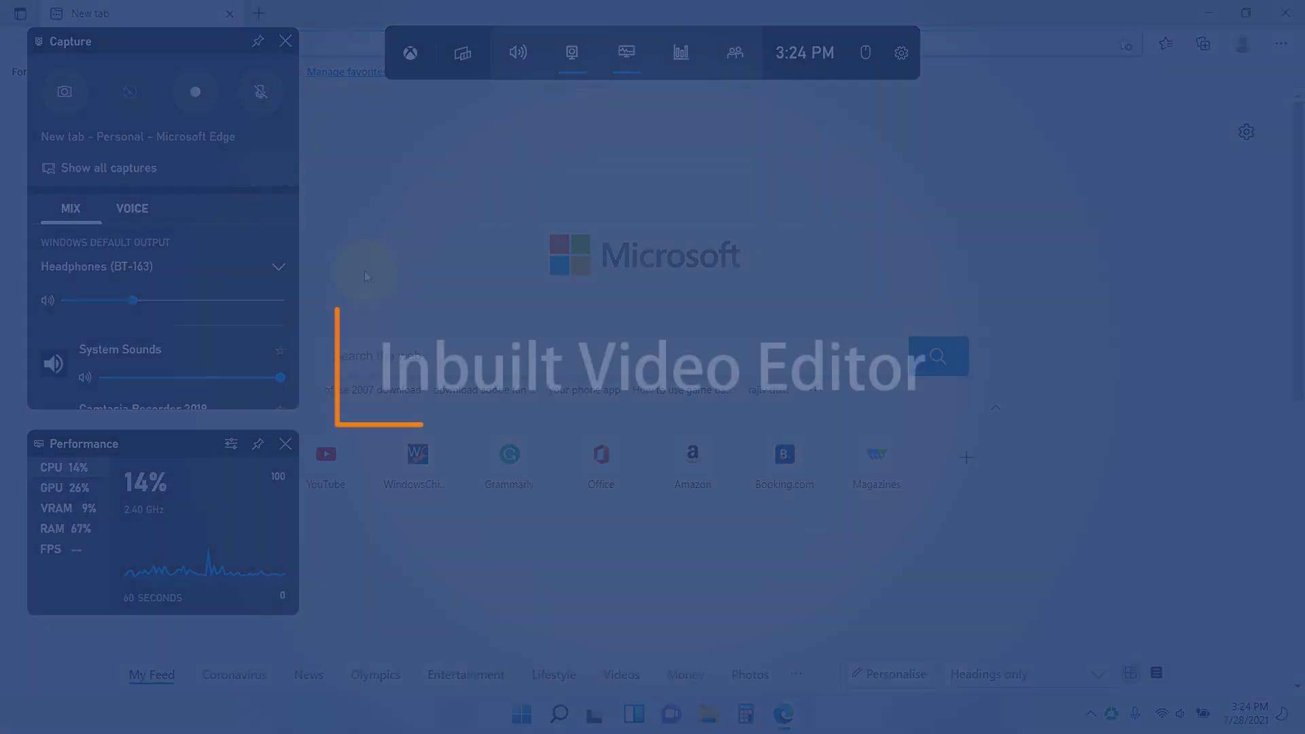
click(523, 714)
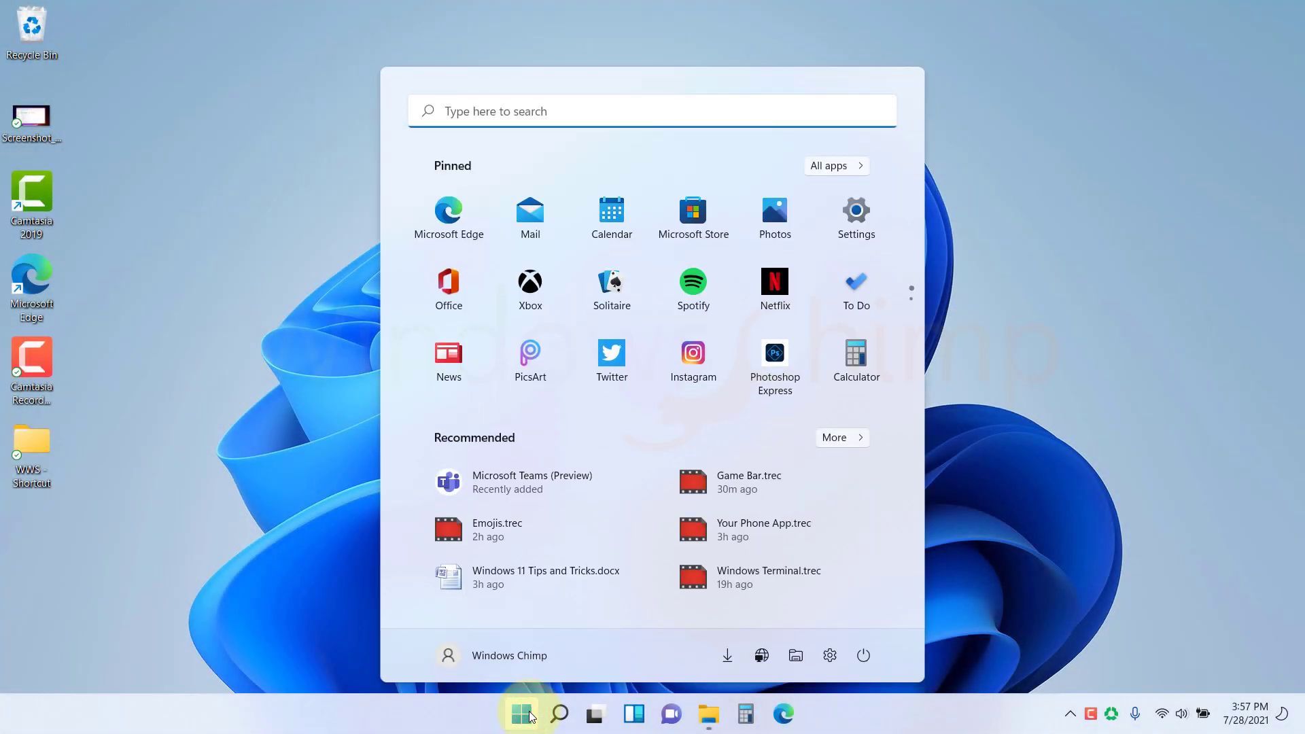
- Launch Video Editor from Start and begin a new video project
click(522, 714)
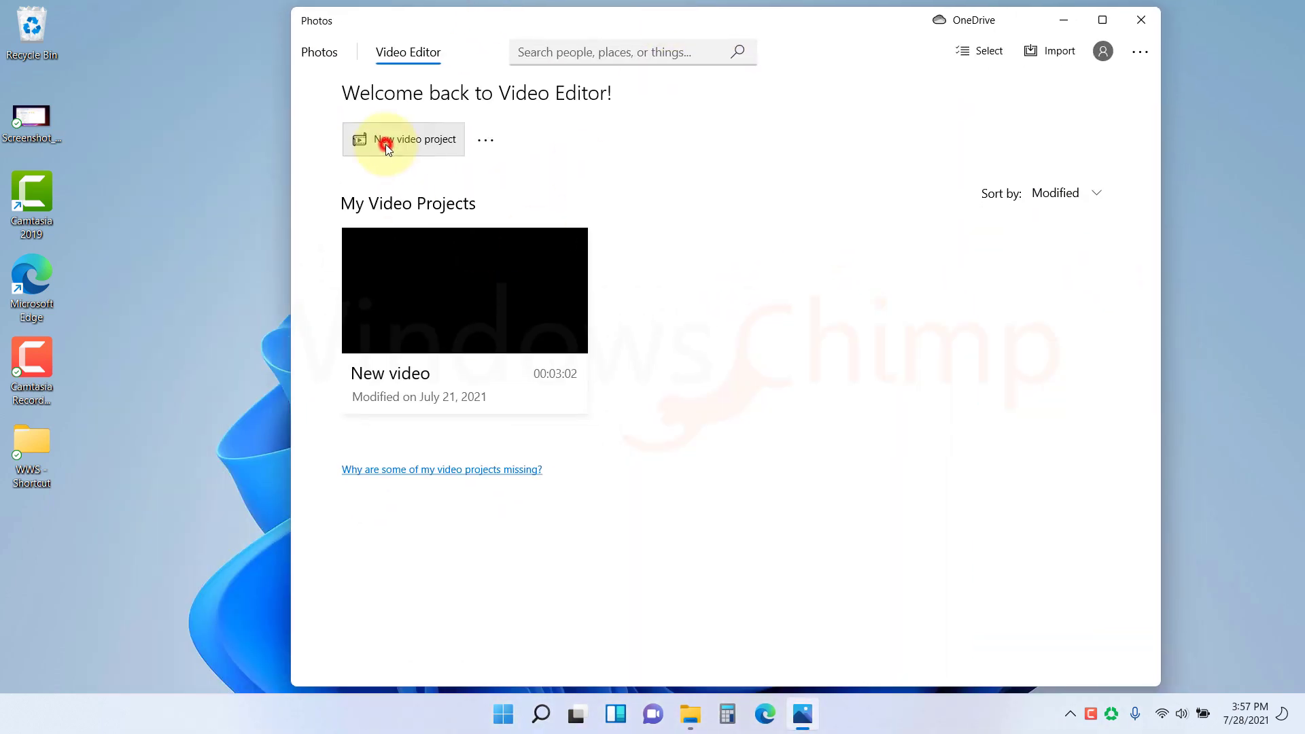
click(414, 139)
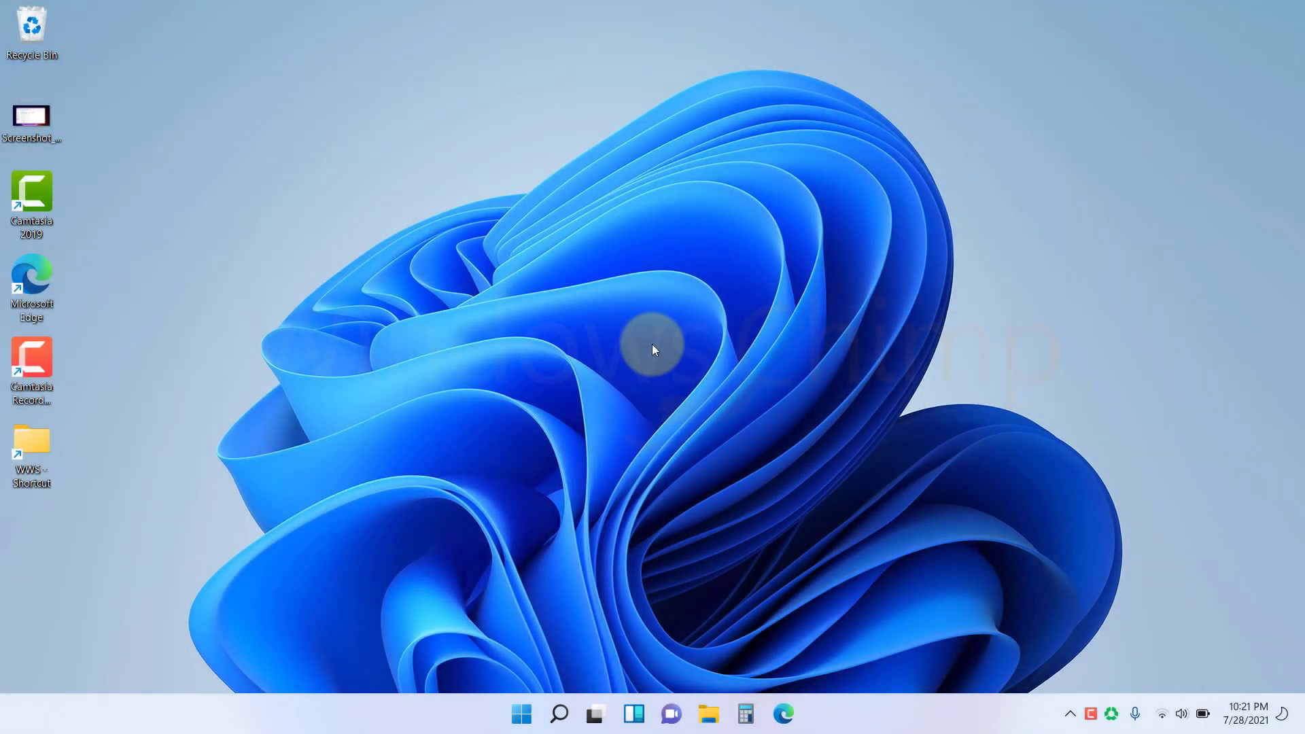
- Try the Win + I and Win + X keyboard shortcuts
key(win+i)
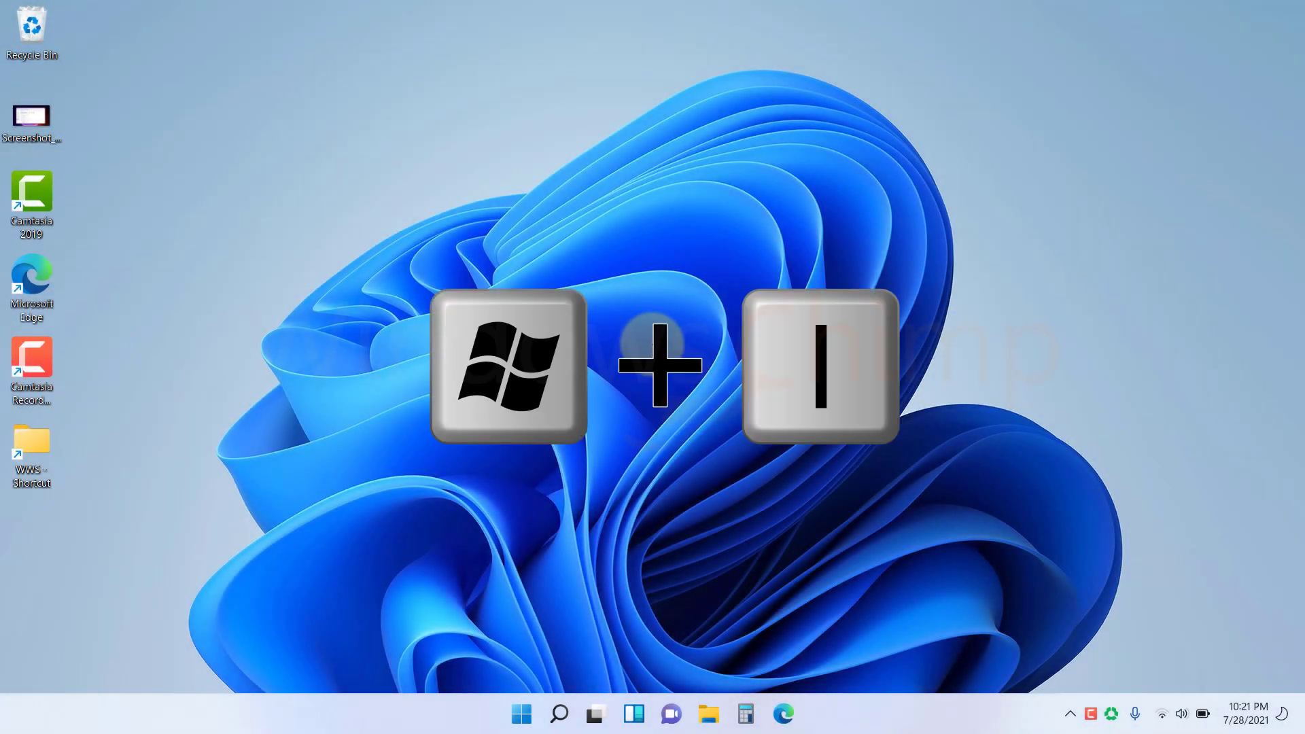
key(win+i)
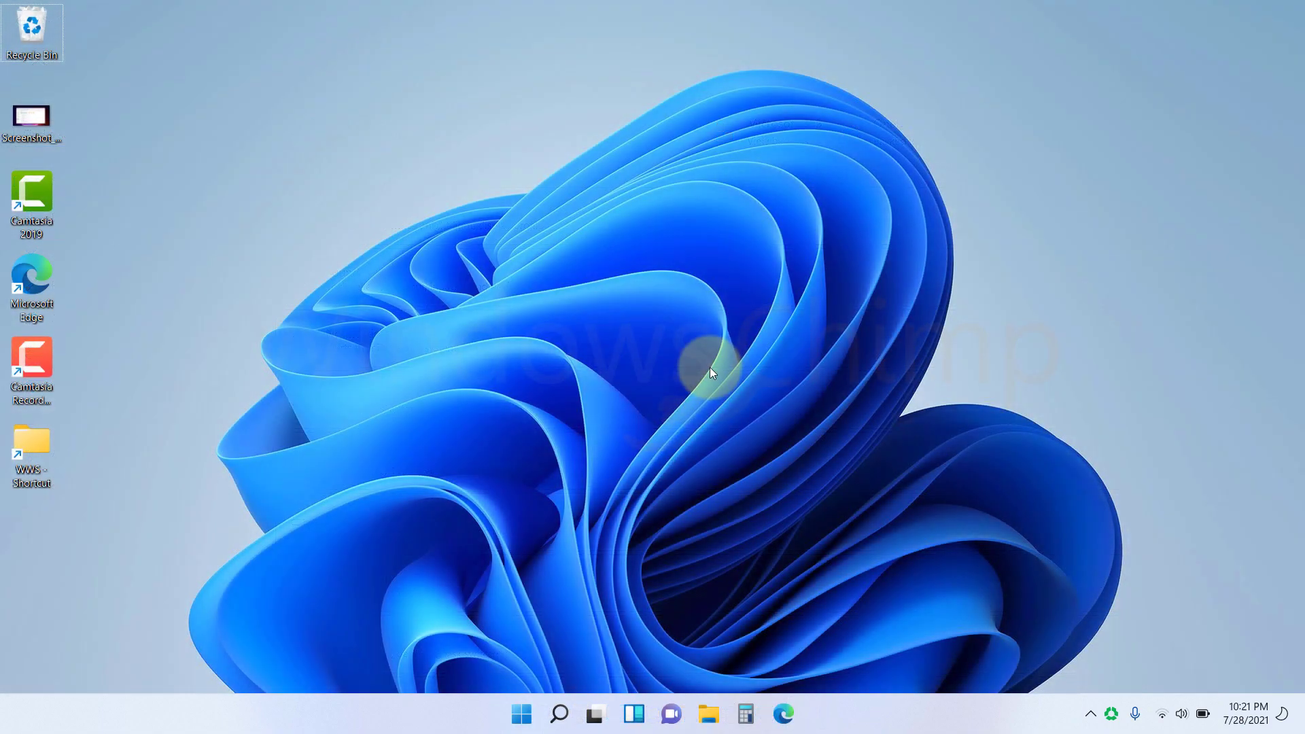
key(win+x)
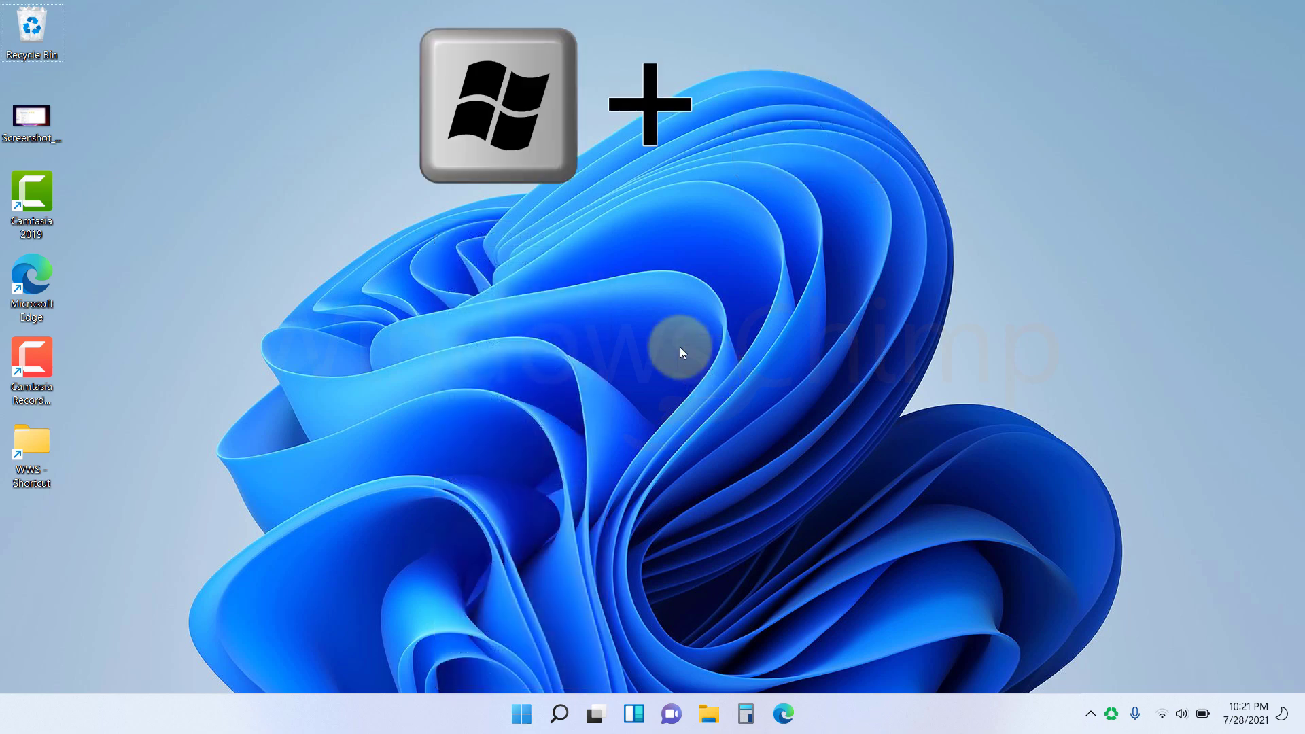
- Open File Explorer with Win + E, close it, and reopen it with Win + 1
key(win+e)
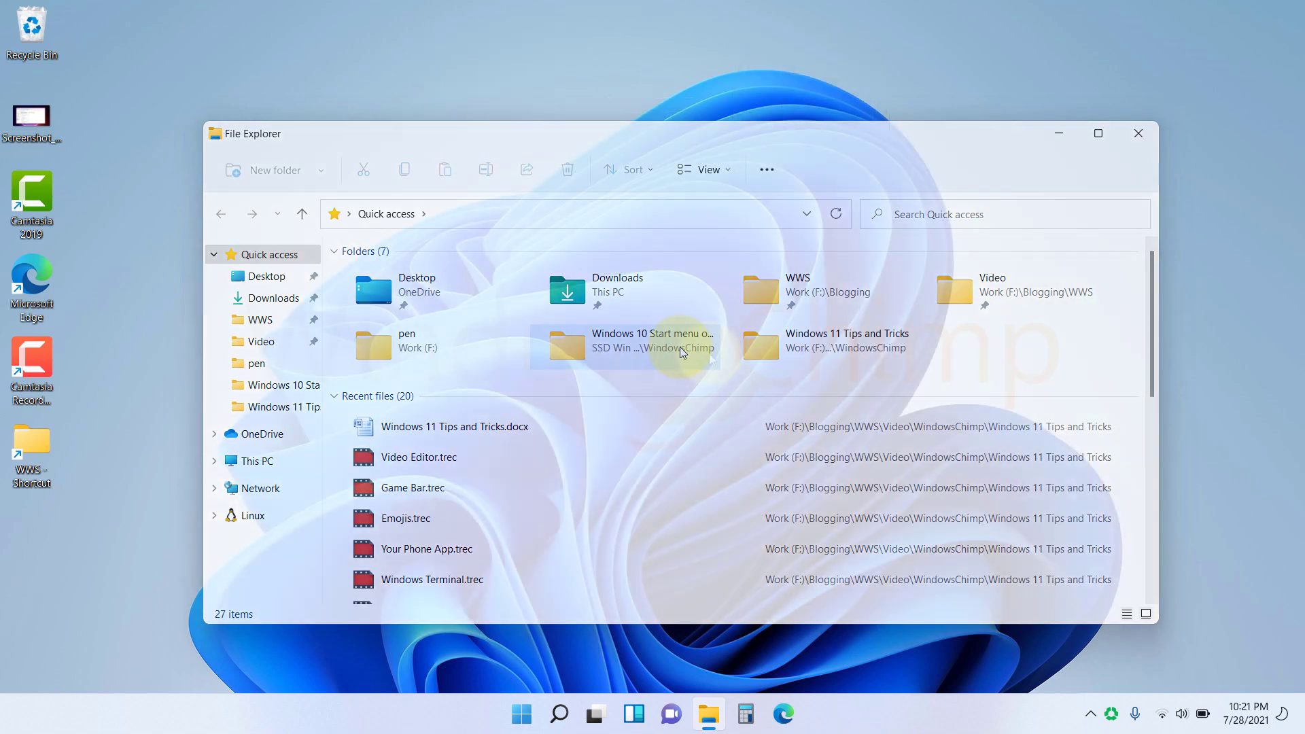
click(1138, 133)
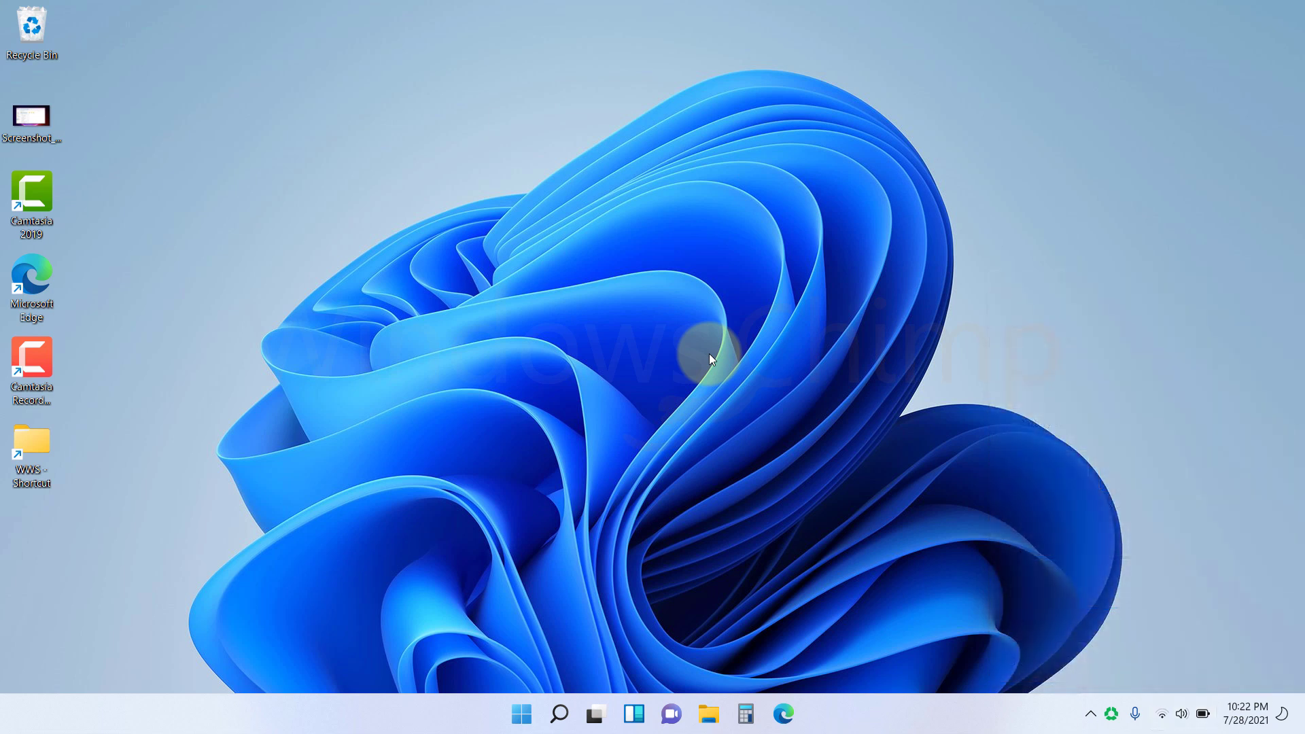
key(win+1)
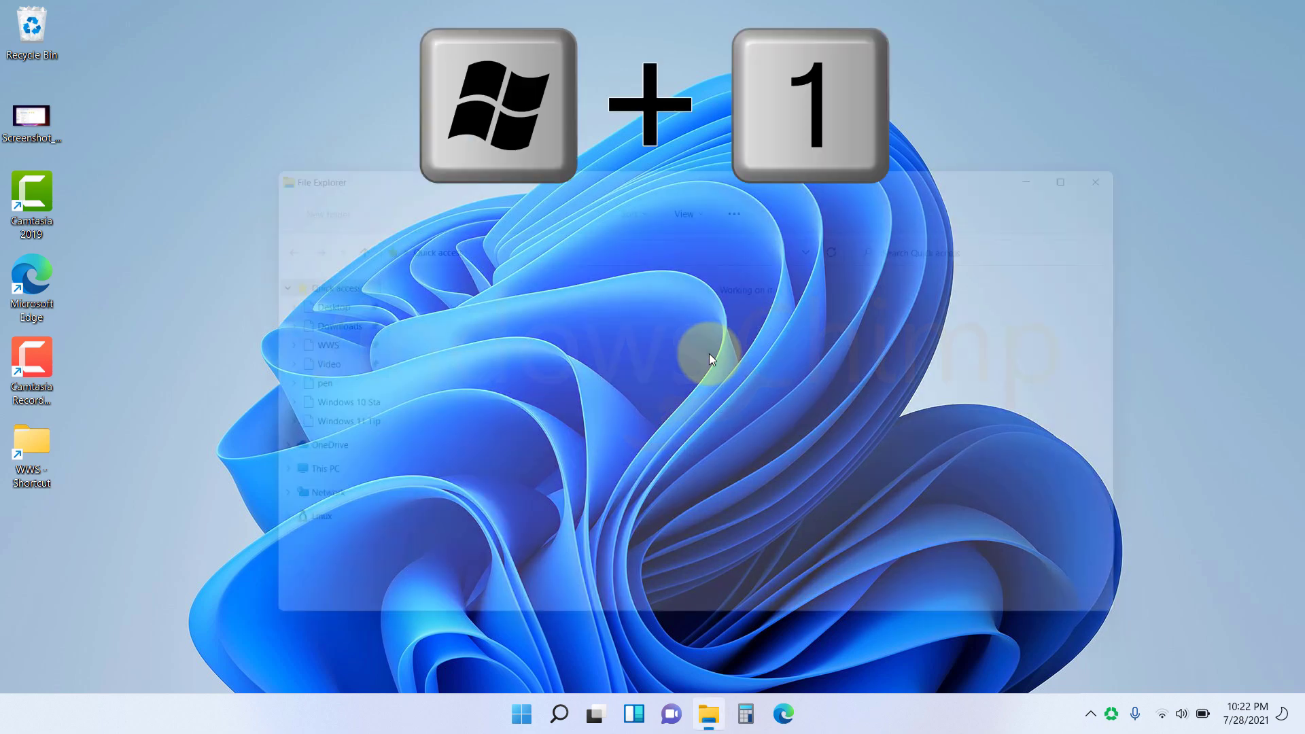